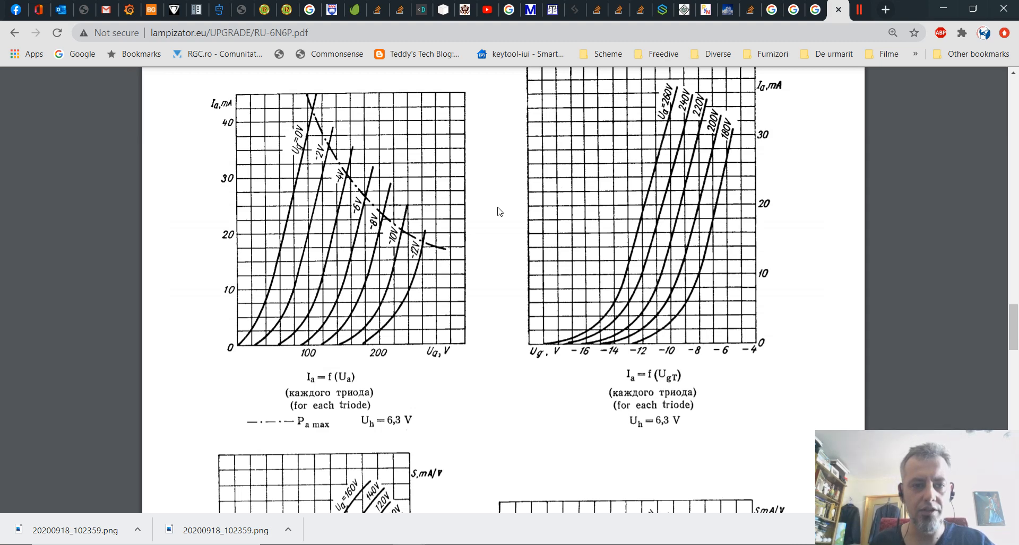
pyautogui.moveTo(423, 272)
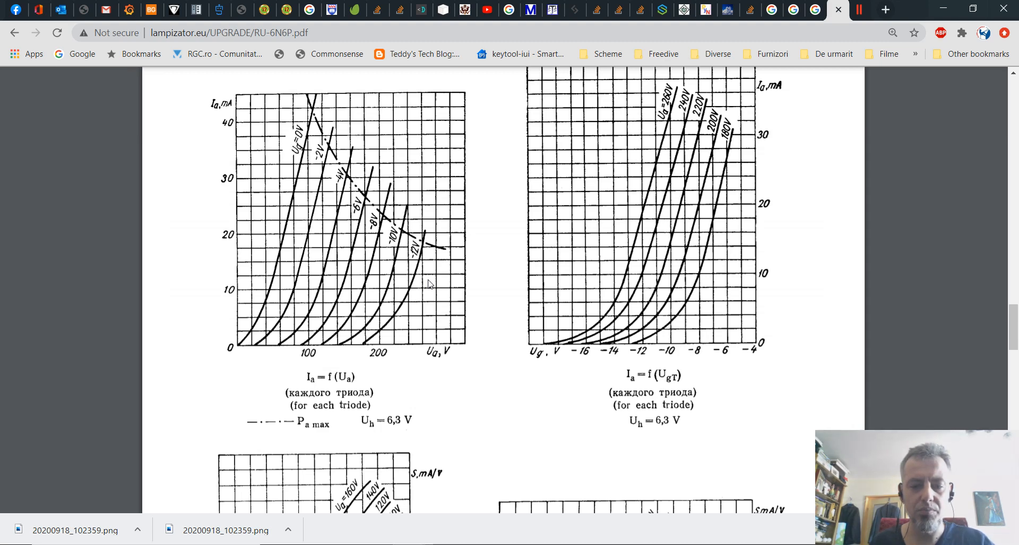
pyautogui.moveTo(471, 309)
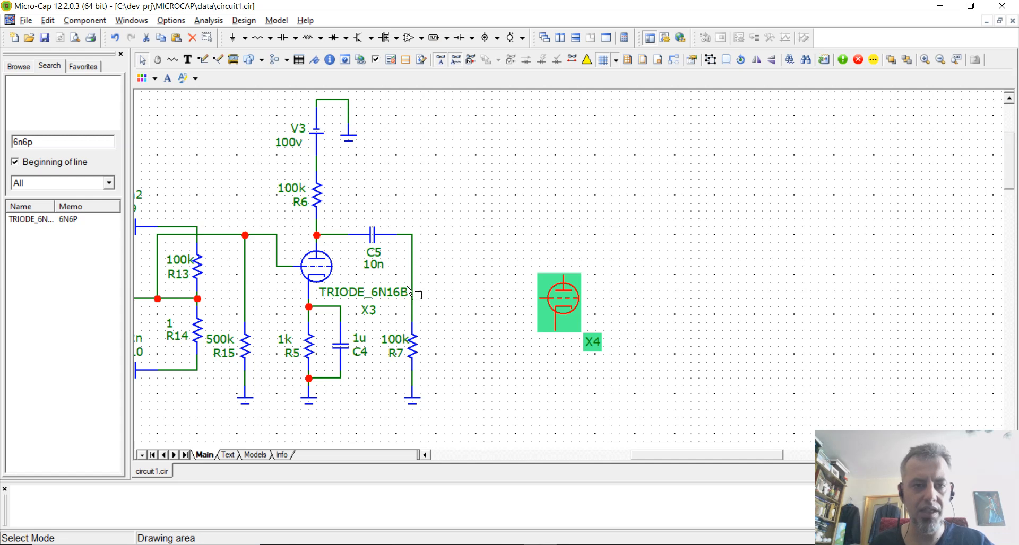
pyautogui.moveTo(483, 346)
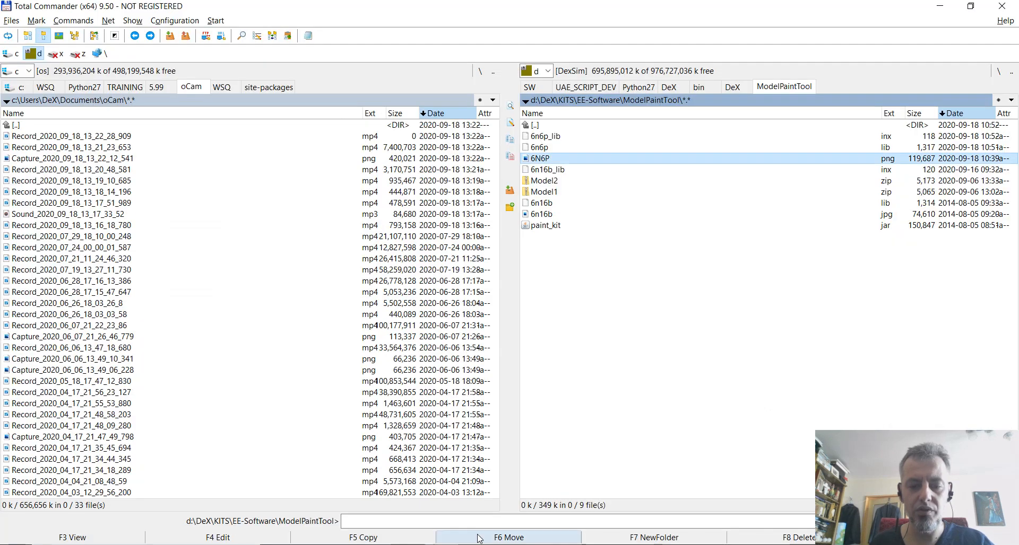
# Select paint_kit.jar in the ModelPaintTool folder and run it.
pyautogui.click(545, 224)
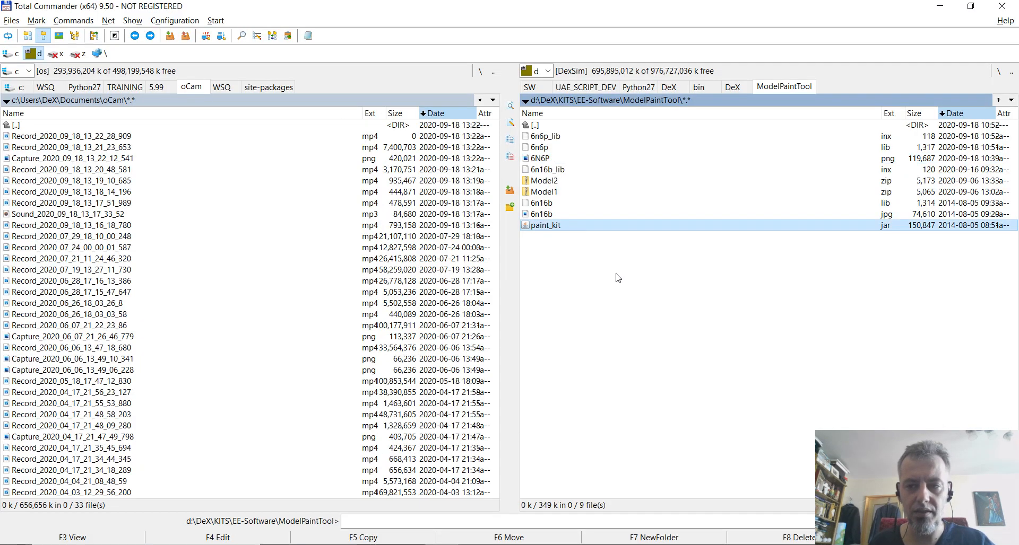
pyautogui.moveTo(611, 251)
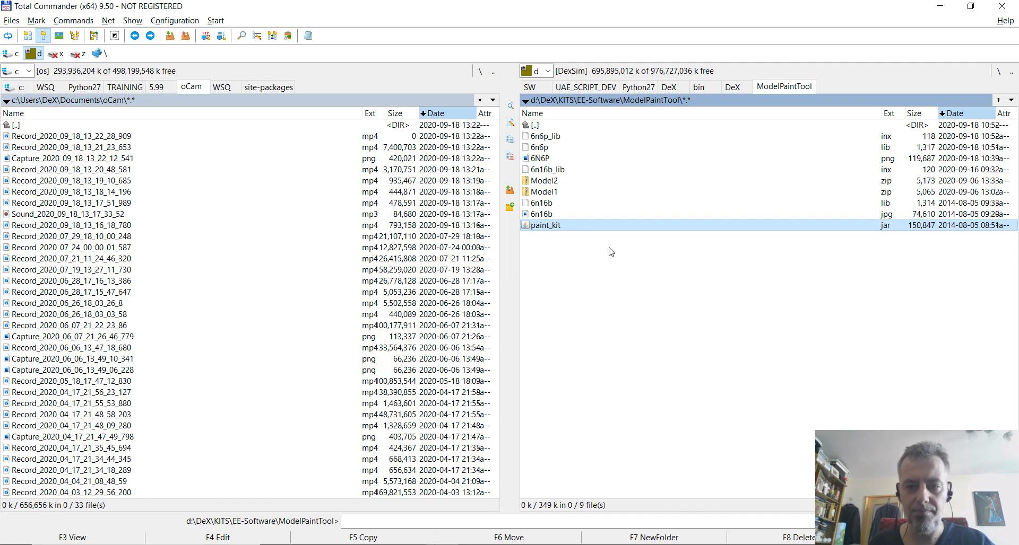
pyautogui.moveTo(597, 339)
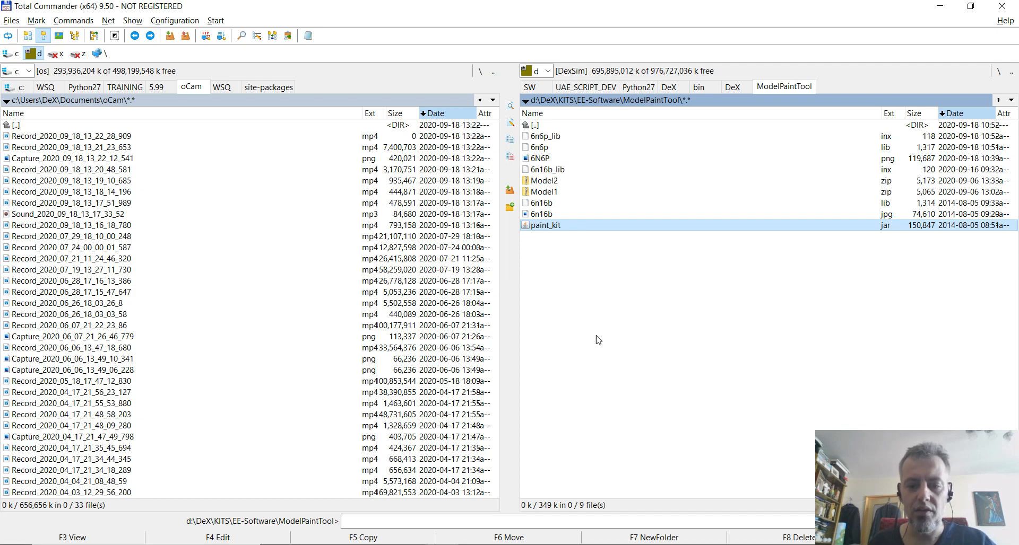
pyautogui.moveTo(601, 249)
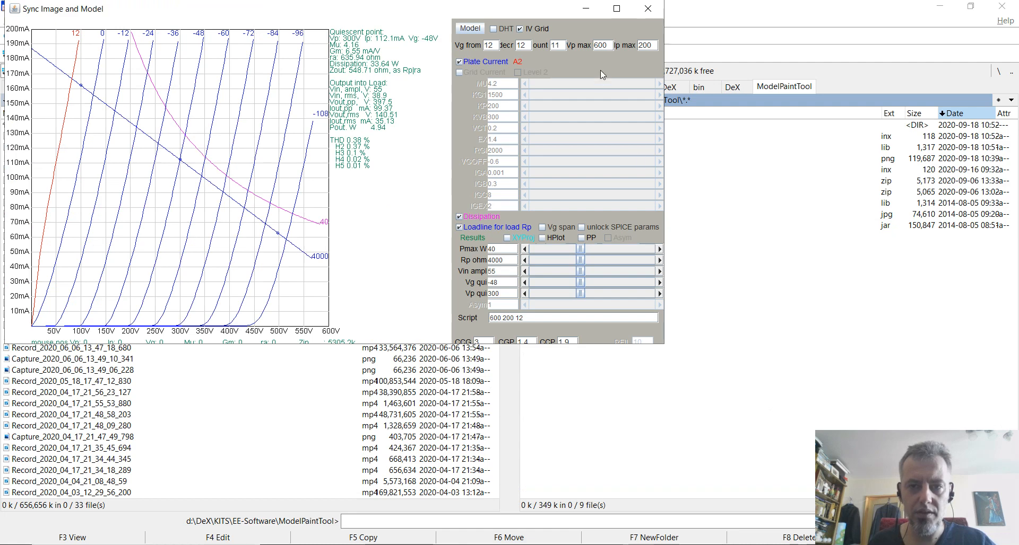
pyautogui.moveTo(662, 347)
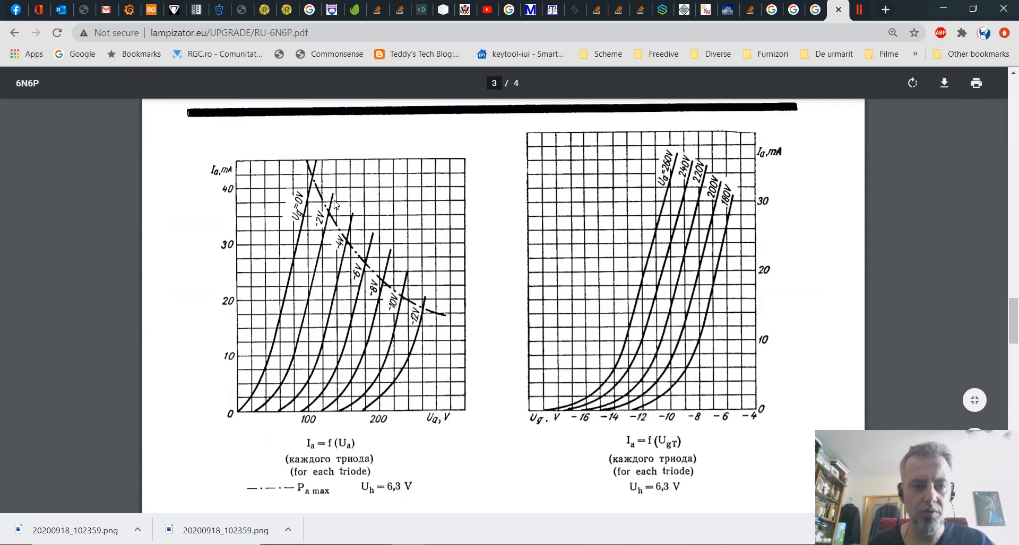
pyautogui.moveTo(435, 416)
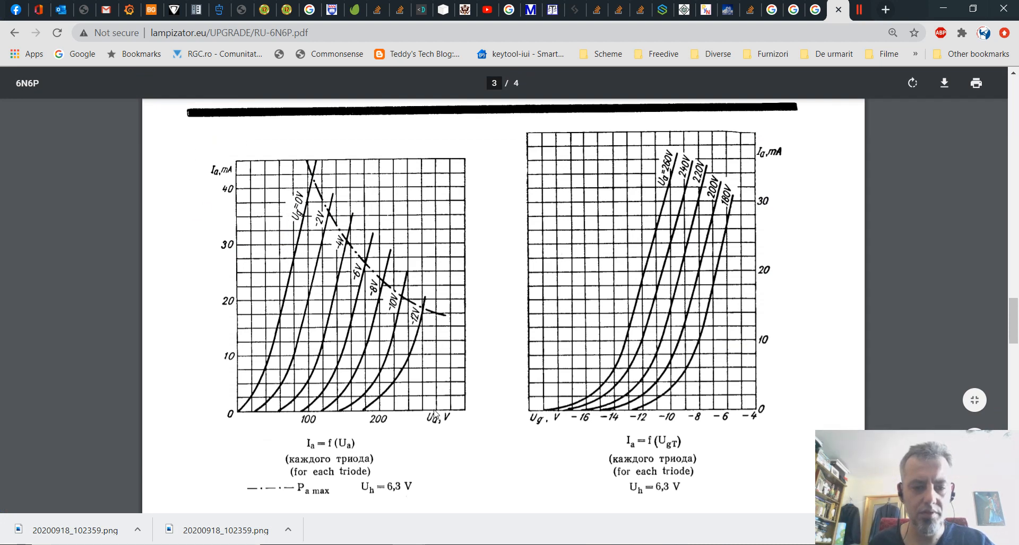
pyautogui.moveTo(406, 225)
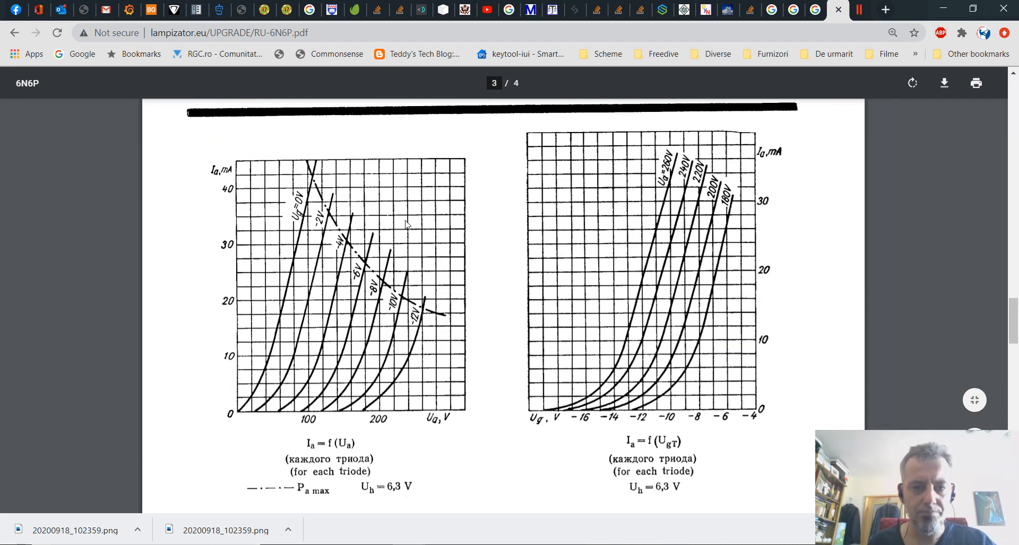
pyautogui.moveTo(291, 144)
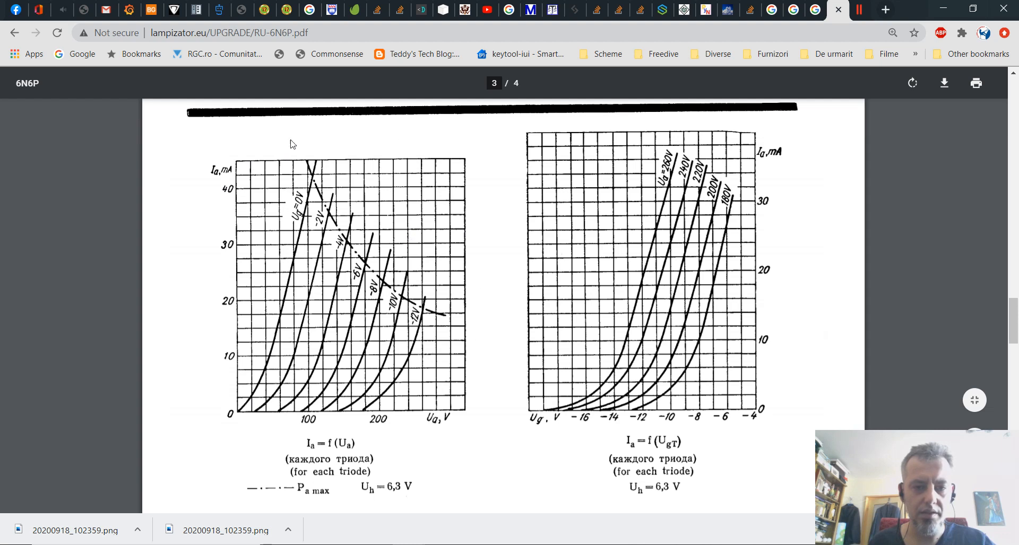
pyautogui.moveTo(230, 264)
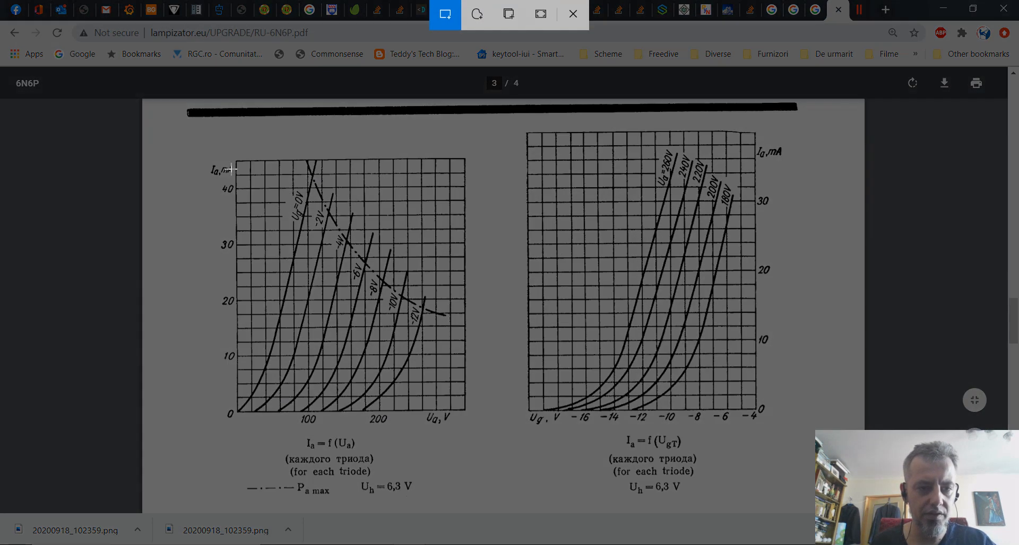
# Capture a screenshot rectangle around the left Ia = f(Ua) anode-curve graph.
pyautogui.moveTo(233, 160); pyautogui.dragTo(438, 423)
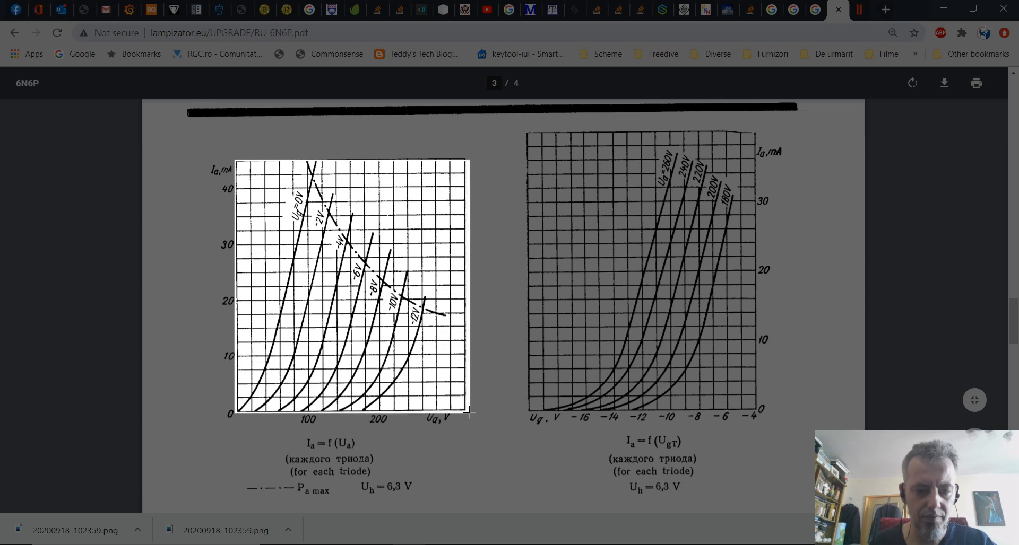
pyautogui.scroll(3)
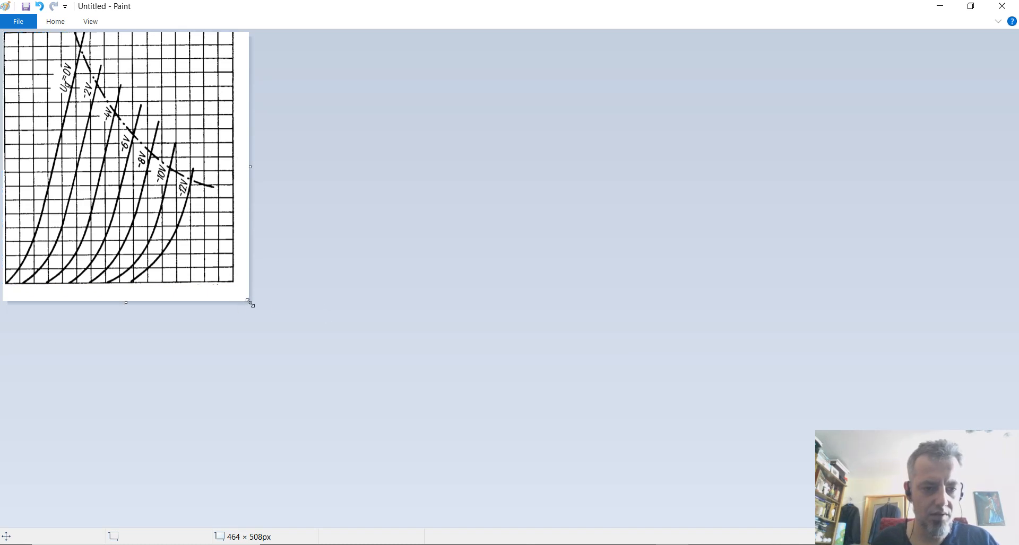
# Trim the Paint canvas down to the pasted anode-curve graph.
pyautogui.moveTo(249, 302); pyautogui.dragTo(233, 286)
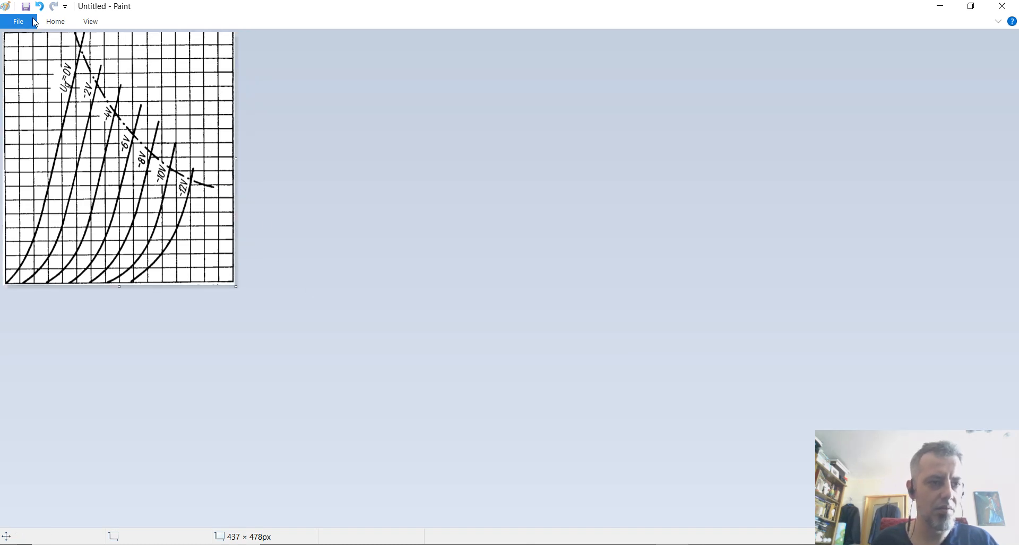
# Save the trimmed graph as the PNG image 6n6p_1 in the ModelPaintTool folder.
pyautogui.click(25, 6)
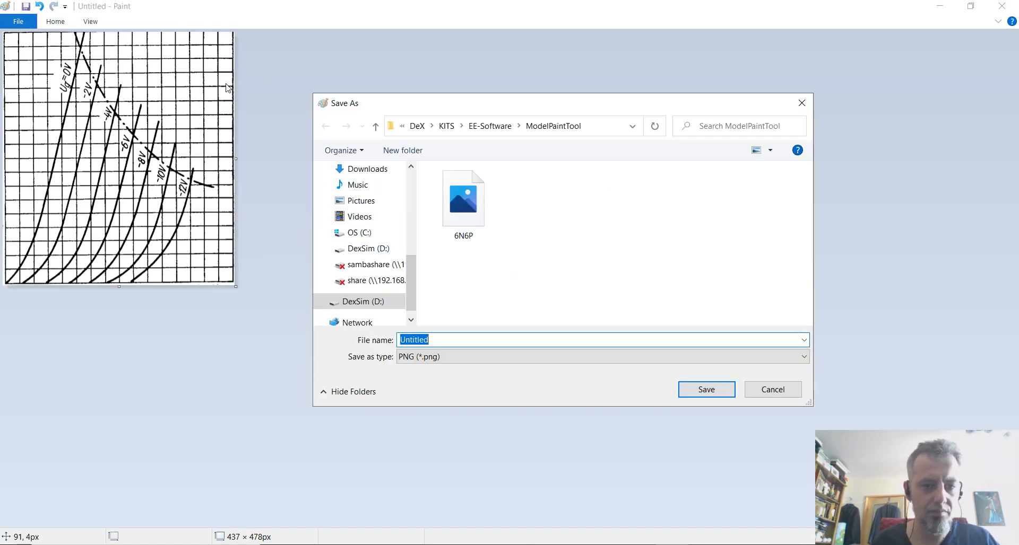
pyautogui.click(462, 198)
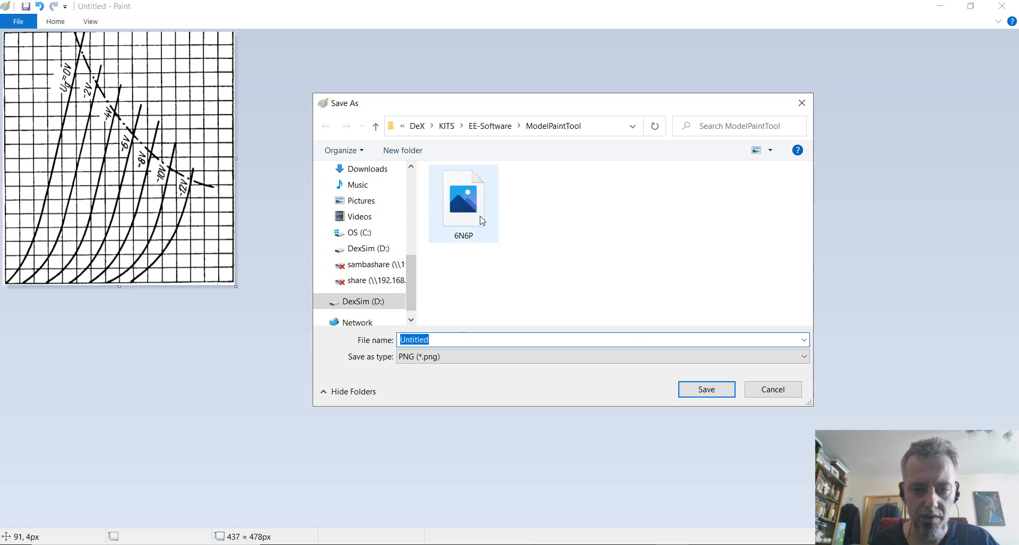
pyautogui.click(465, 340)
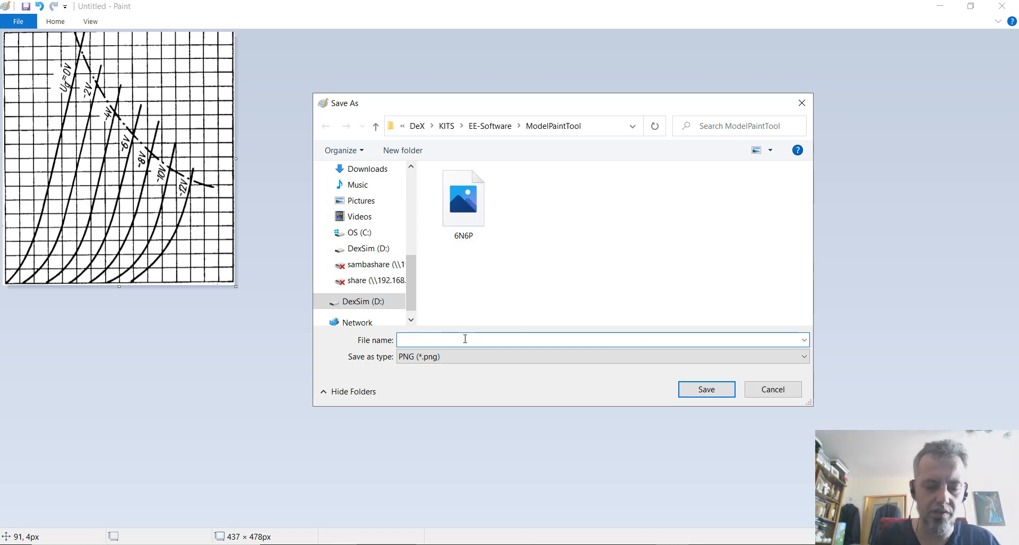
pyautogui.write('^')
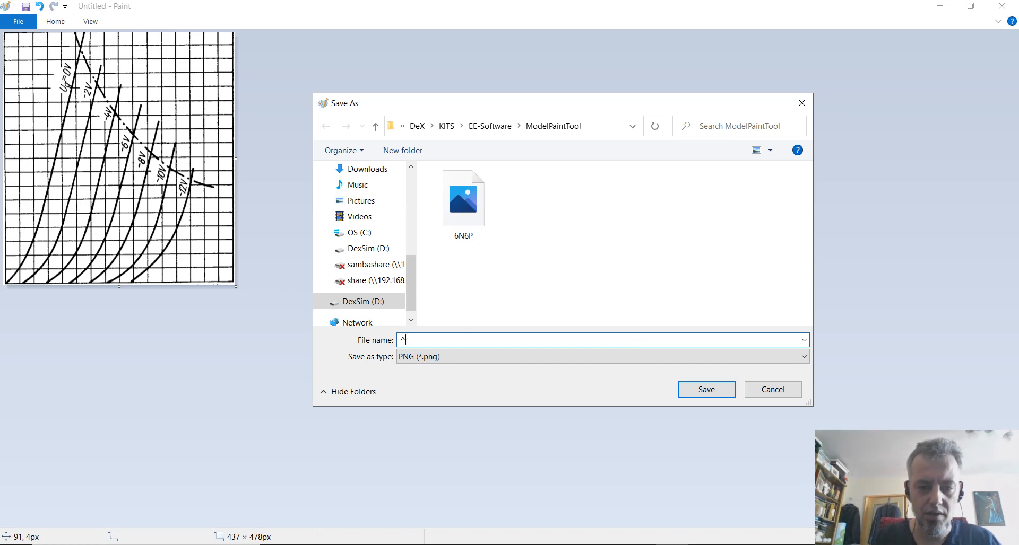
pyautogui.write('6n6p_1')
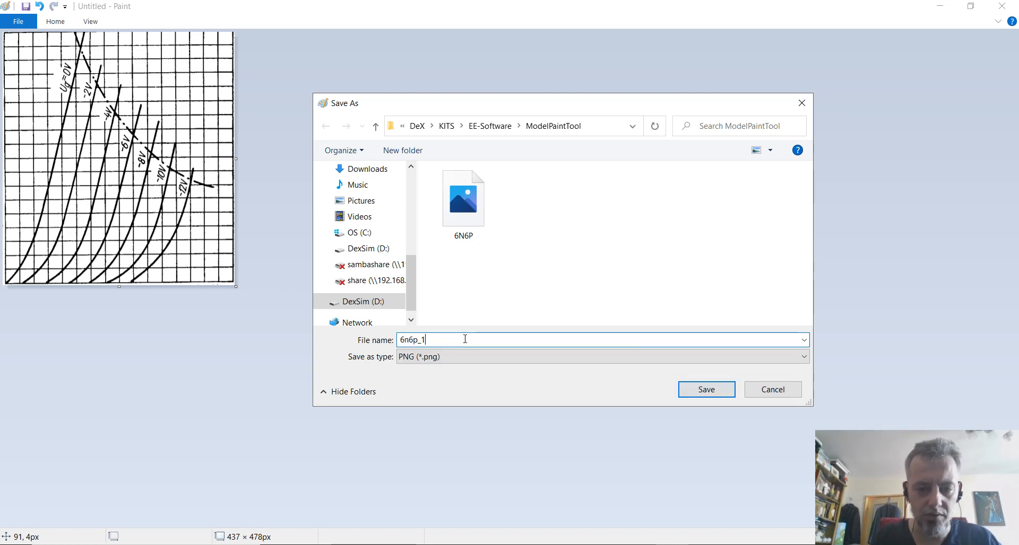
pyautogui.click(705, 390)
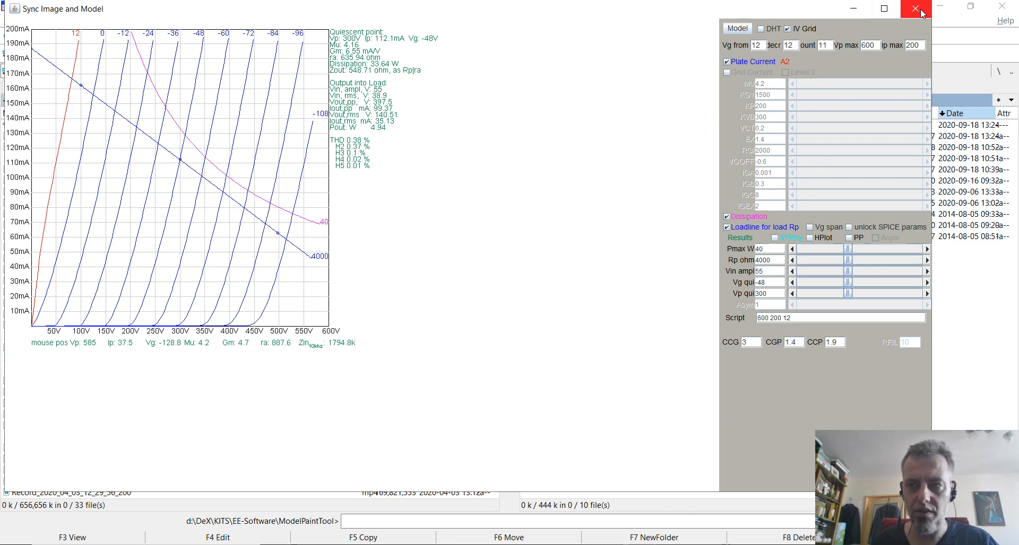
pyautogui.moveTo(917, 10)
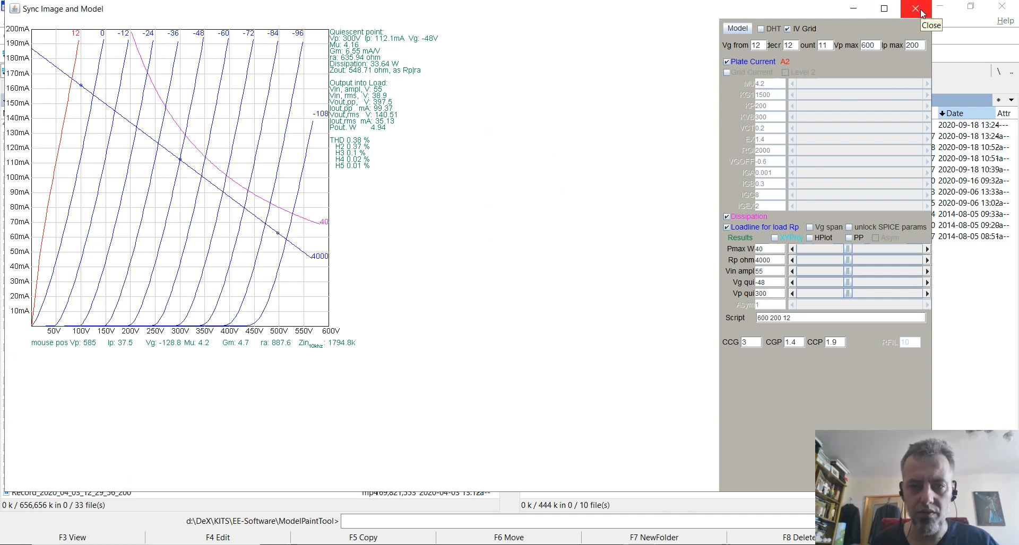
# Close Paint Kit and confirm the exit.
pyautogui.click(915, 9)
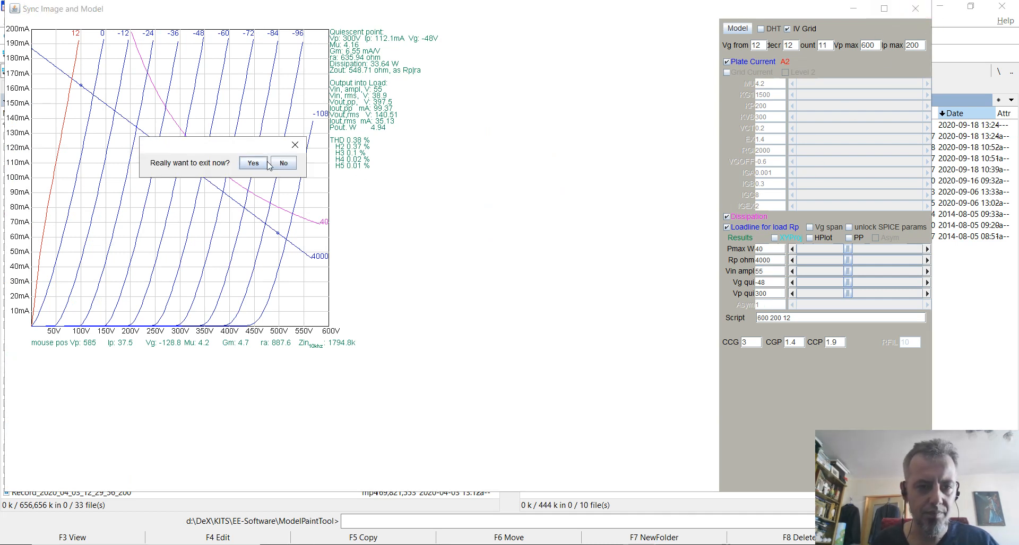
pyautogui.click(253, 163)
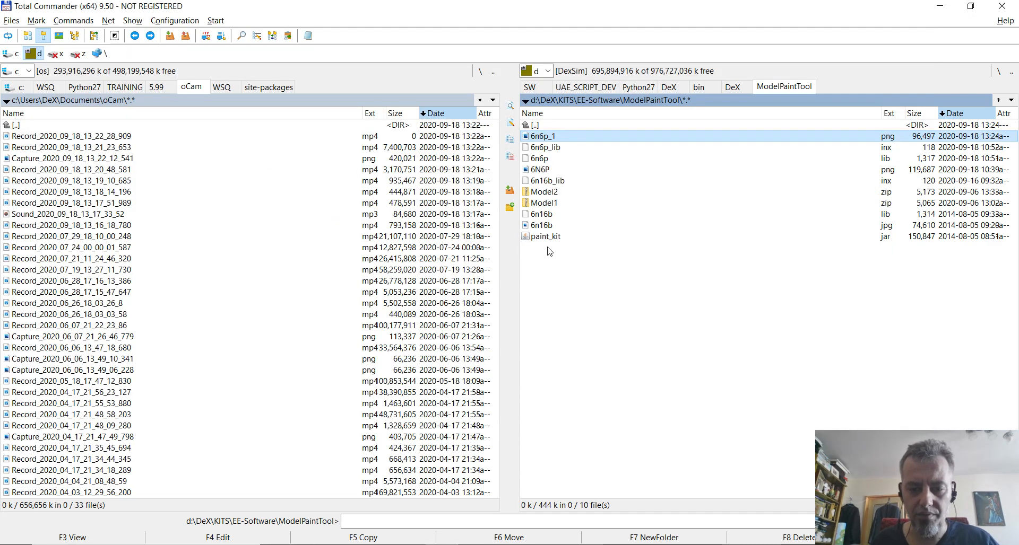
pyautogui.moveTo(557, 518)
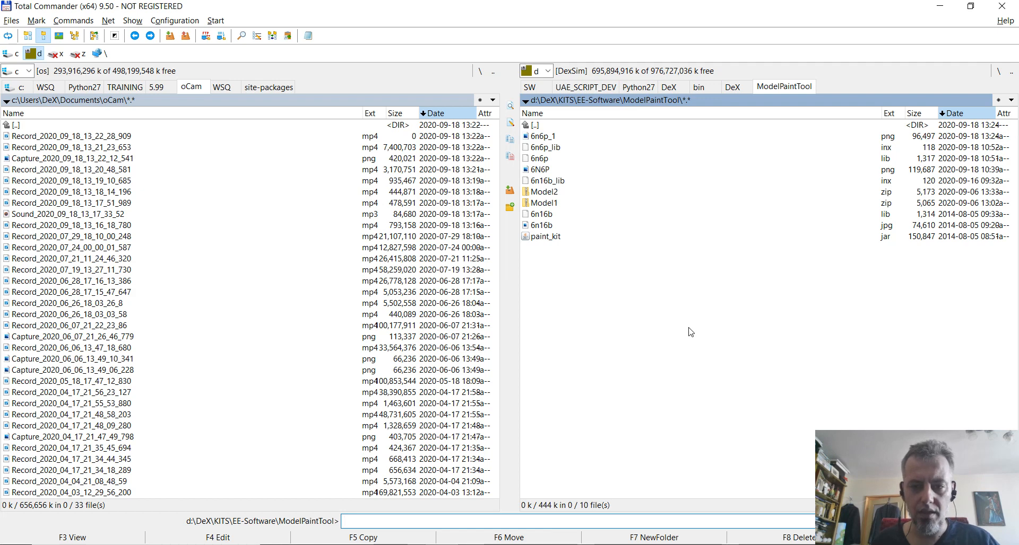
pyautogui.moveTo(580, 257)
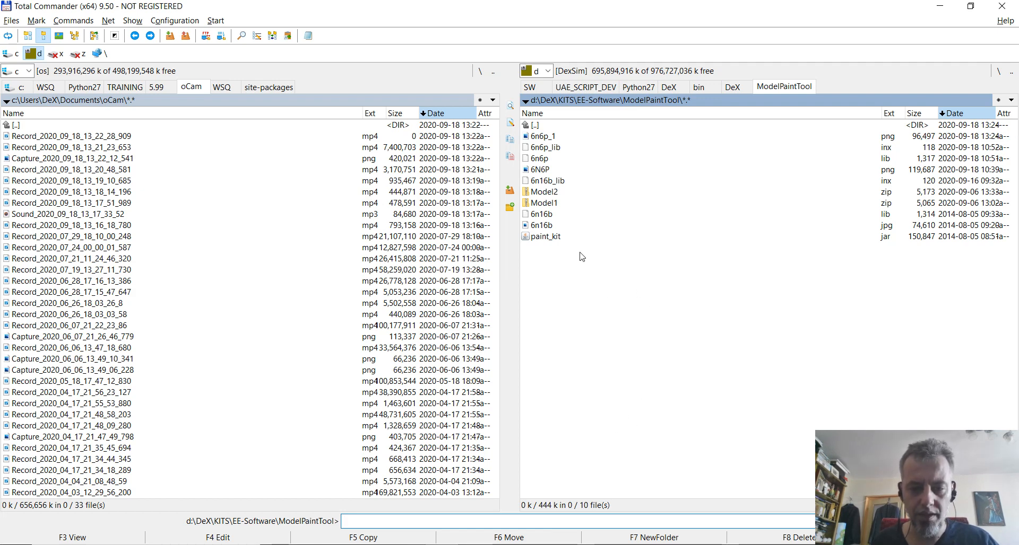
# Check the new 6n6p_1 image in the folder and start cmd from the command line.
pyautogui.click(542, 135)
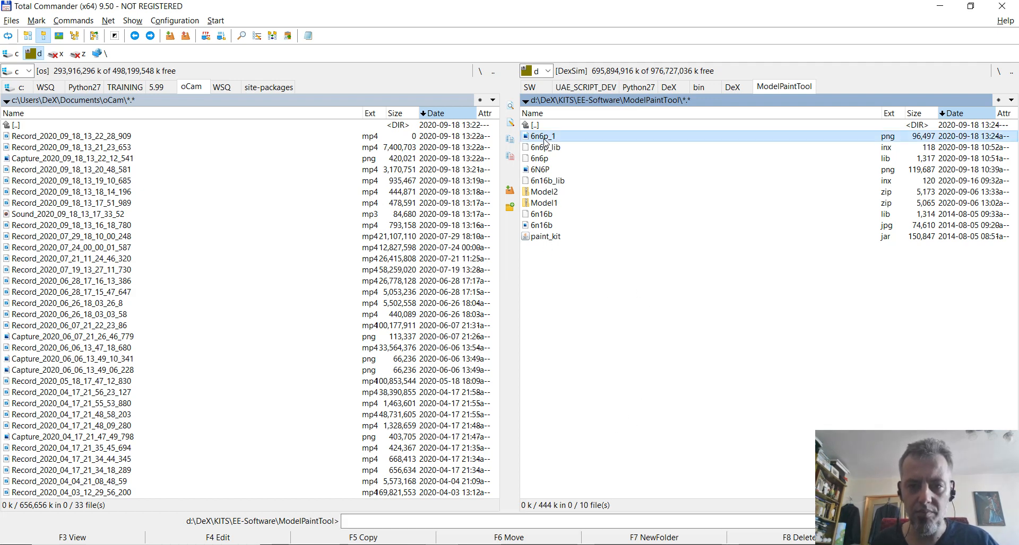
pyautogui.click(545, 236)
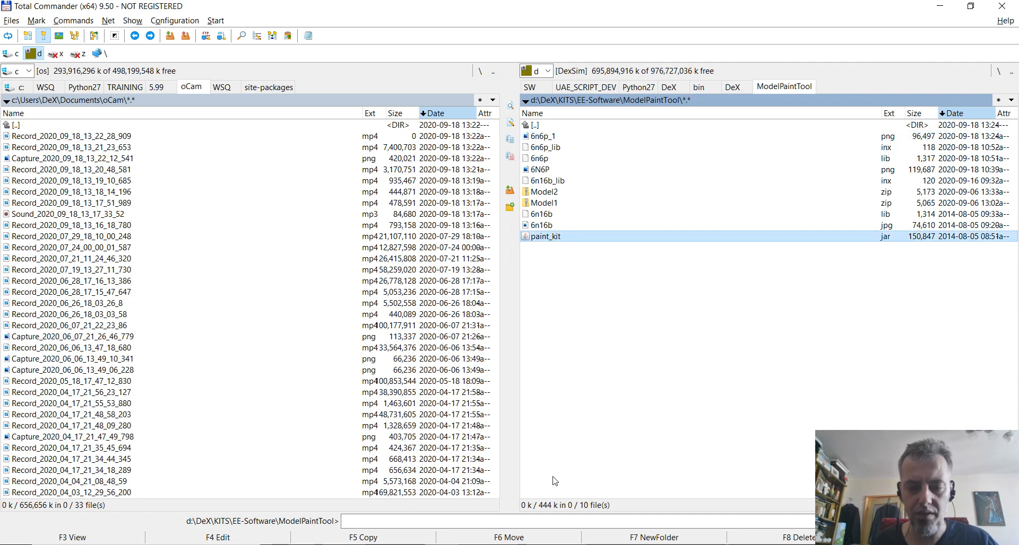
pyautogui.write('cm')
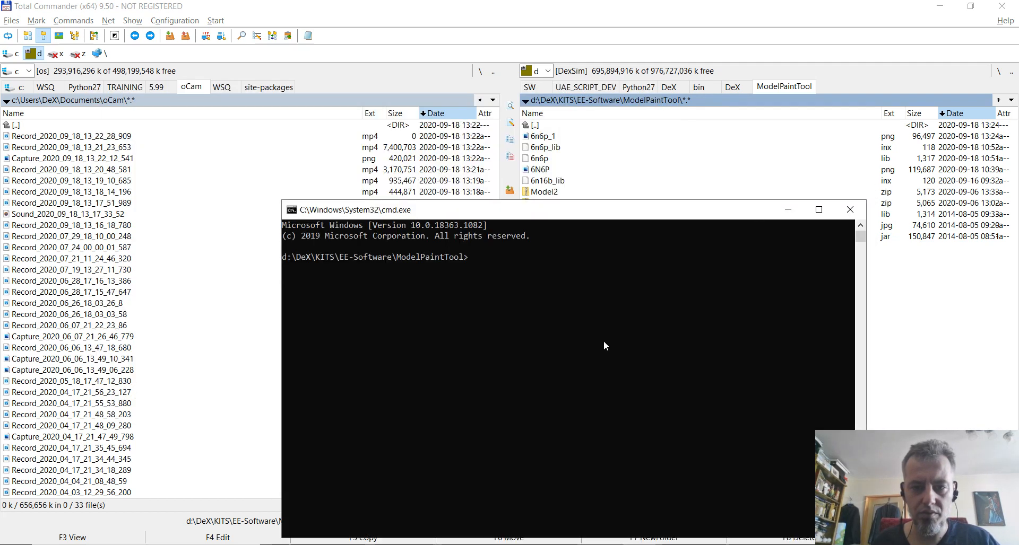
pyautogui.moveTo(603, 315)
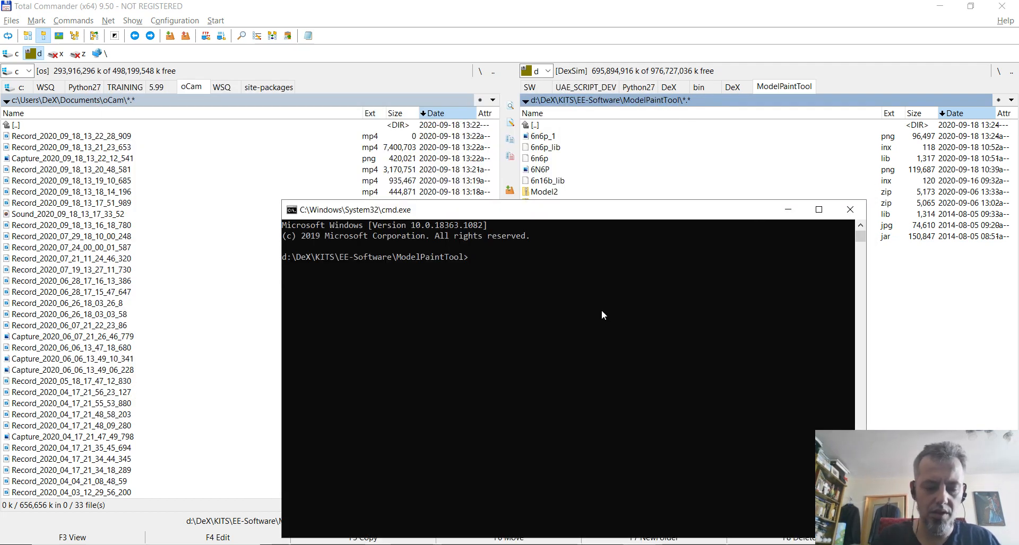
# Enter java -jar paint_kit.jar 6n6p at the command prompt to launch the tool.
pyautogui.write('jav')
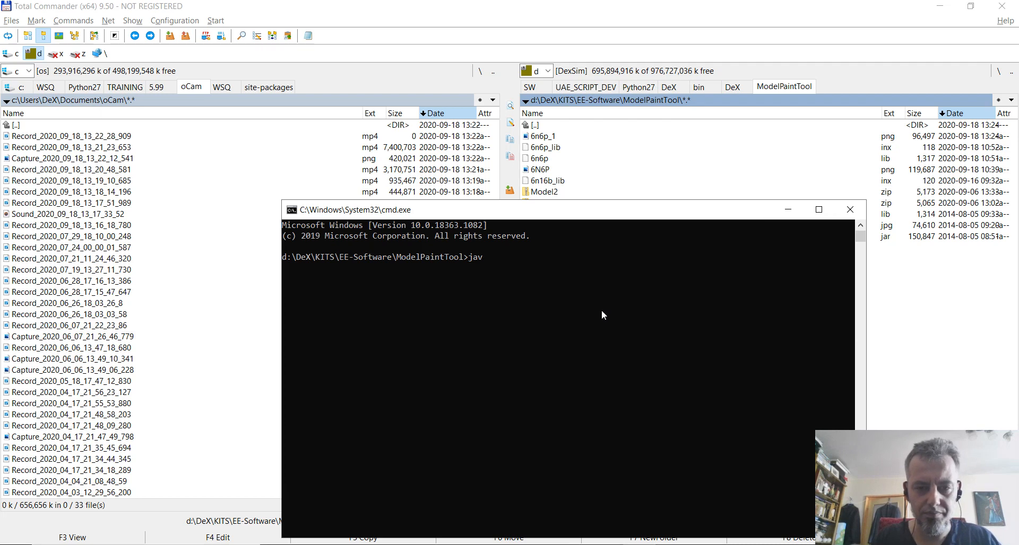
pyautogui.write('a -jar paint_kit.jar')
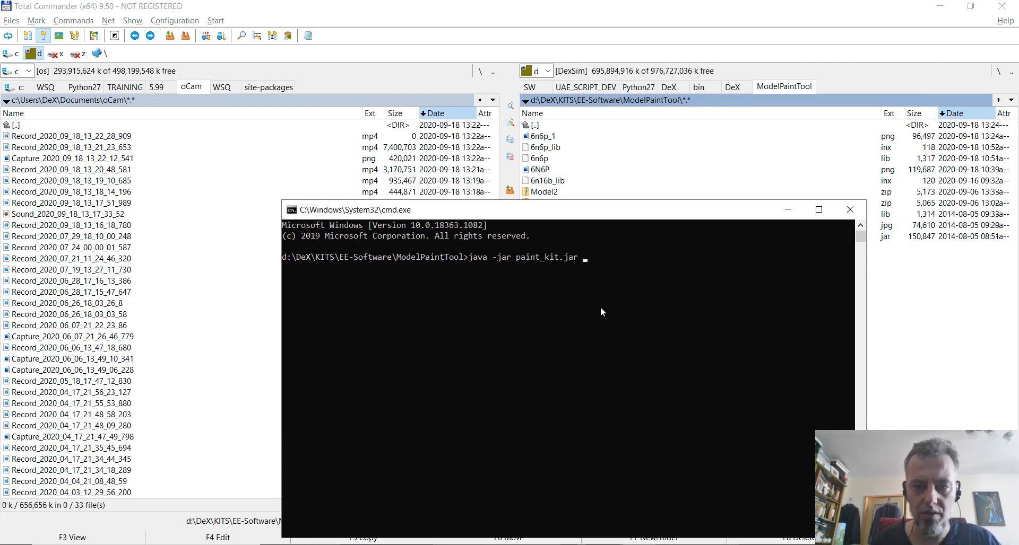
pyautogui.write('6n')
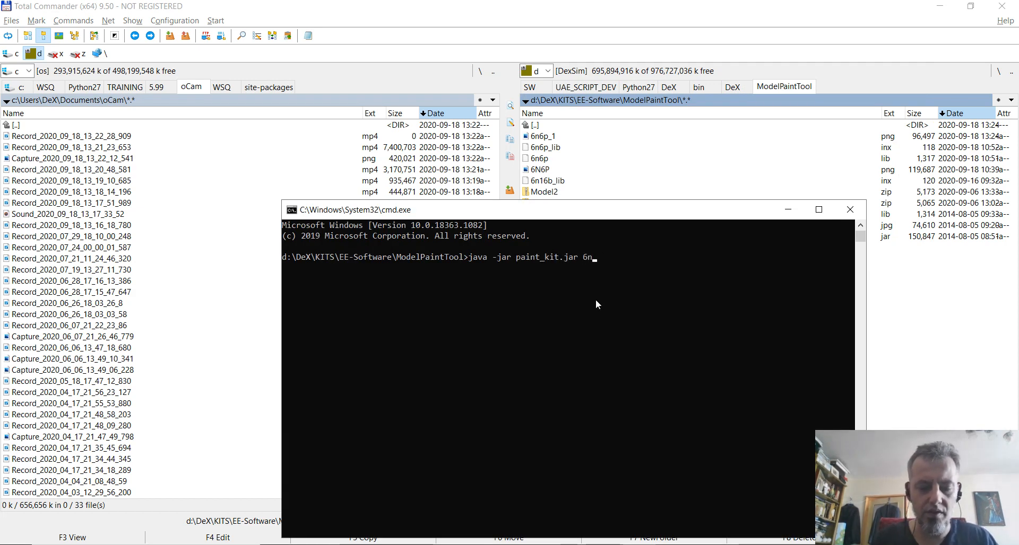
pyautogui.write('6p')
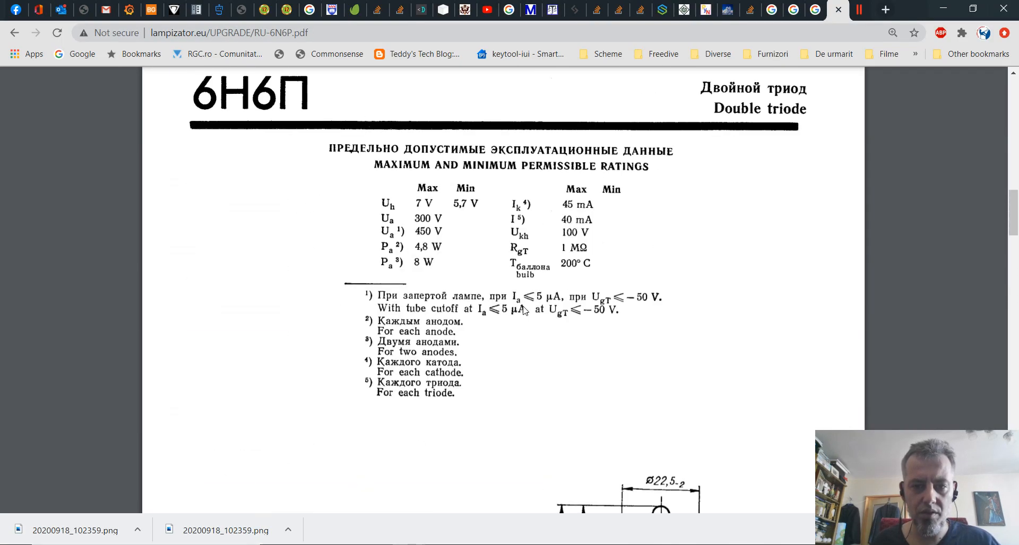
# Scroll the datasheet down to the page with the two Ia = f(Ua) graphs.
pyautogui.scroll(-3)
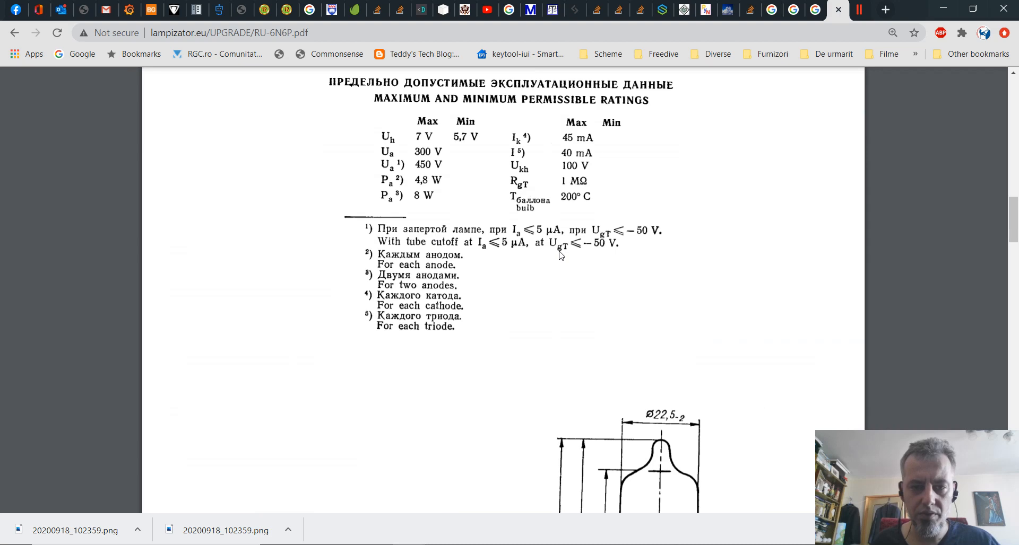
pyautogui.scroll(-3)
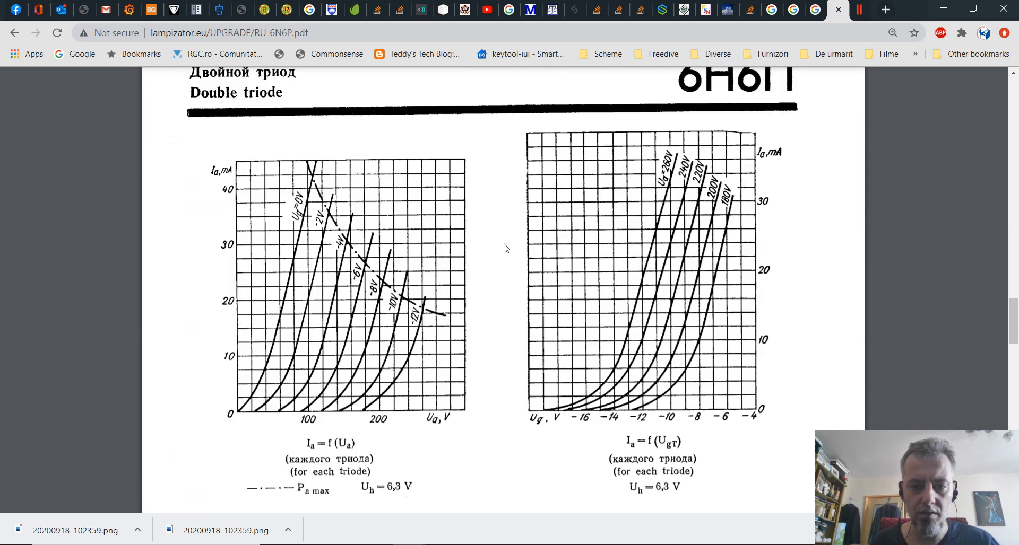
pyautogui.moveTo(438, 331)
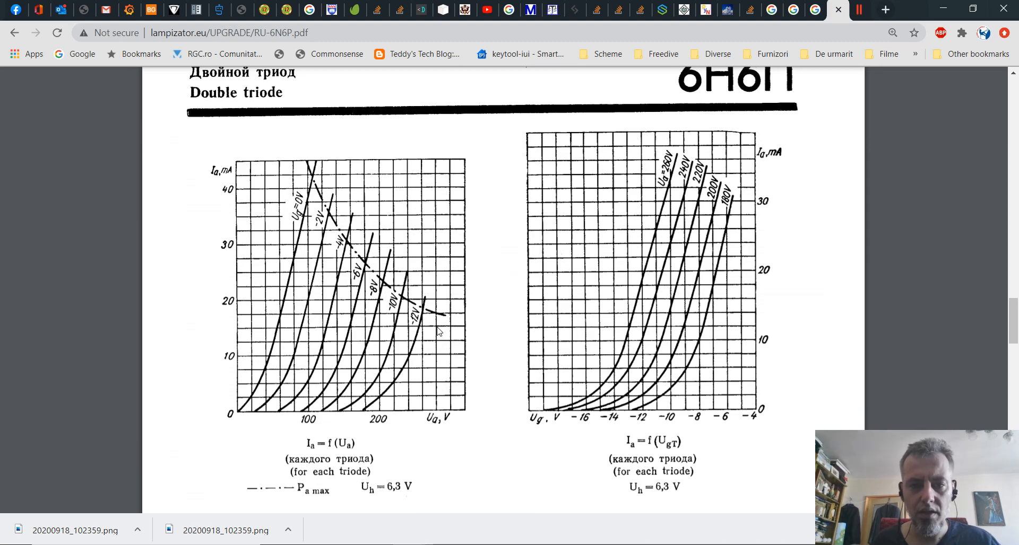
pyautogui.moveTo(511, 328)
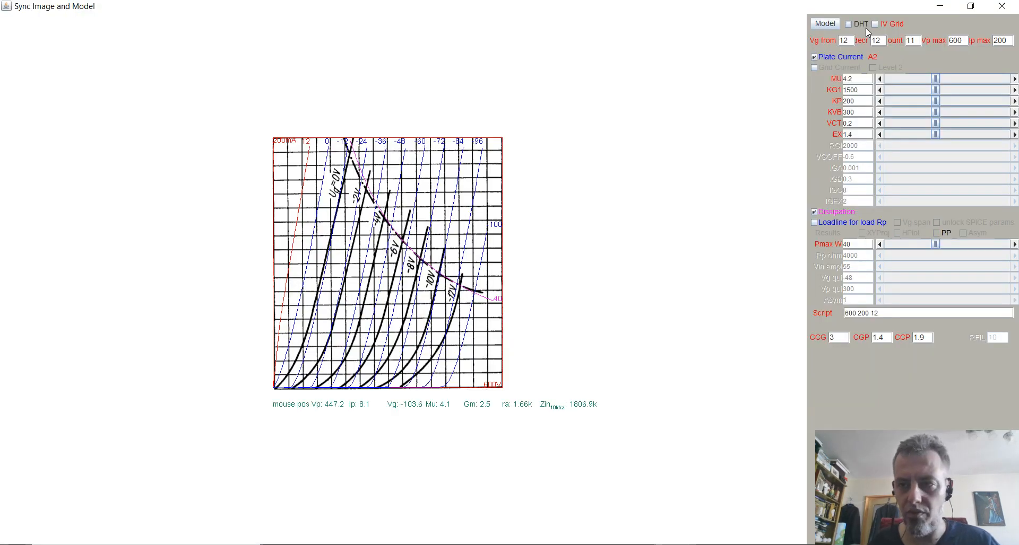
# Set the grid sweep to Vg from 0, decr 2, count 7 and redraw the model curves.
pyautogui.click(844, 40)
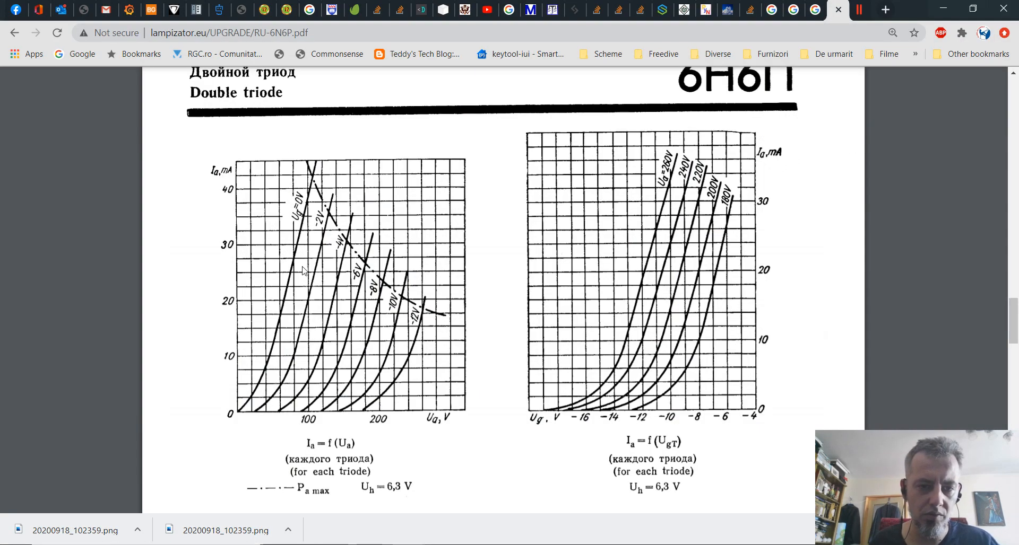
pyautogui.moveTo(308, 231)
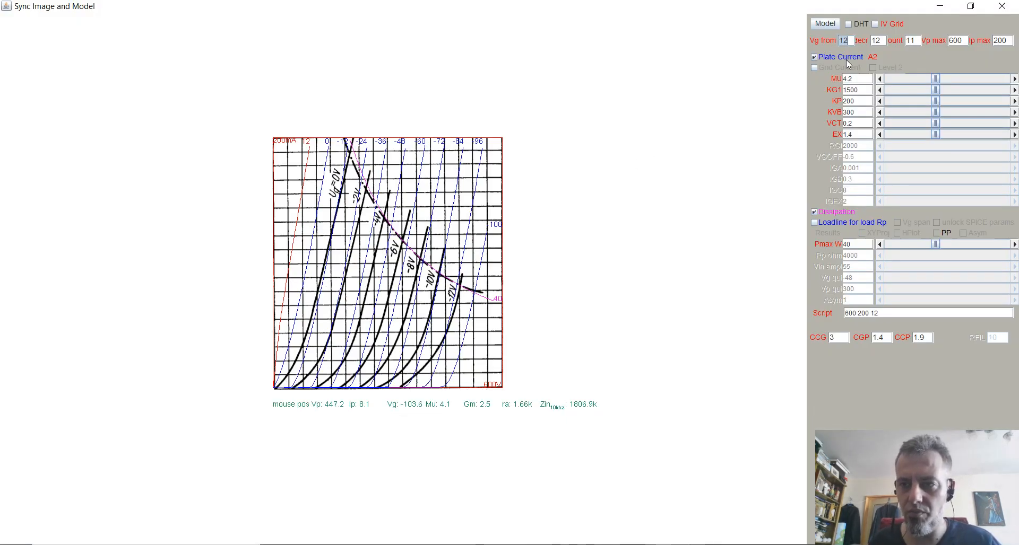
pyautogui.write('0')
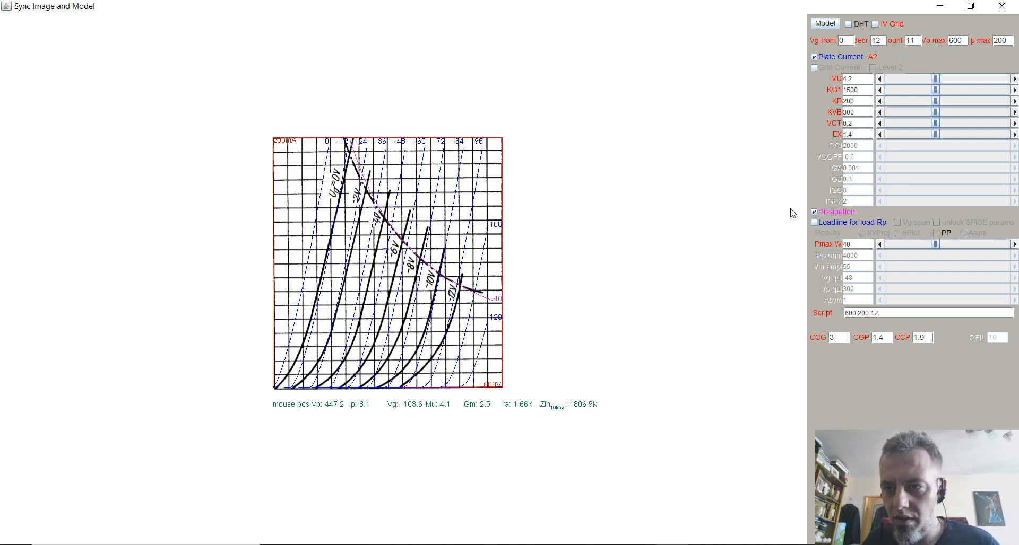
pyautogui.click(878, 40)
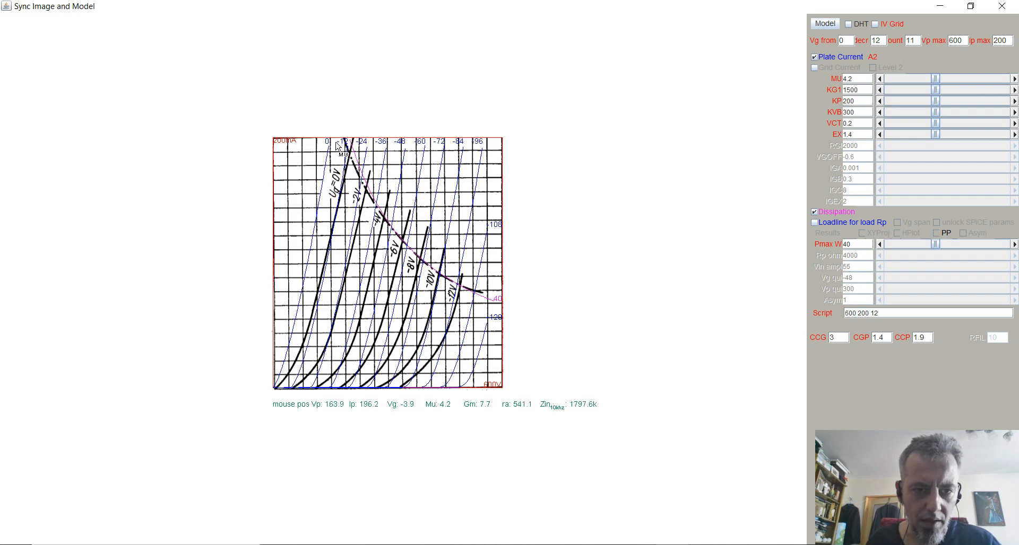
pyautogui.moveTo(380, 236)
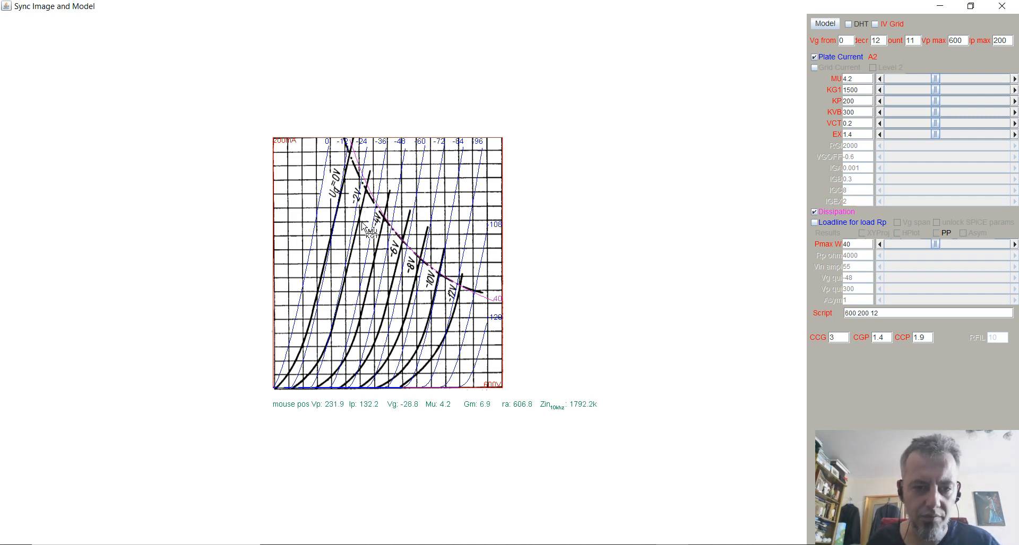
pyautogui.moveTo(367, 232)
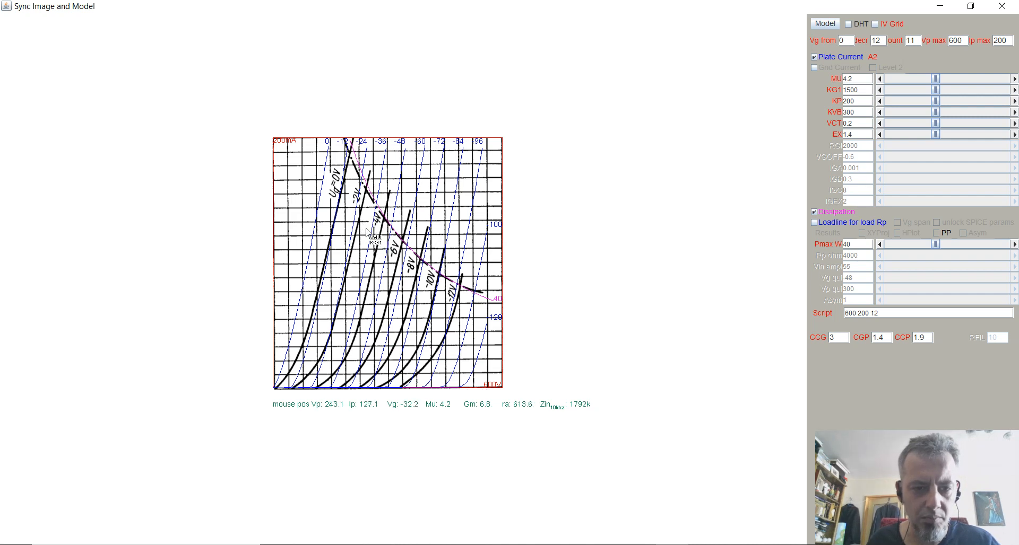
pyautogui.moveTo(418, 290)
pyautogui.write('2')
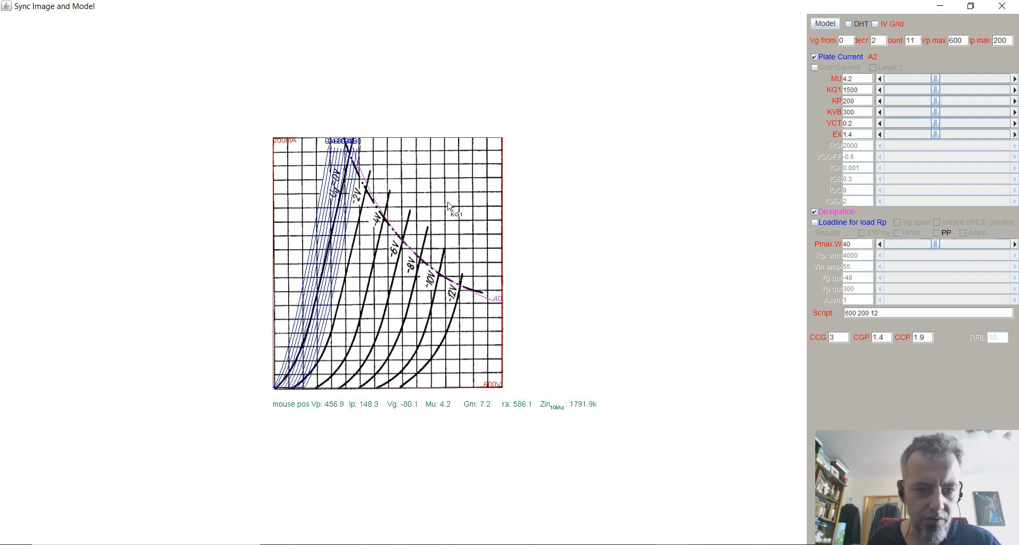
pyautogui.moveTo(336, 234)
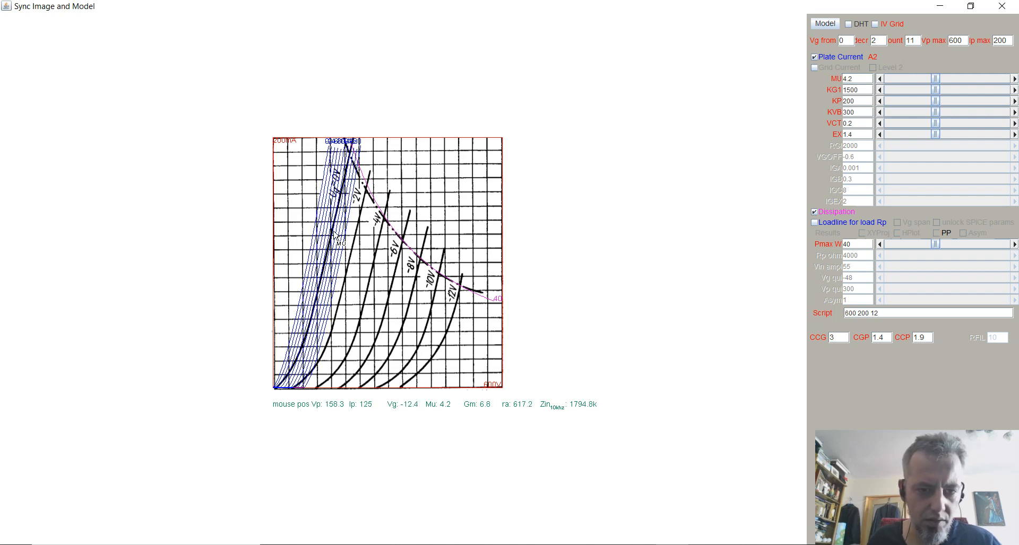
pyautogui.moveTo(456, 341)
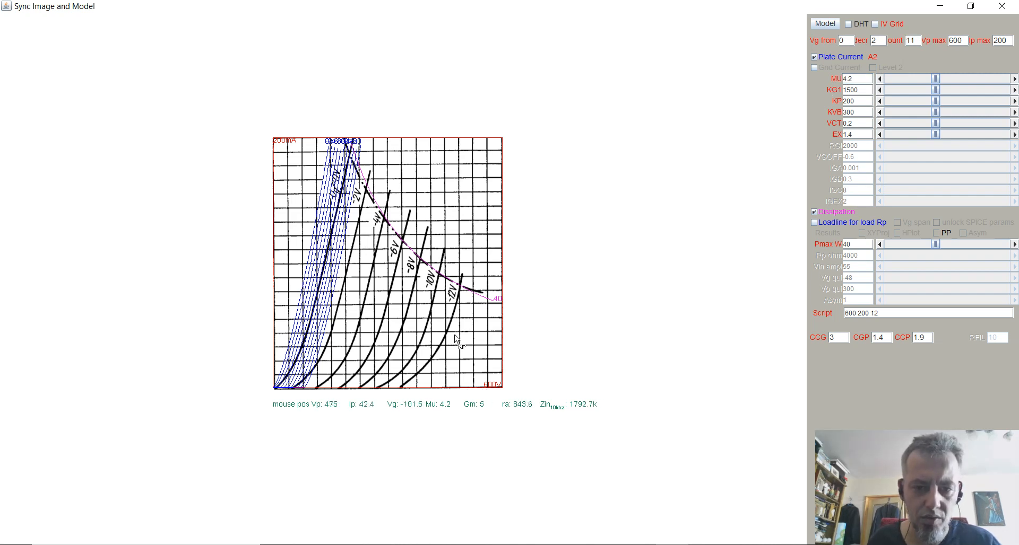
pyautogui.moveTo(413, 297)
pyautogui.write('7')
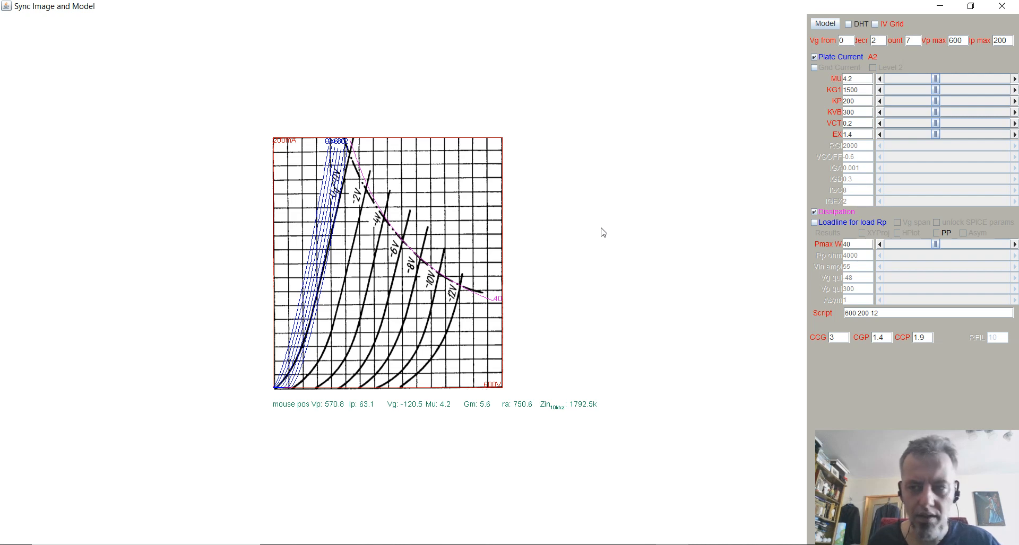
pyautogui.click(851, 89)
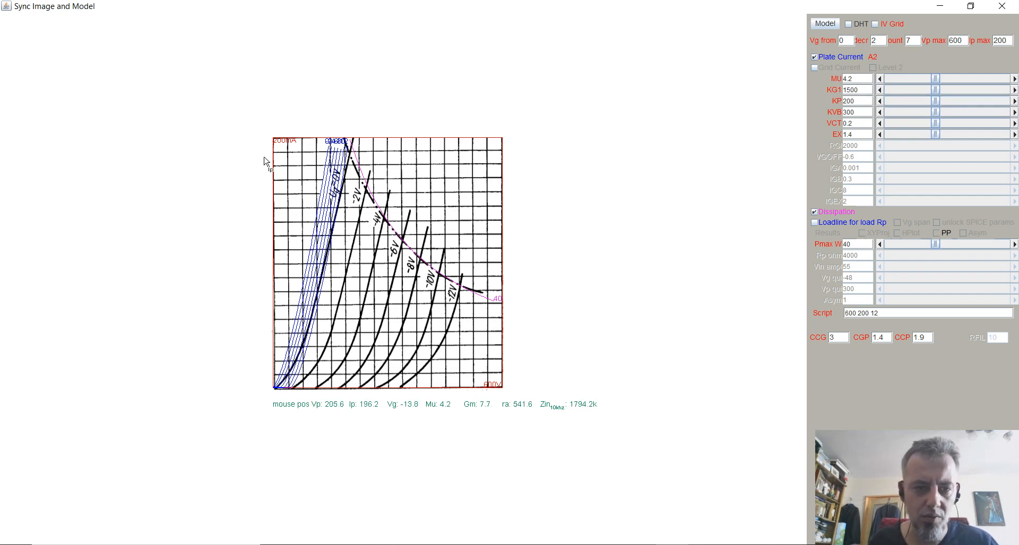
pyautogui.moveTo(441, 343)
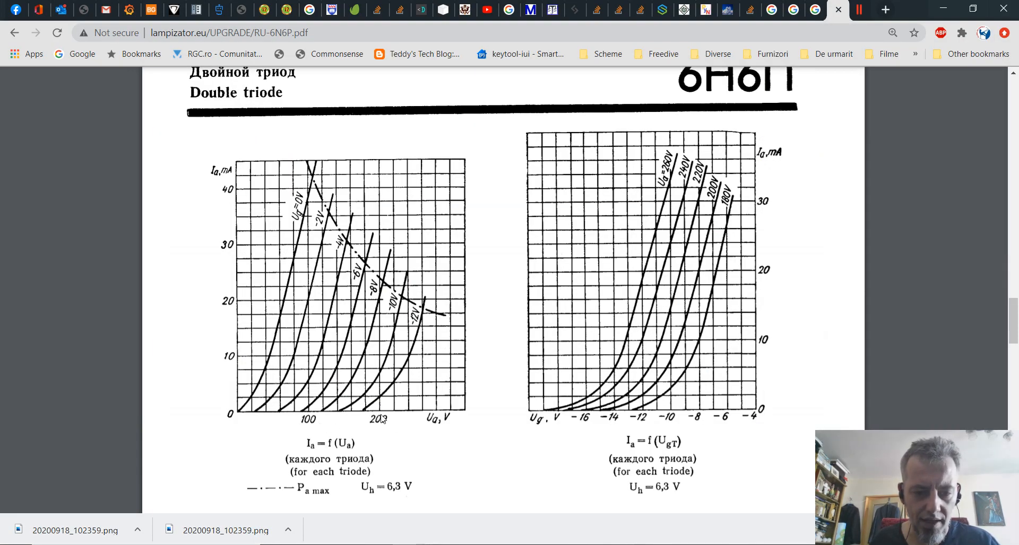
pyautogui.moveTo(356, 410)
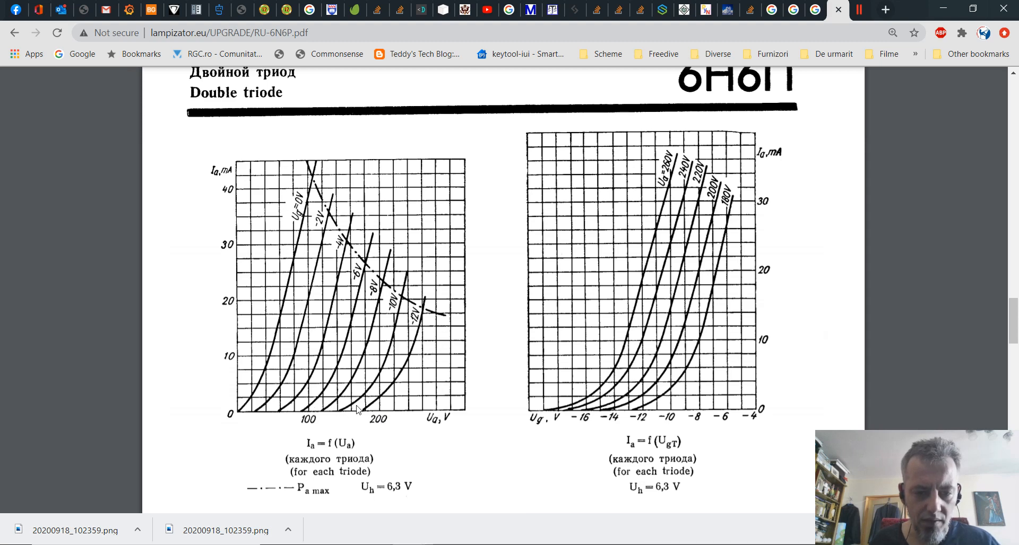
pyautogui.moveTo(389, 413)
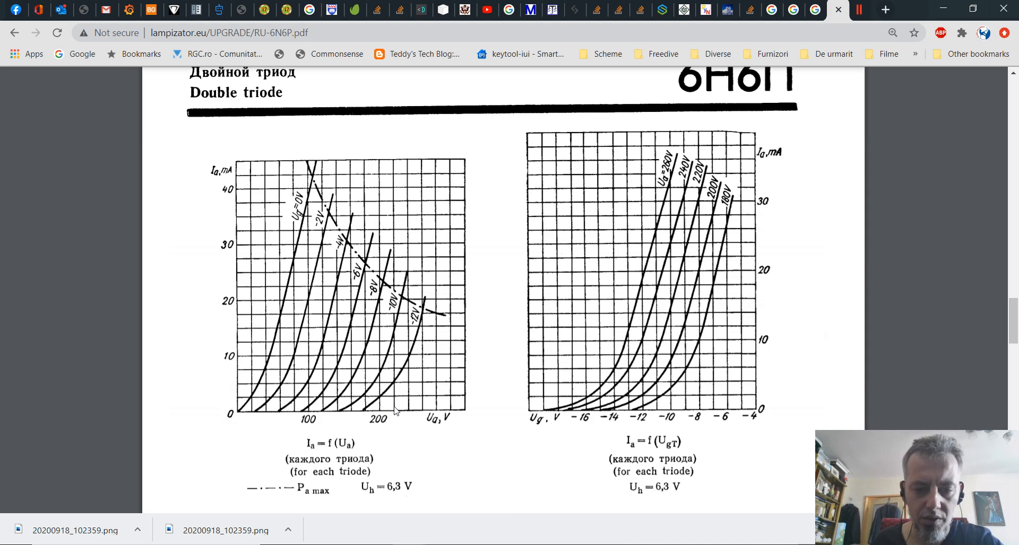
pyautogui.moveTo(459, 409)
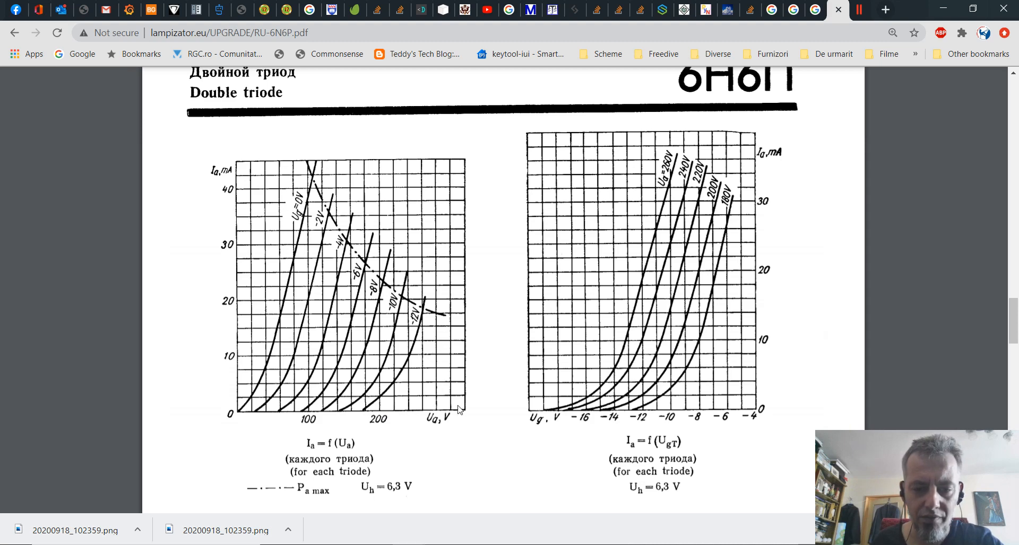
pyautogui.moveTo(469, 412)
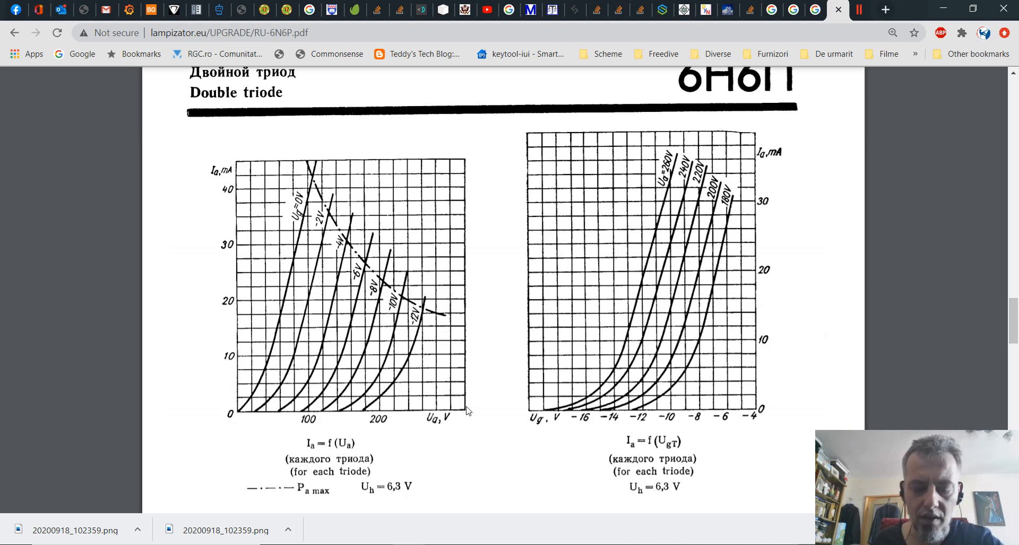
pyautogui.moveTo(460, 413)
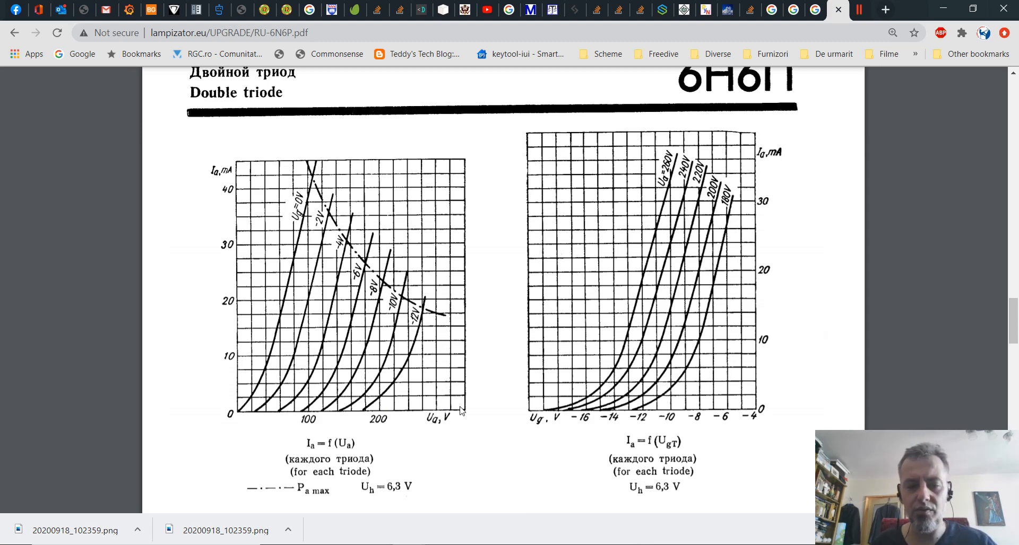
pyautogui.moveTo(425, 420)
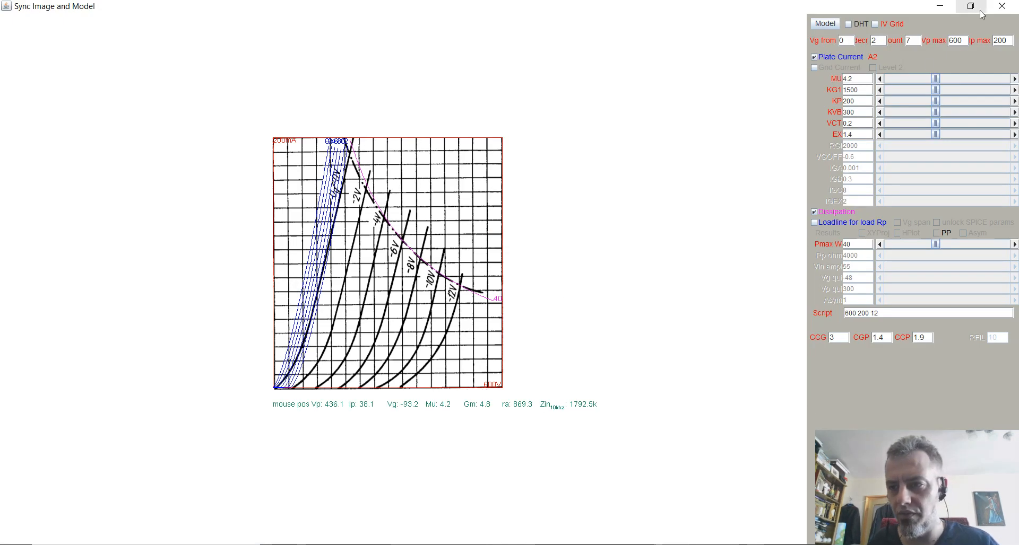
# Set the plot's Vp max to 320 V instead of 600.
pyautogui.click(956, 41)
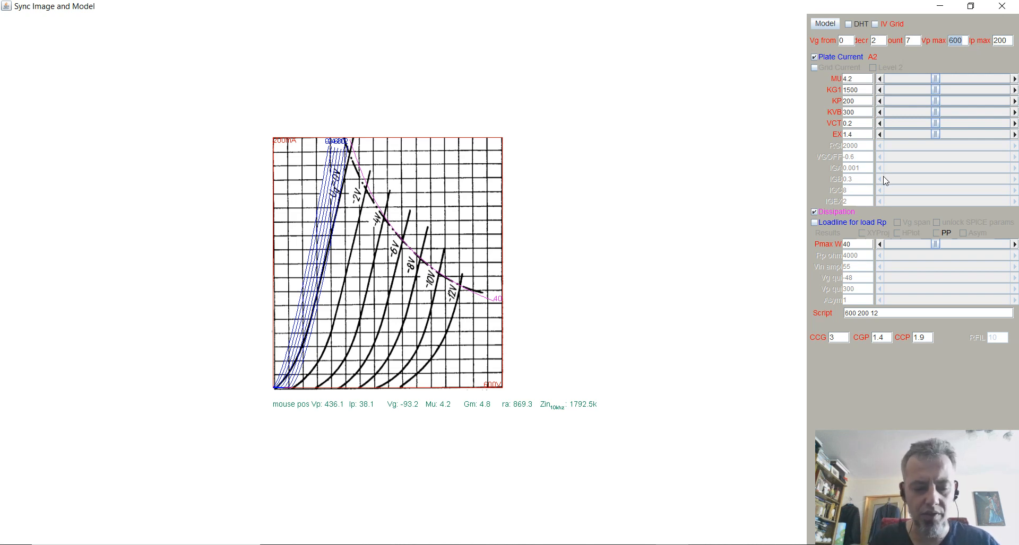
pyautogui.write('320')
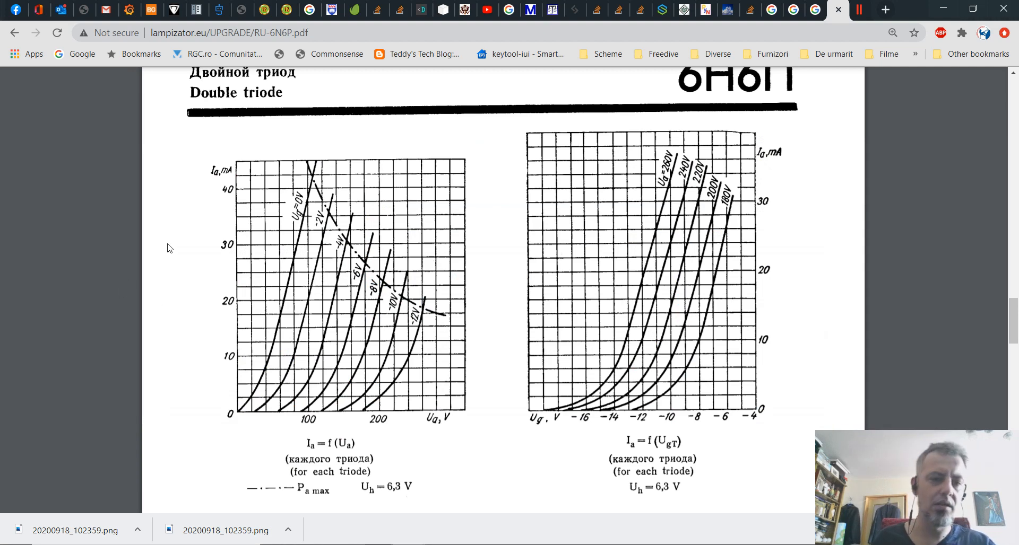
pyautogui.moveTo(230, 382)
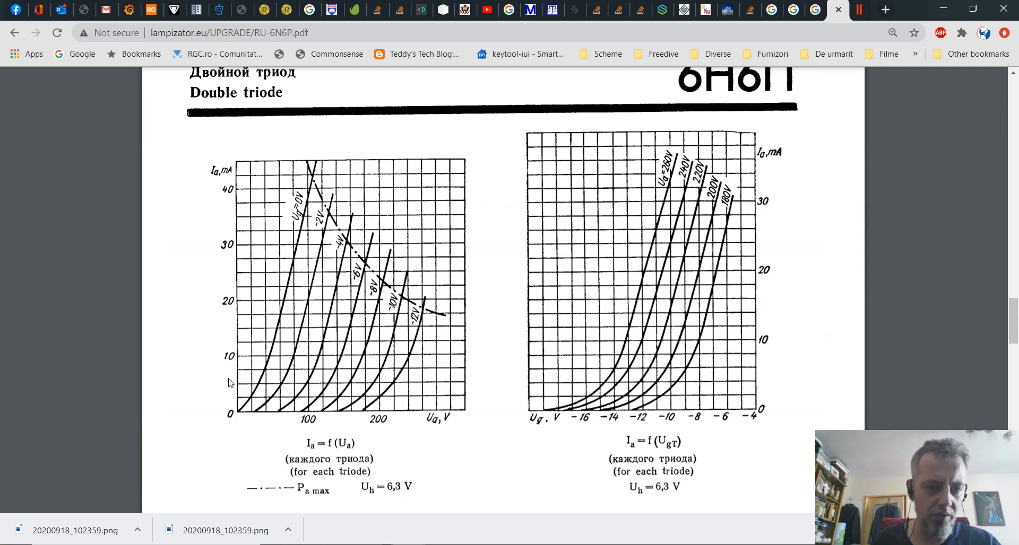
pyautogui.moveTo(241, 197)
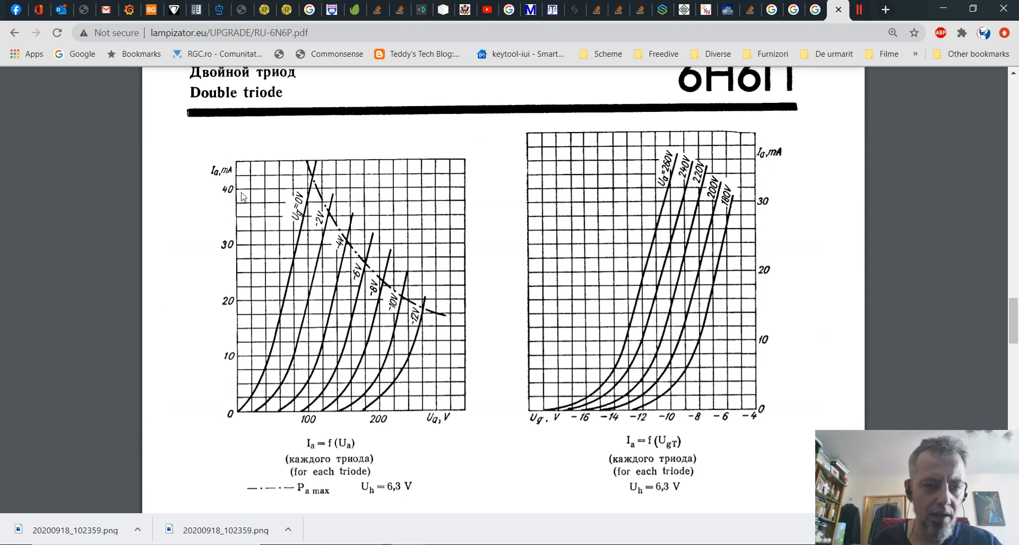
pyautogui.moveTo(247, 185)
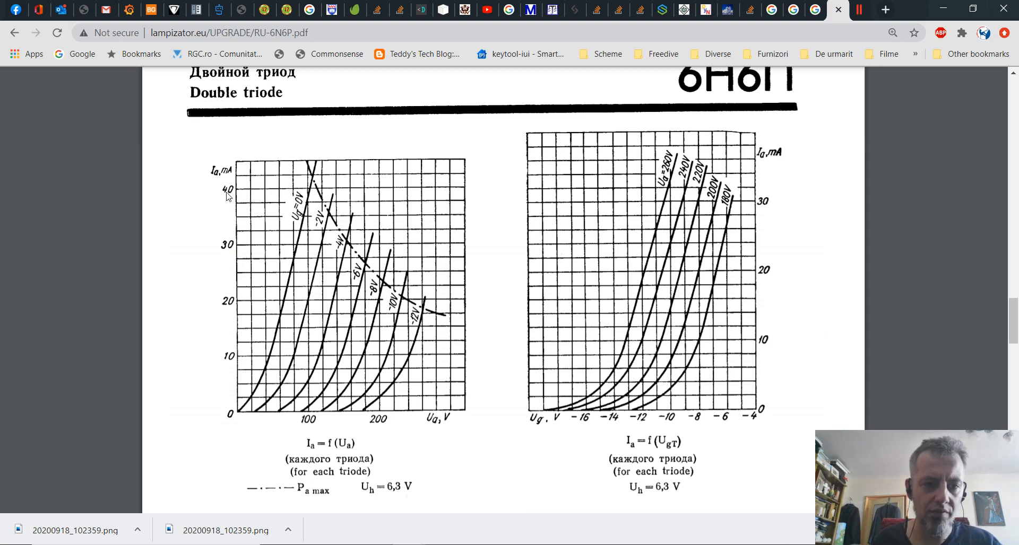
pyautogui.moveTo(239, 167)
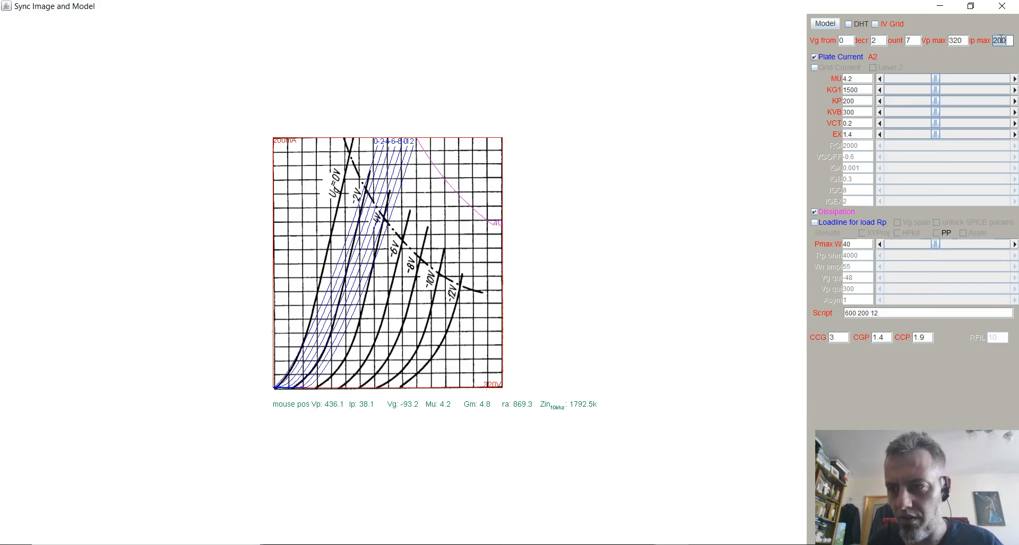
# Set the plot's Ip max to 45 mA so the model curves rescale.
pyautogui.write('45')
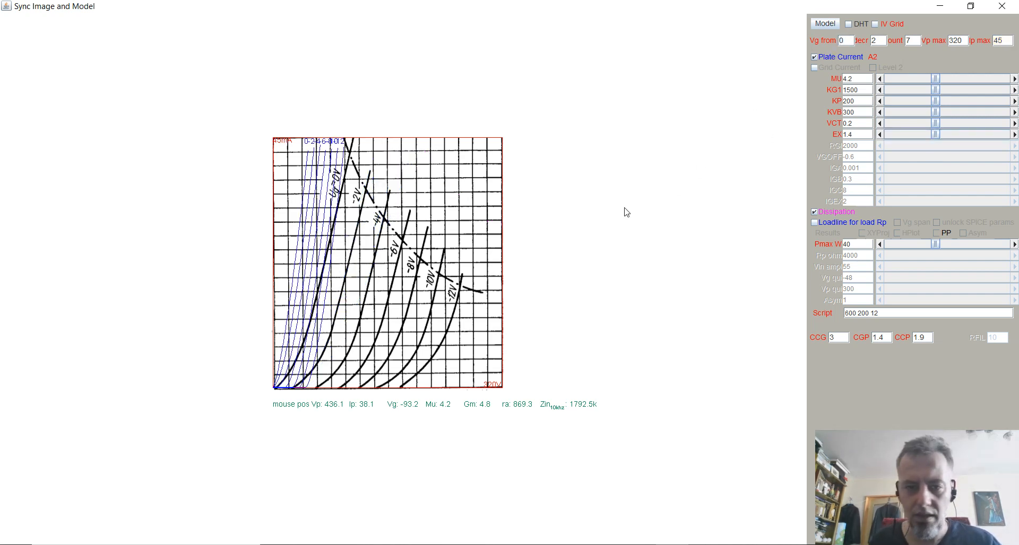
pyautogui.moveTo(291, 146)
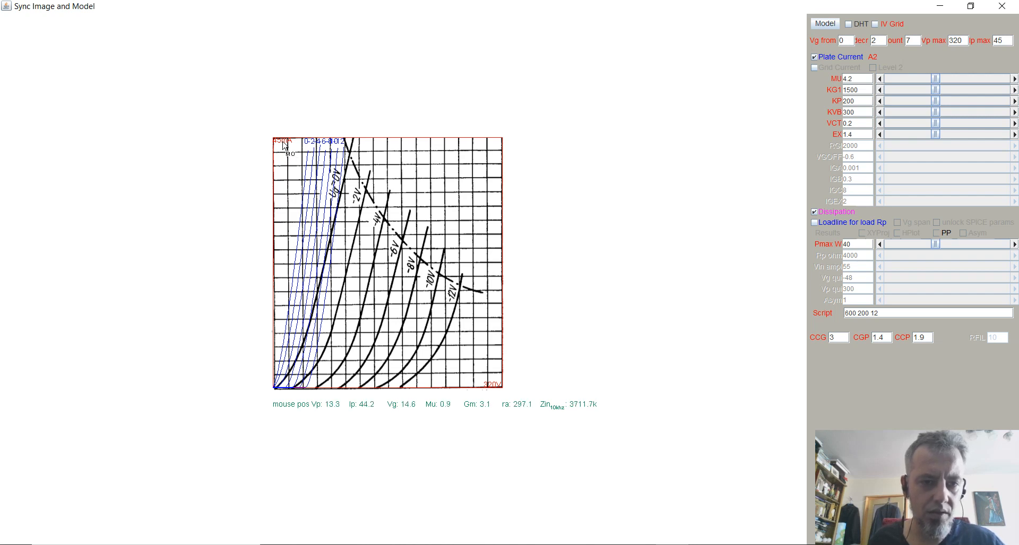
pyautogui.moveTo(499, 385)
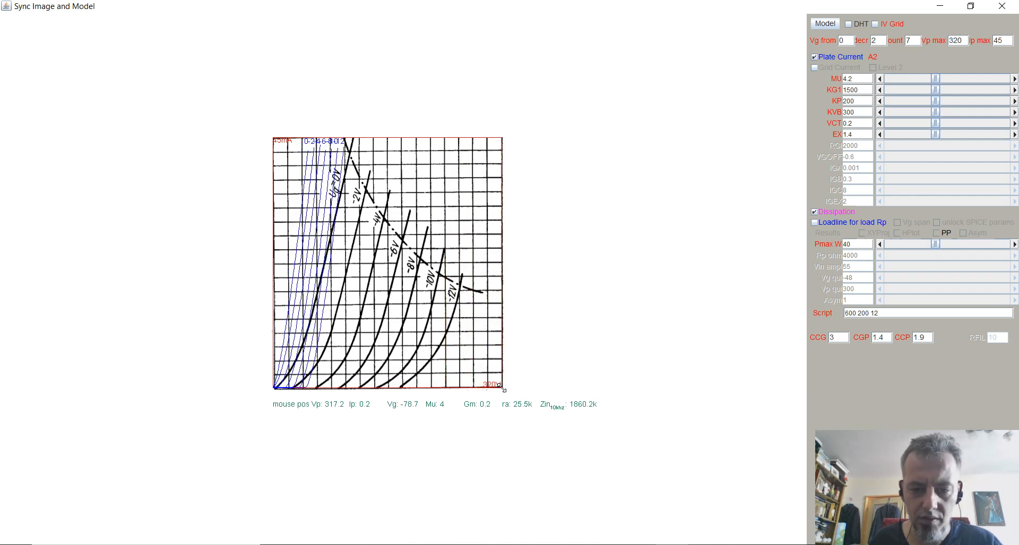
pyautogui.moveTo(465, 337)
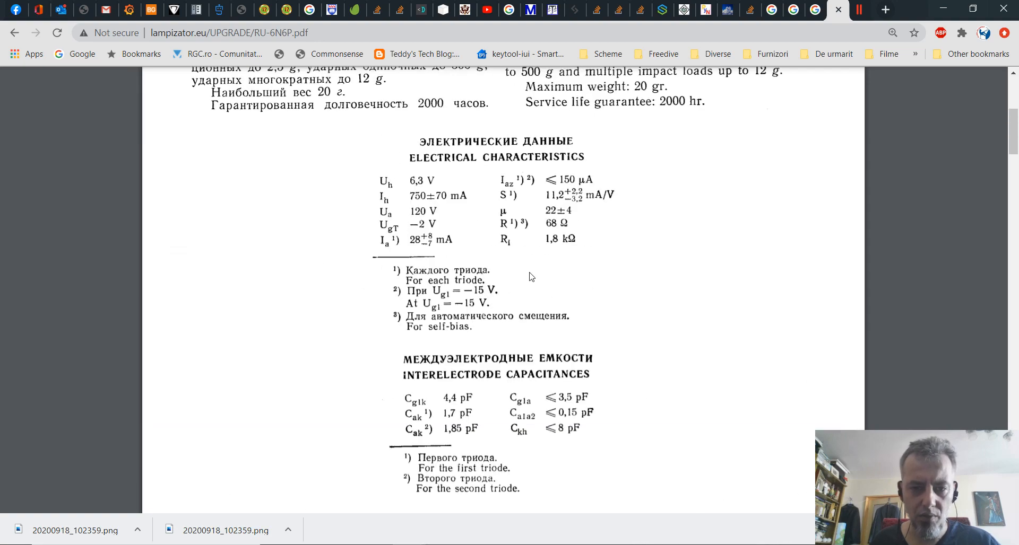
# Scroll the datasheet down to the maximum permissible ratings table with 4.8 W dissipation.
pyautogui.scroll(-3)
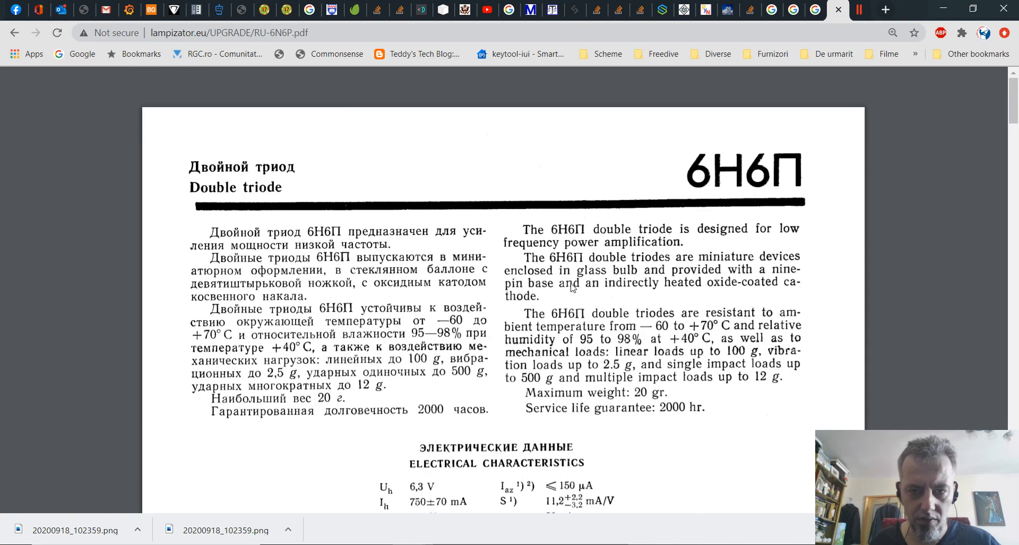
pyautogui.scroll(-3)
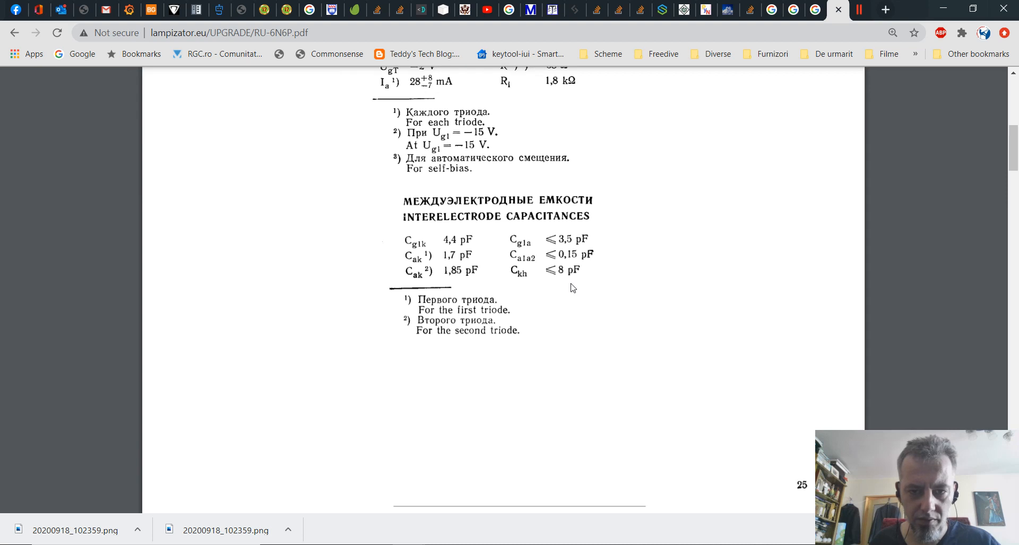
pyautogui.scroll(-3)
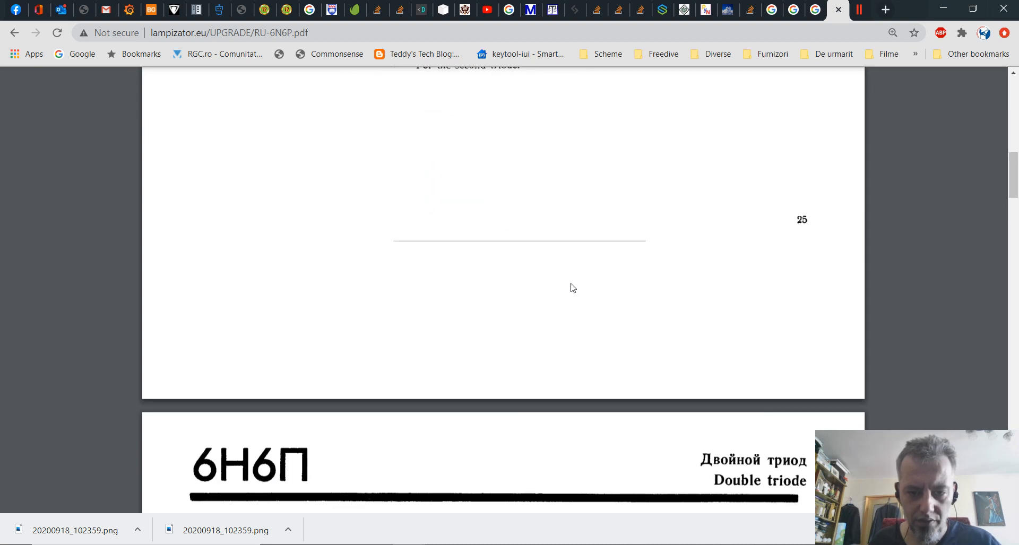
pyautogui.scroll(-3)
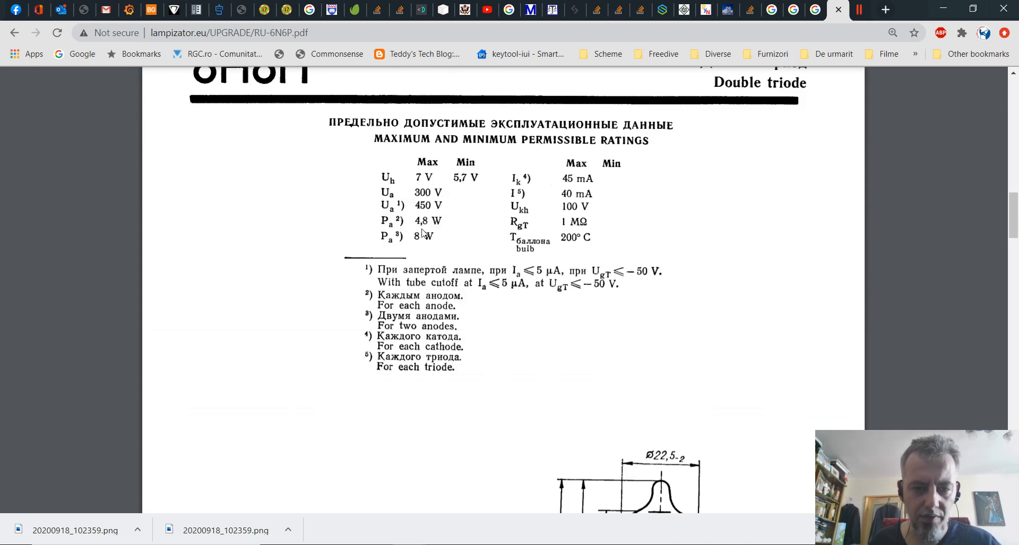
pyautogui.moveTo(437, 228)
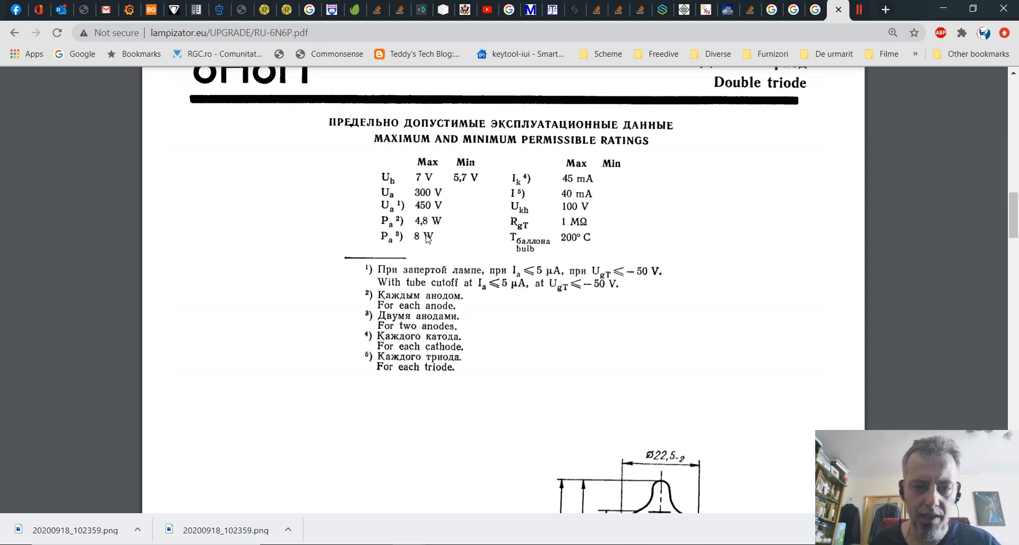
pyautogui.moveTo(421, 242)
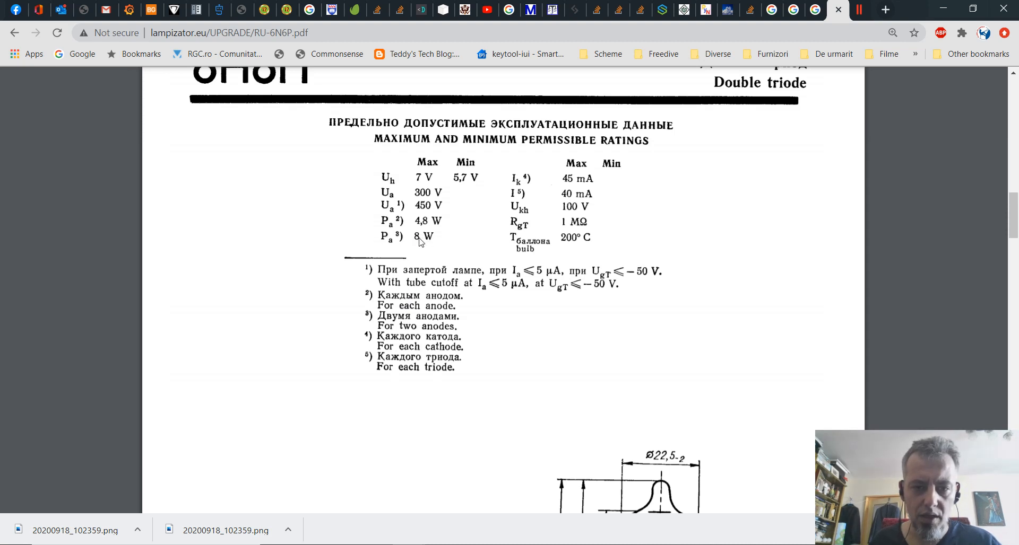
pyautogui.moveTo(573, 260)
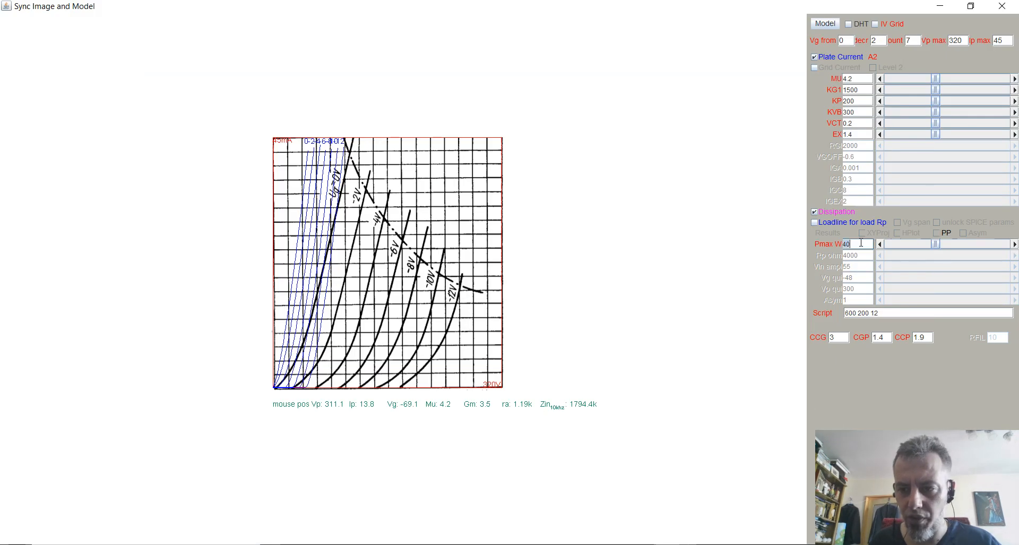
# Set Pmax to 4.8 W so the 4.8 dissipation-limit curve overlays the datasheet's line.
pyautogui.write('4.8')
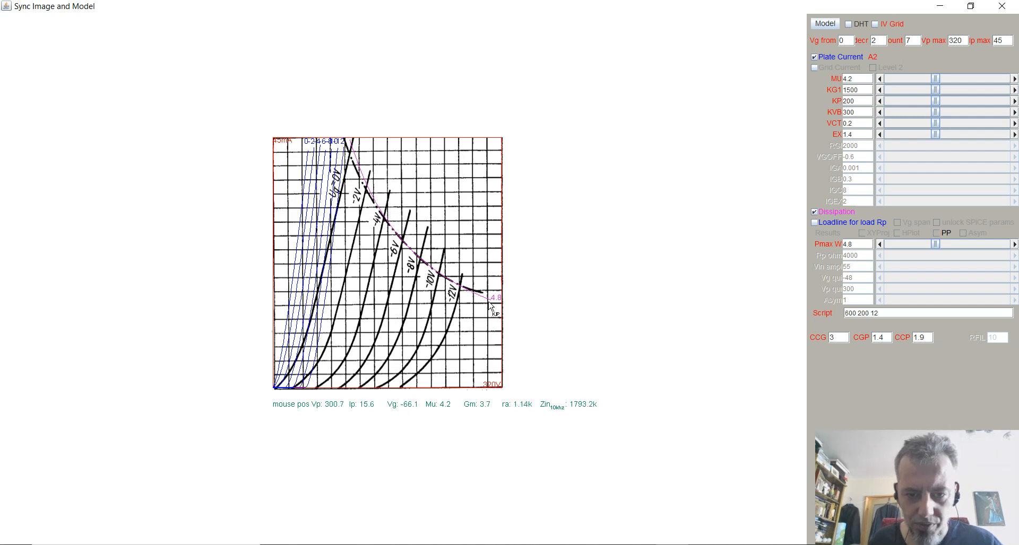
pyautogui.moveTo(400, 237)
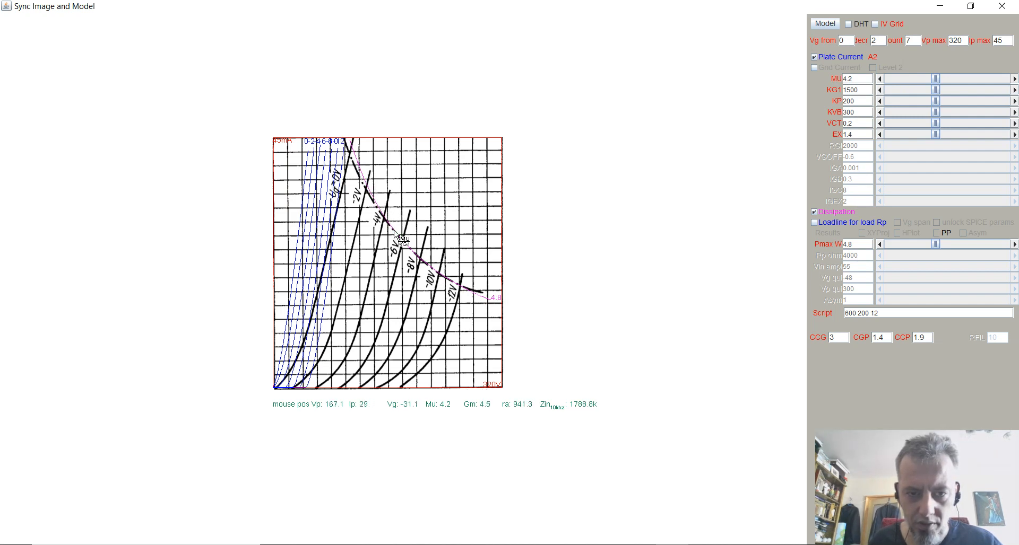
pyautogui.moveTo(343, 135)
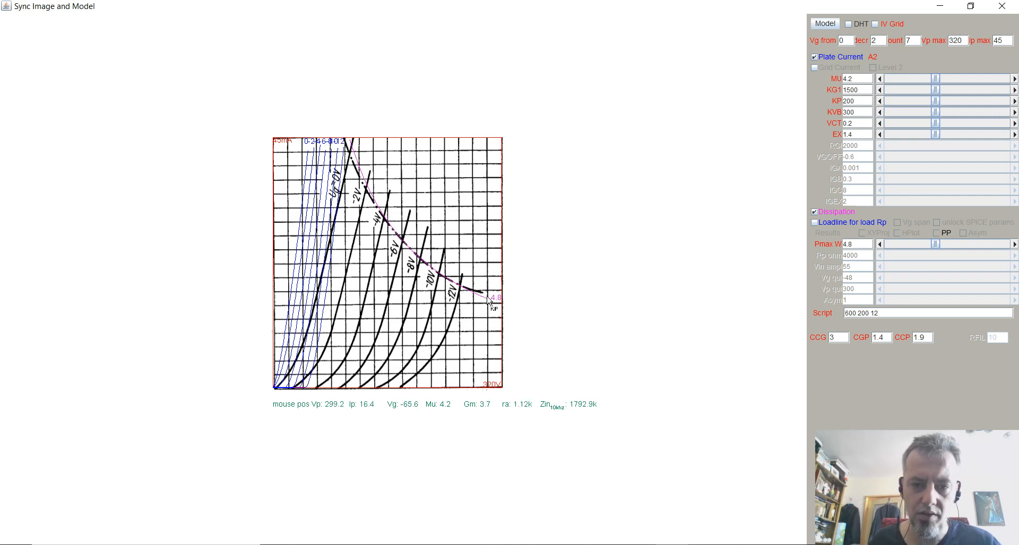
pyautogui.moveTo(497, 309)
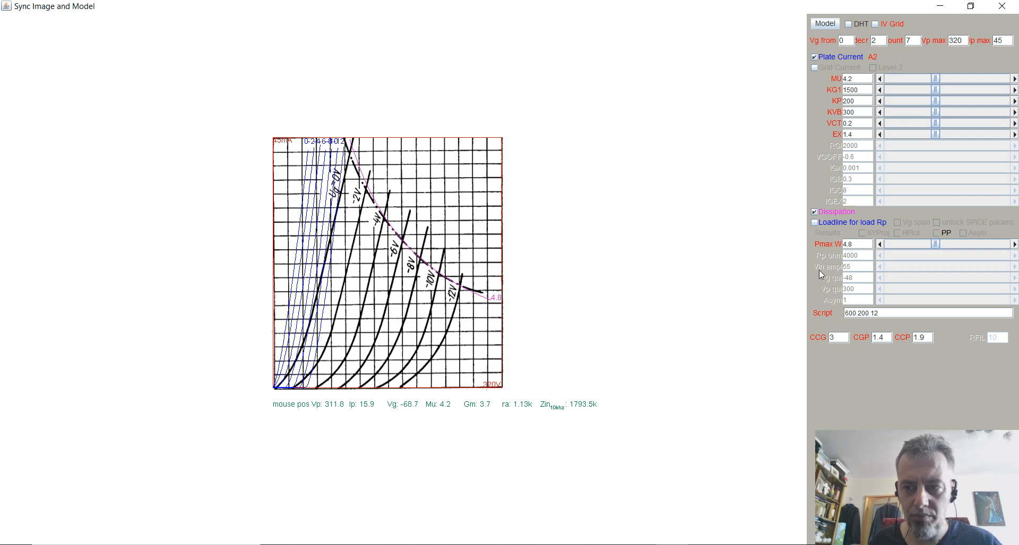
pyautogui.click(852, 244)
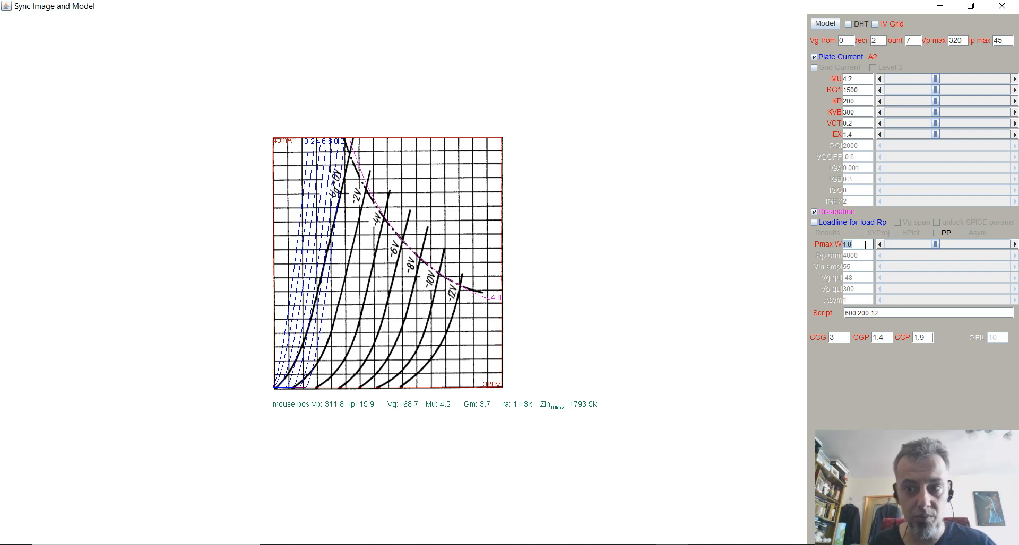
pyautogui.click(664, 290)
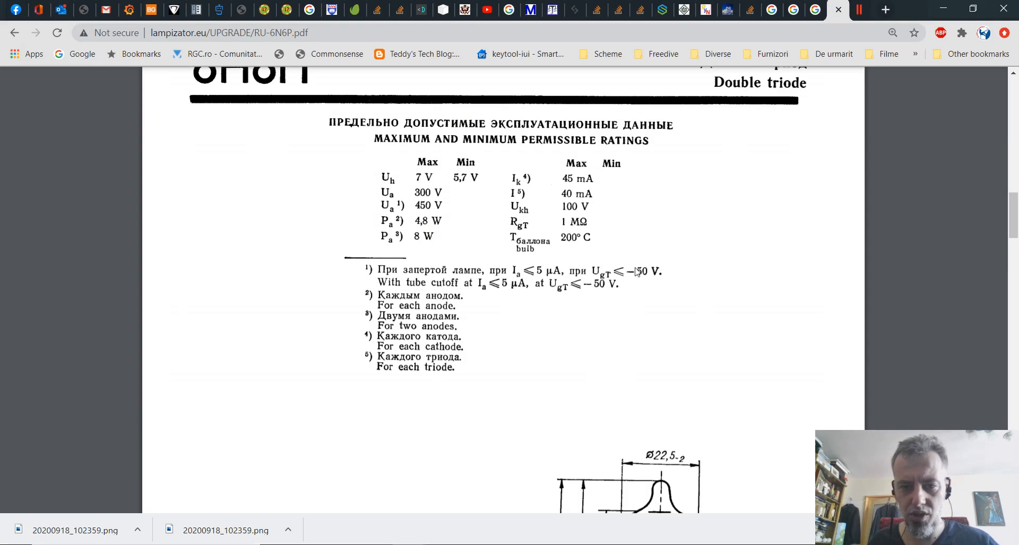
pyautogui.moveTo(591, 301)
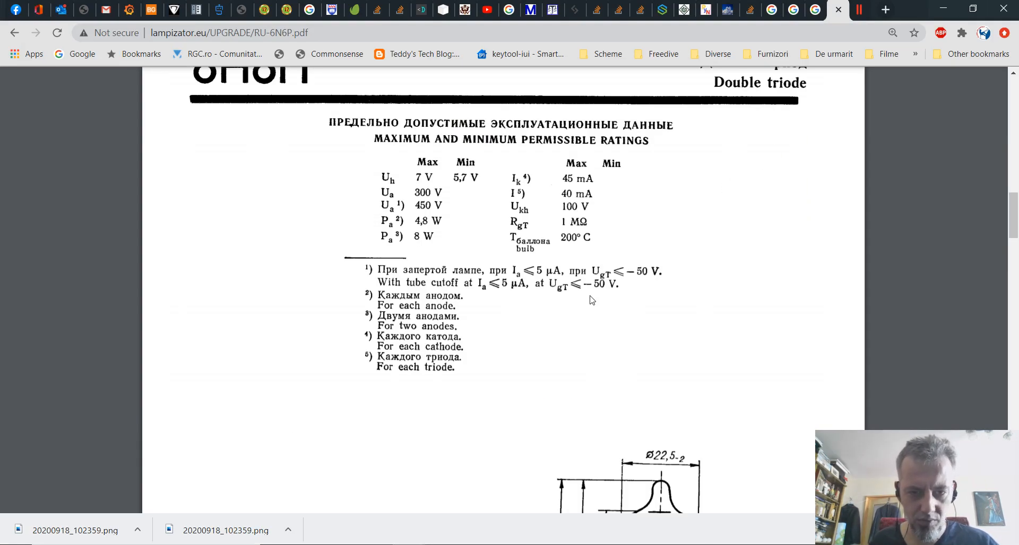
# Scroll the 6N6P datasheet to the electrical characteristics table showing μ 22±4.
pyautogui.scroll(-3)
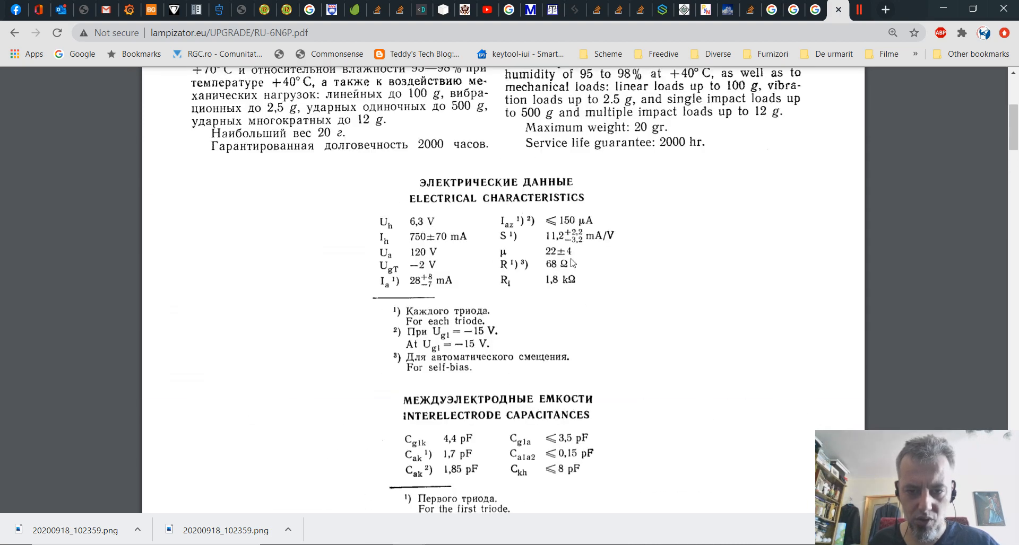
pyautogui.moveTo(567, 260)
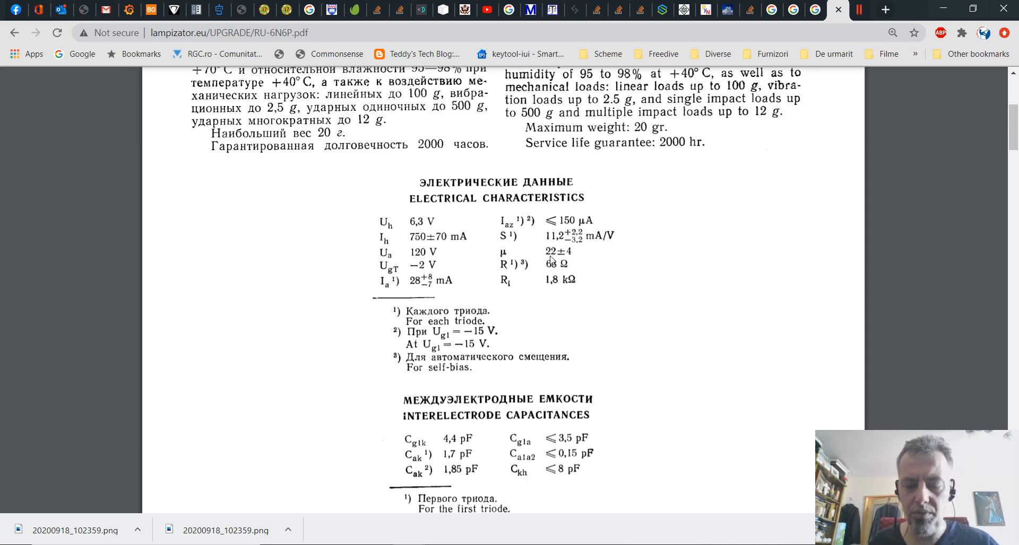
pyautogui.moveTo(569, 256)
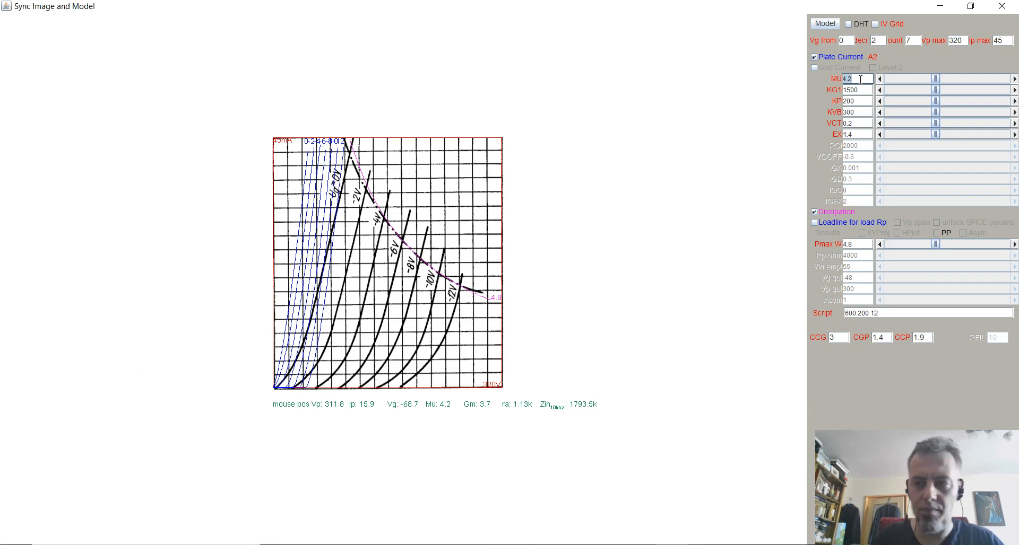
# Set the amplification factor MU to 22, redrawing the model curves over the plate chart.
pyautogui.write('22')
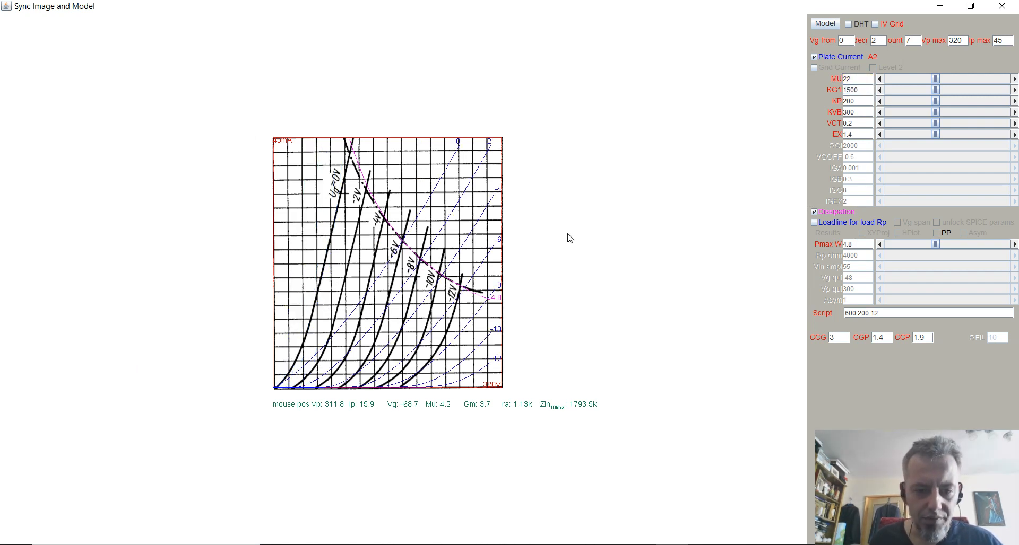
pyautogui.moveTo(459, 158)
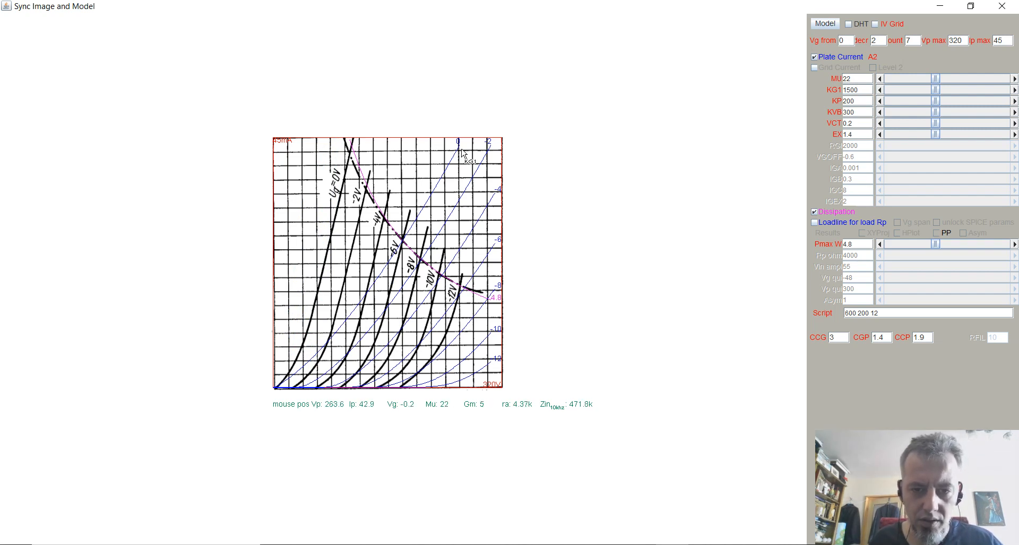
pyautogui.moveTo(473, 186)
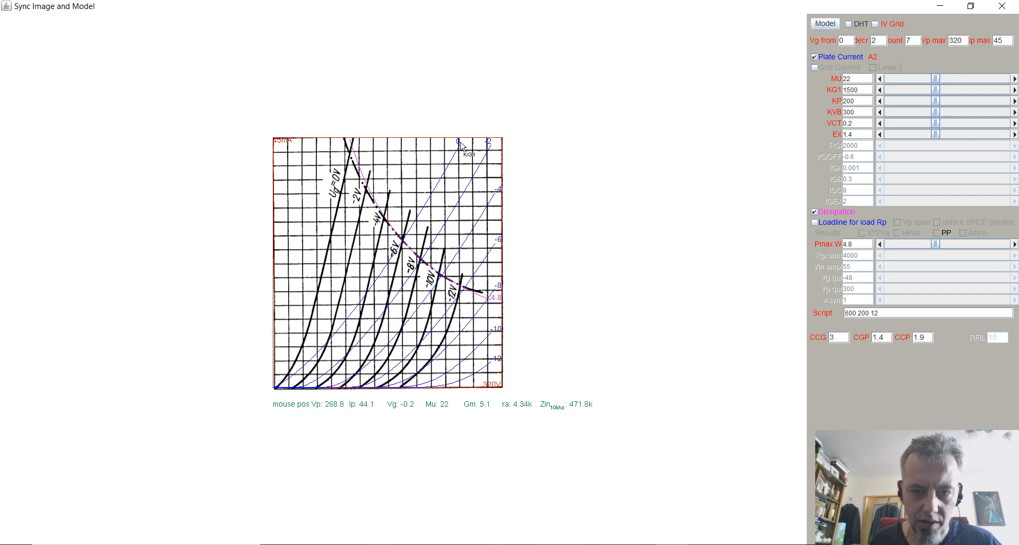
pyautogui.moveTo(497, 256)
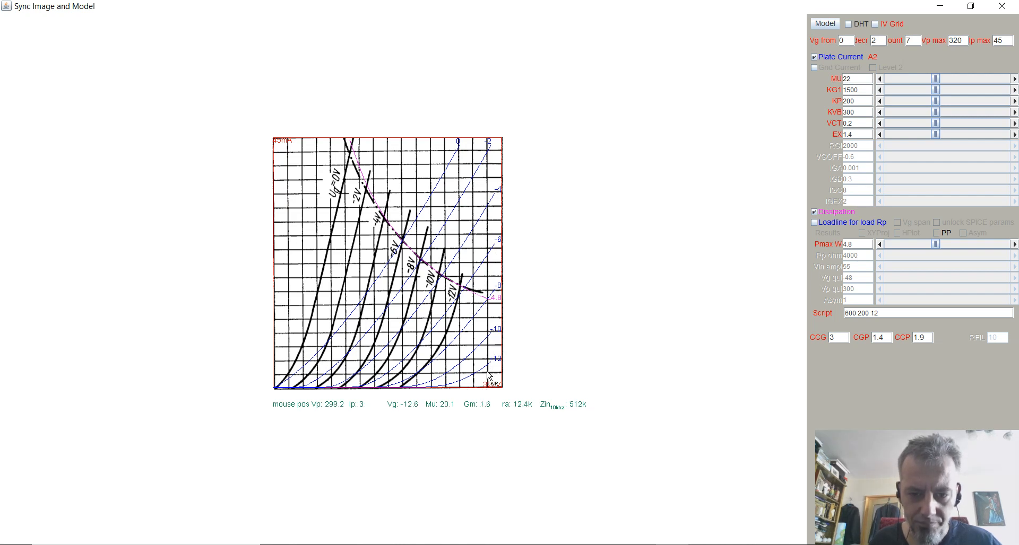
pyautogui.moveTo(477, 250)
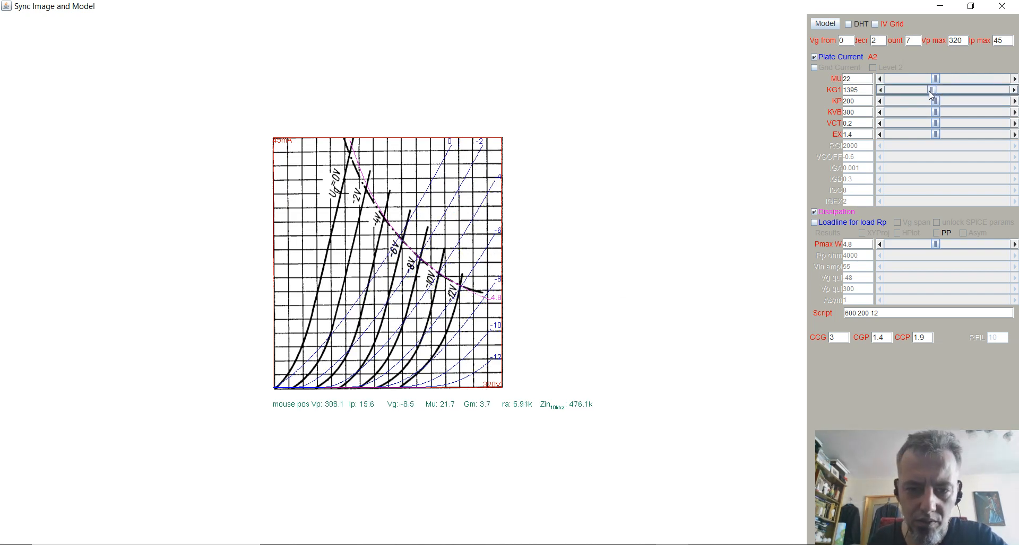
# Roughly reshape the model curves by nudging KG1, KP, KVB, VCT and EX sliders.
pyautogui.moveTo(931, 89); pyautogui.dragTo(903, 89)
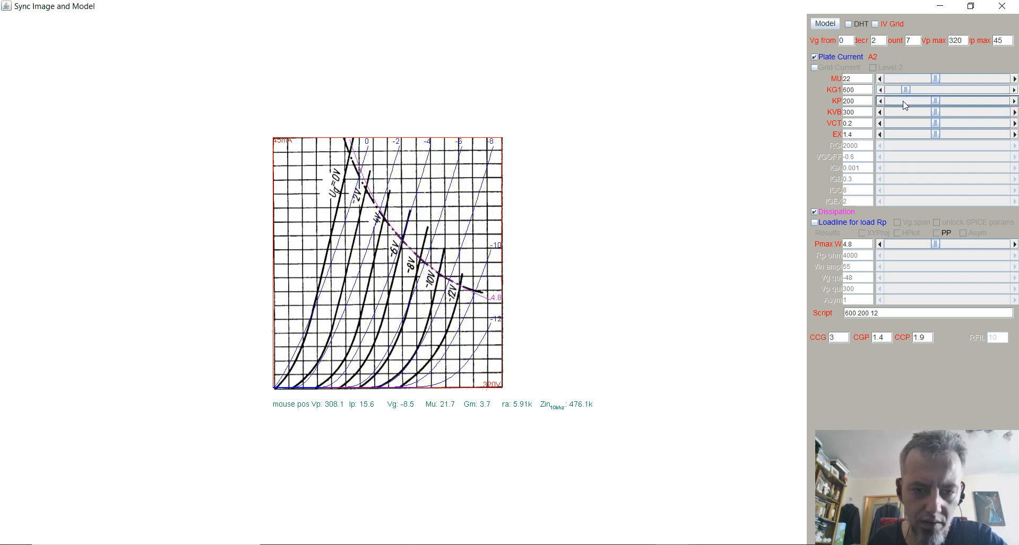
pyautogui.moveTo(915, 90); pyautogui.dragTo(899, 89)
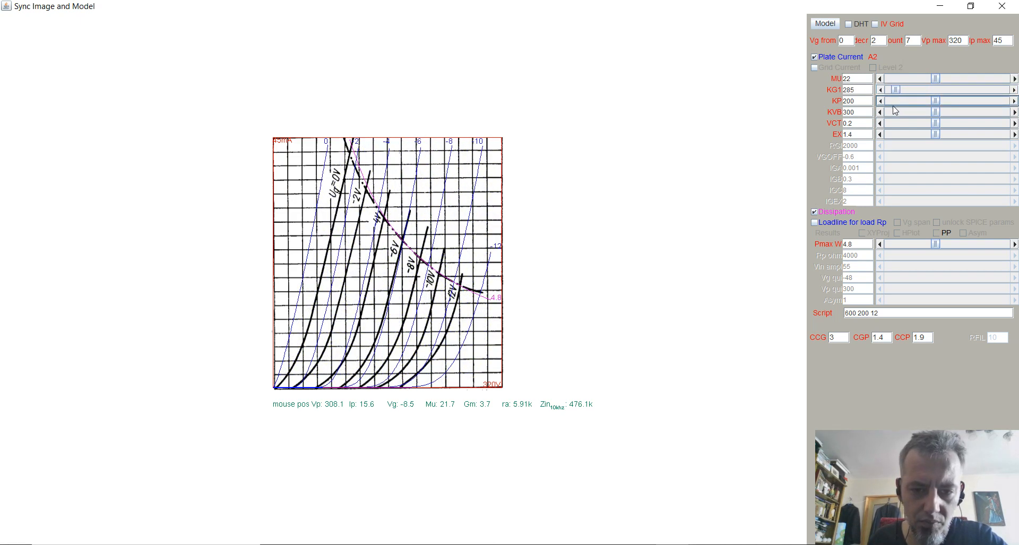
pyautogui.moveTo(936, 101); pyautogui.dragTo(929, 101)
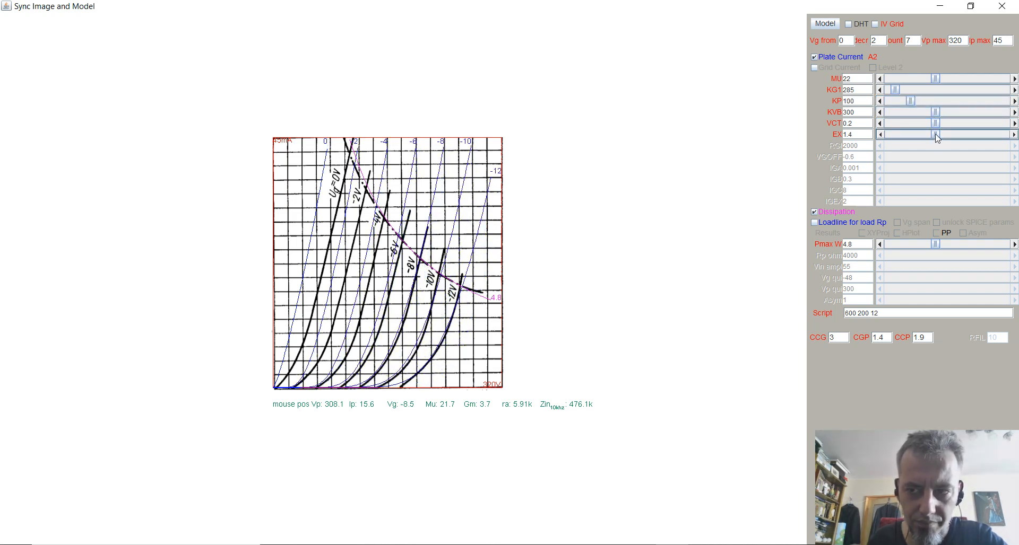
pyautogui.moveTo(936, 135); pyautogui.dragTo(932, 135)
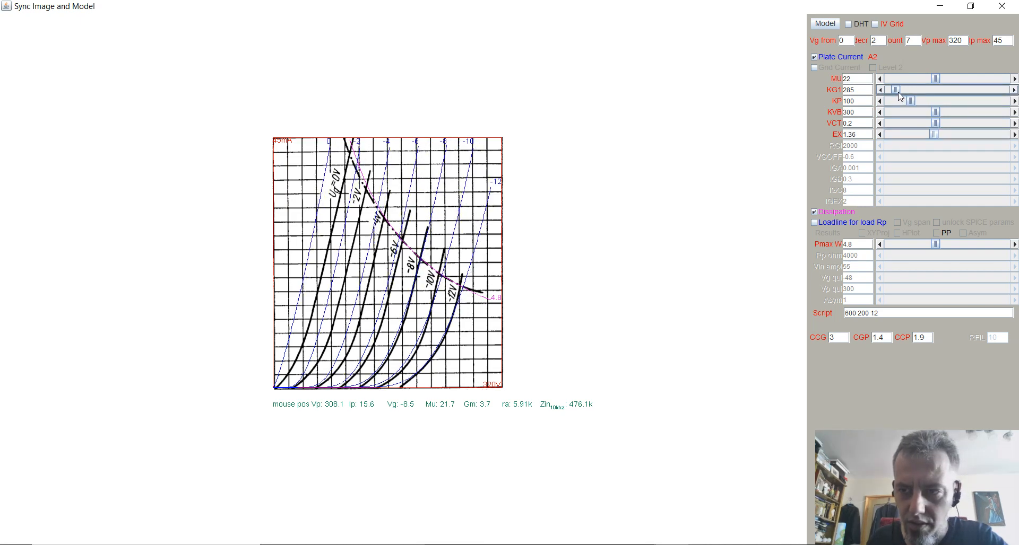
pyautogui.moveTo(893, 89); pyautogui.dragTo(901, 89)
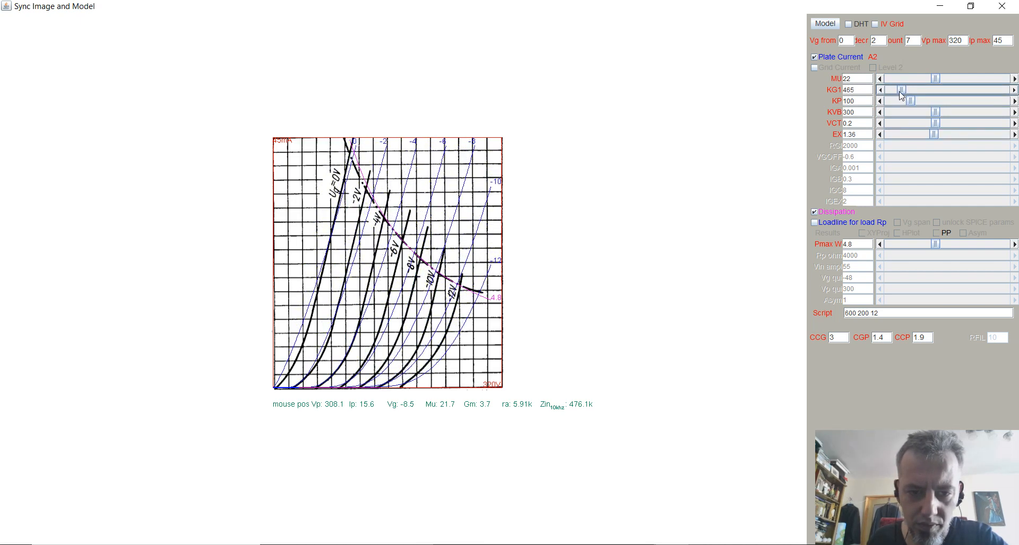
pyautogui.moveTo(901, 89); pyautogui.dragTo(913, 89)
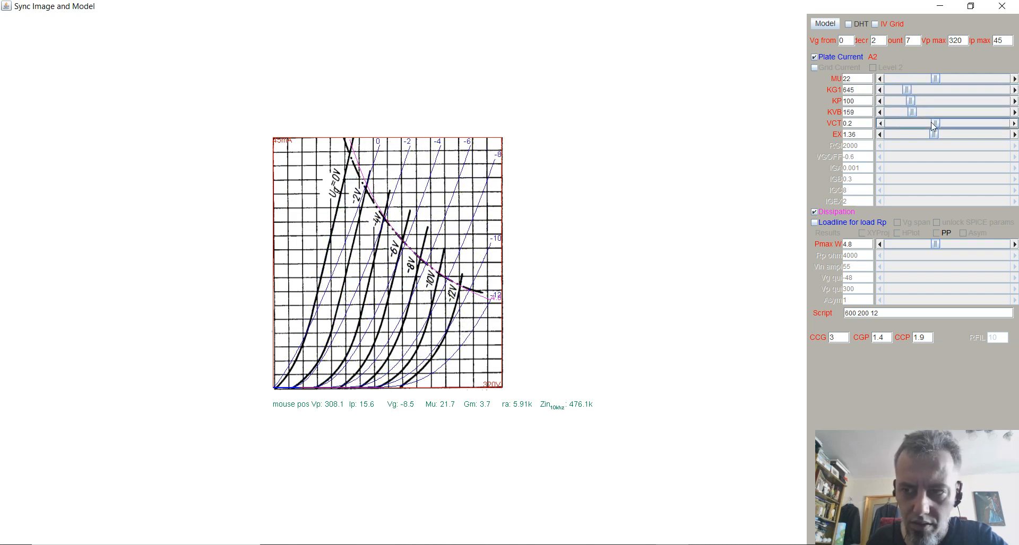
pyautogui.moveTo(935, 123); pyautogui.dragTo(912, 123)
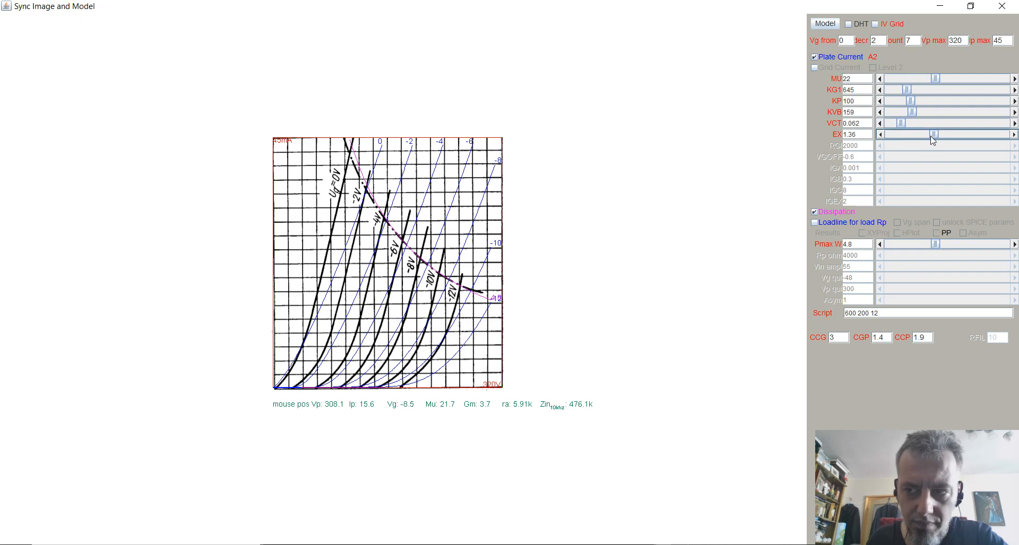
pyautogui.moveTo(934, 134); pyautogui.dragTo(950, 134)
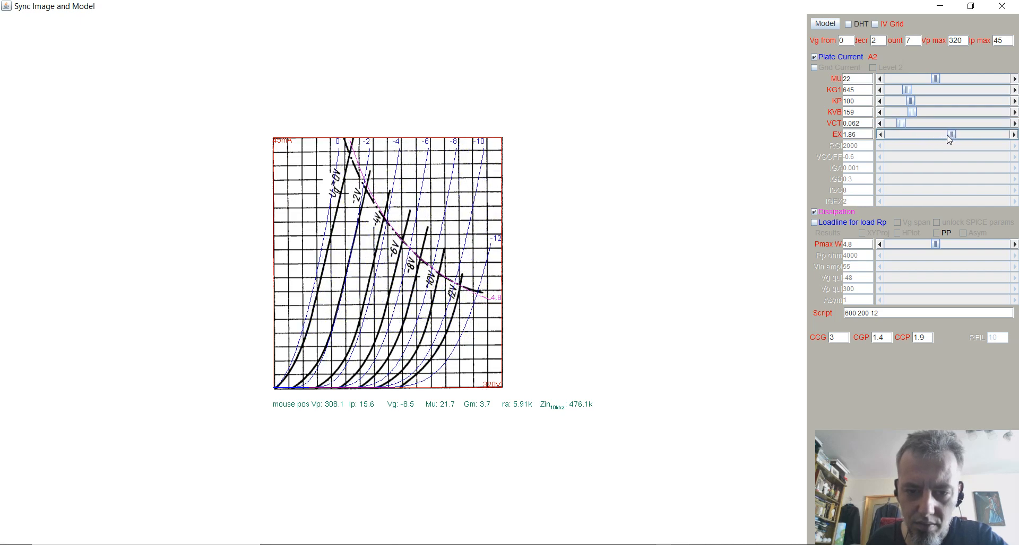
pyautogui.moveTo(948, 135); pyautogui.dragTo(953, 134)
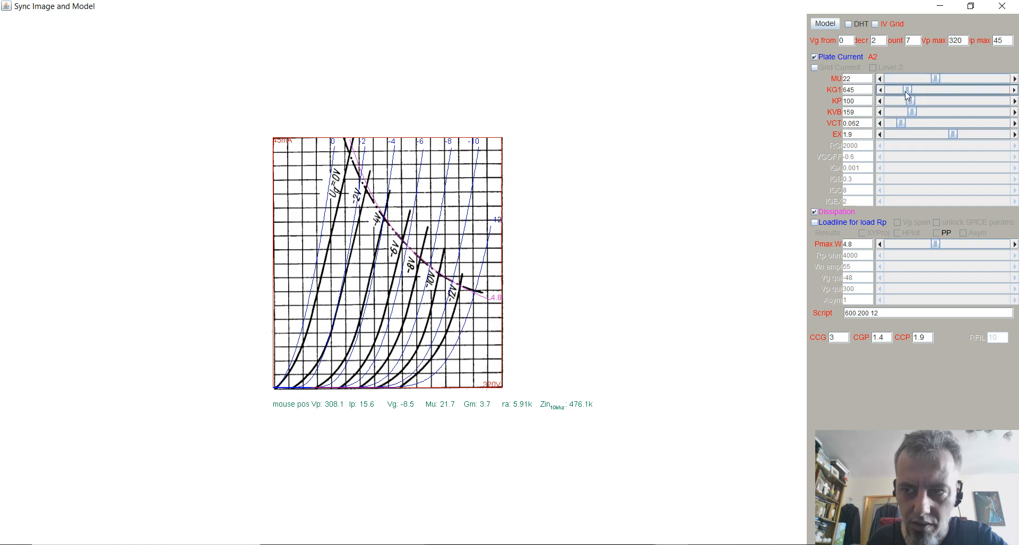
# Settle the model at MU 18.7, KG1 435, KP 160, KVB 267, VCT 0.062, EX 1.18.
pyautogui.moveTo(907, 90); pyautogui.dragTo(896, 89)
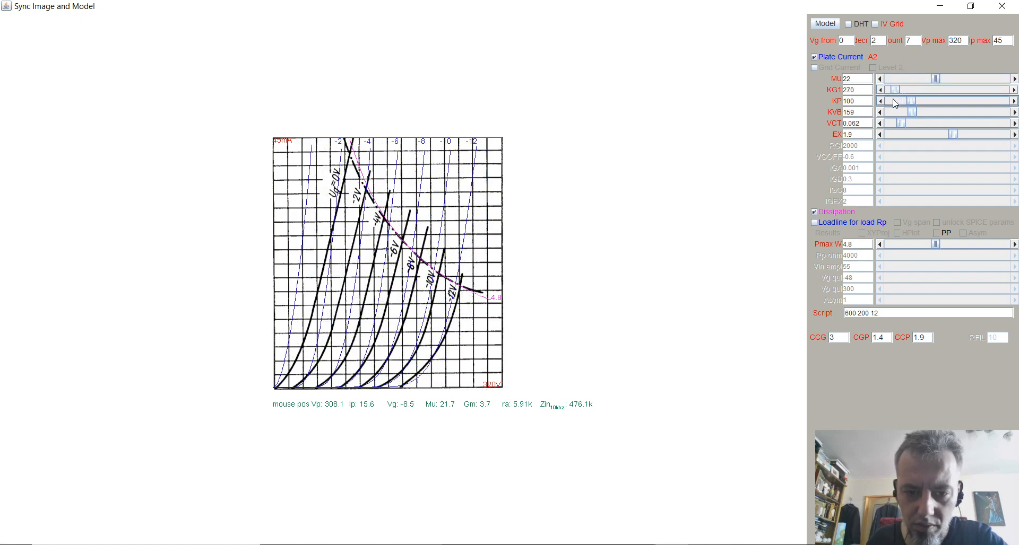
pyautogui.moveTo(893, 89); pyautogui.dragTo(906, 89)
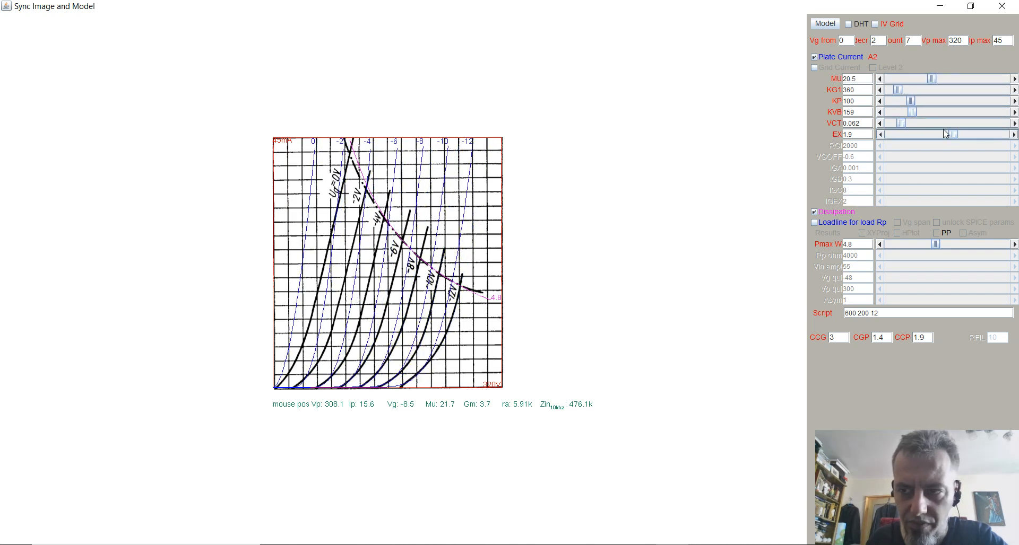
pyautogui.moveTo(954, 133); pyautogui.dragTo(934, 134)
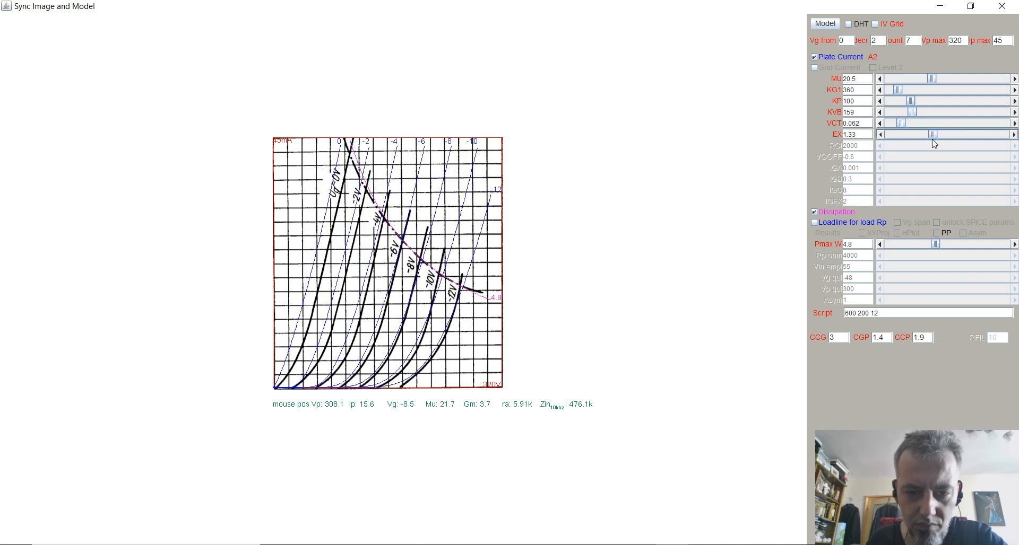
pyautogui.moveTo(933, 134); pyautogui.dragTo(925, 133)
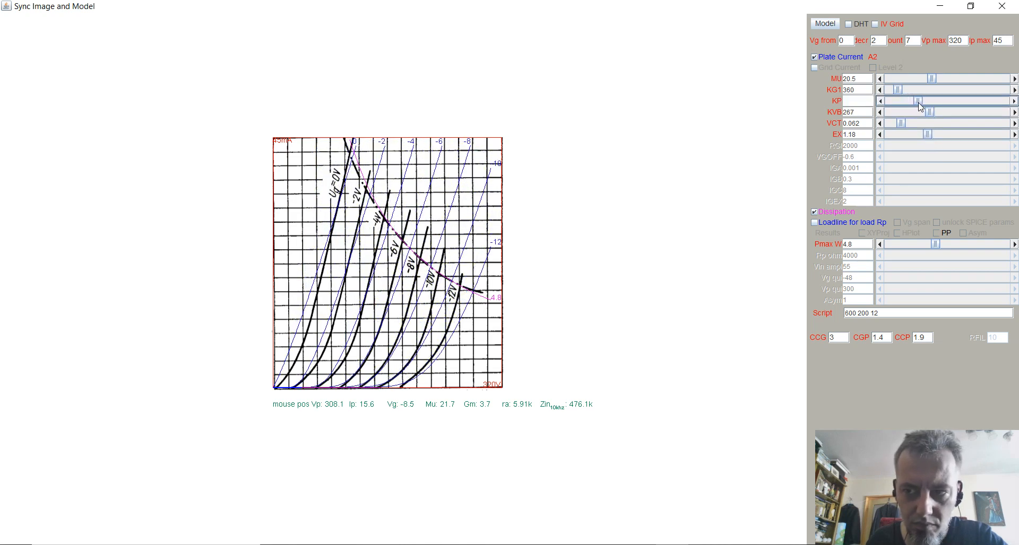
pyautogui.moveTo(919, 100); pyautogui.dragTo(929, 101)
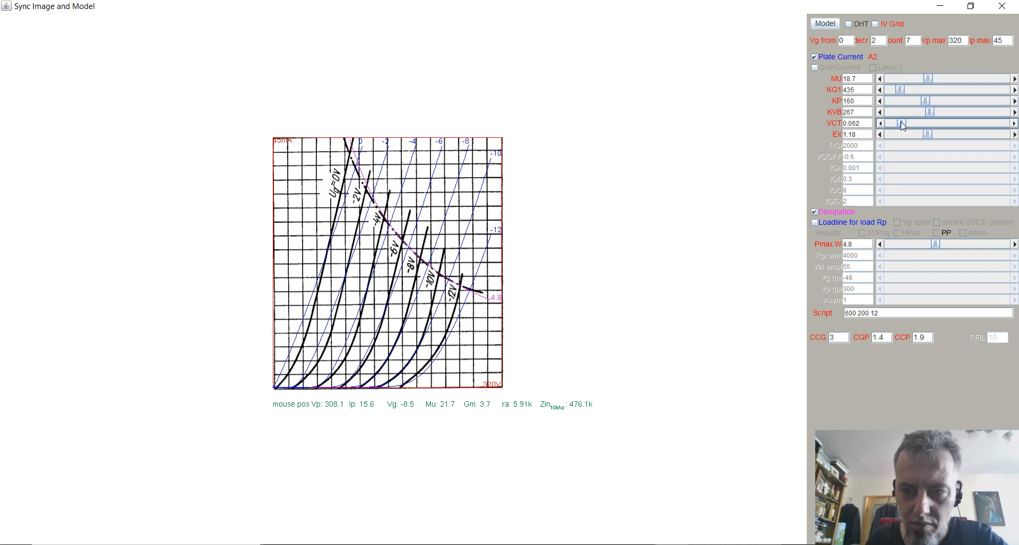
# Refine the fit with VCT, EX, KVB, KP and KG1 adjustments against the scanned curves.
pyautogui.moveTo(932, 134); pyautogui.dragTo(922, 134)
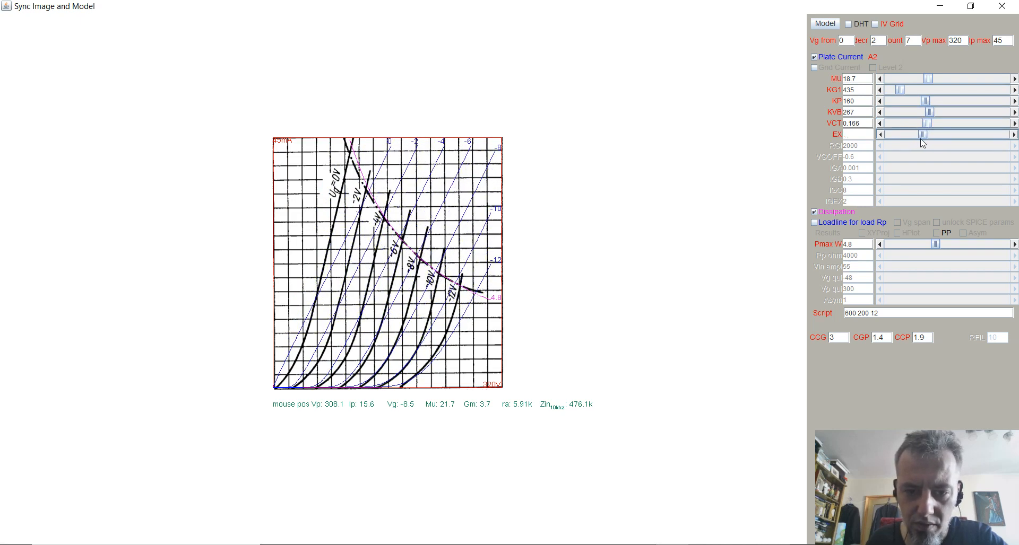
pyautogui.moveTo(922, 135); pyautogui.dragTo(934, 135)
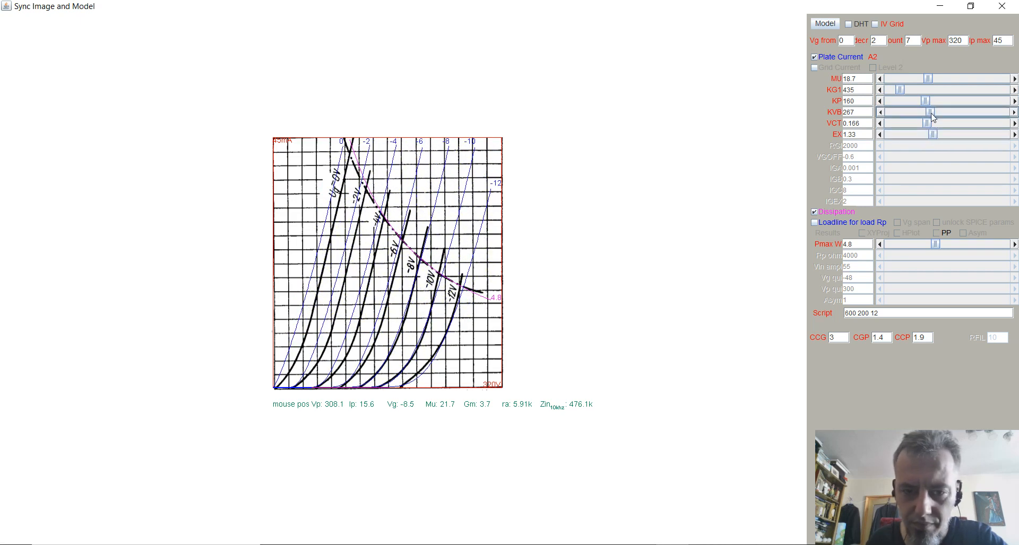
pyautogui.moveTo(931, 123); pyautogui.dragTo(942, 123)
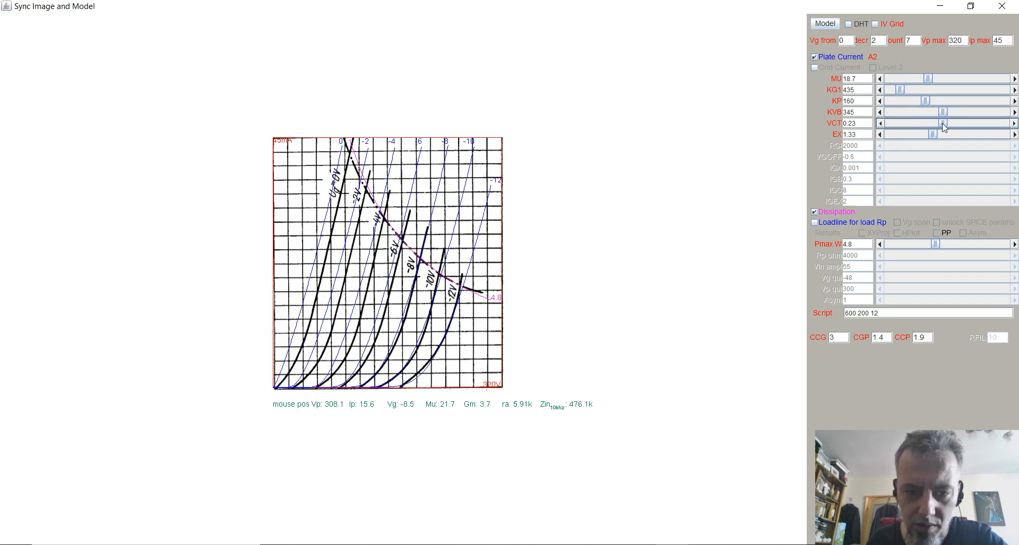
pyautogui.moveTo(943, 123); pyautogui.dragTo(900, 123)
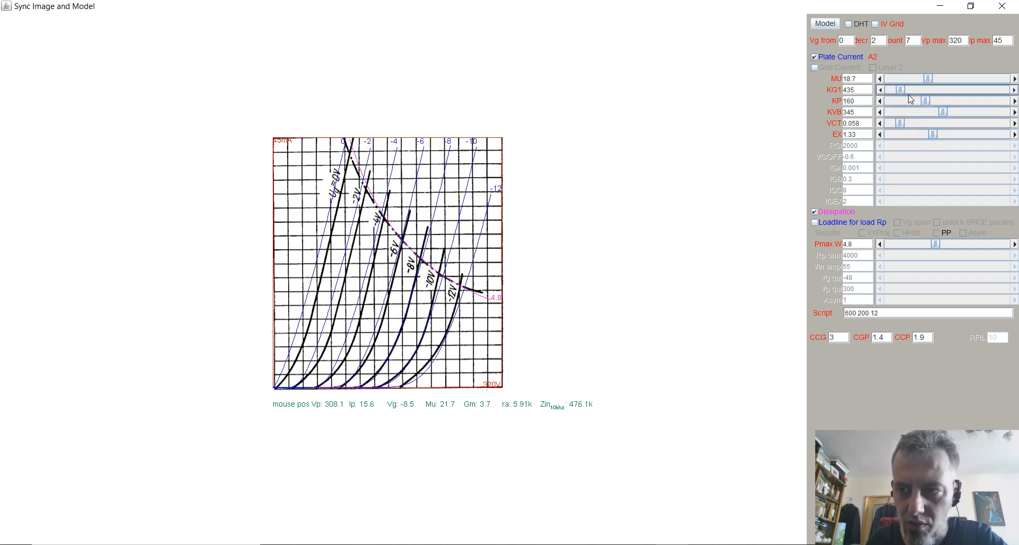
pyautogui.moveTo(925, 100); pyautogui.dragTo(941, 100)
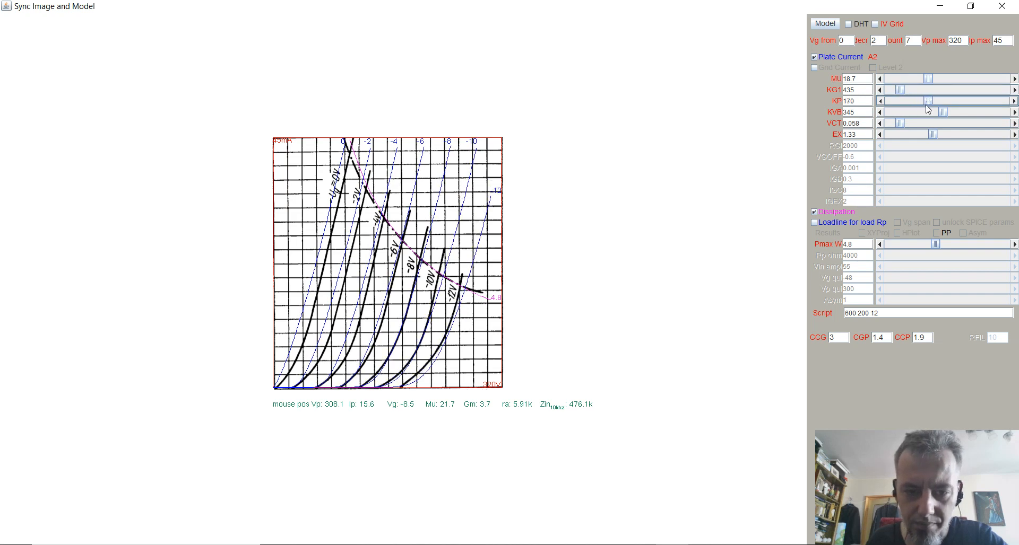
pyautogui.moveTo(933, 134); pyautogui.dragTo(931, 135)
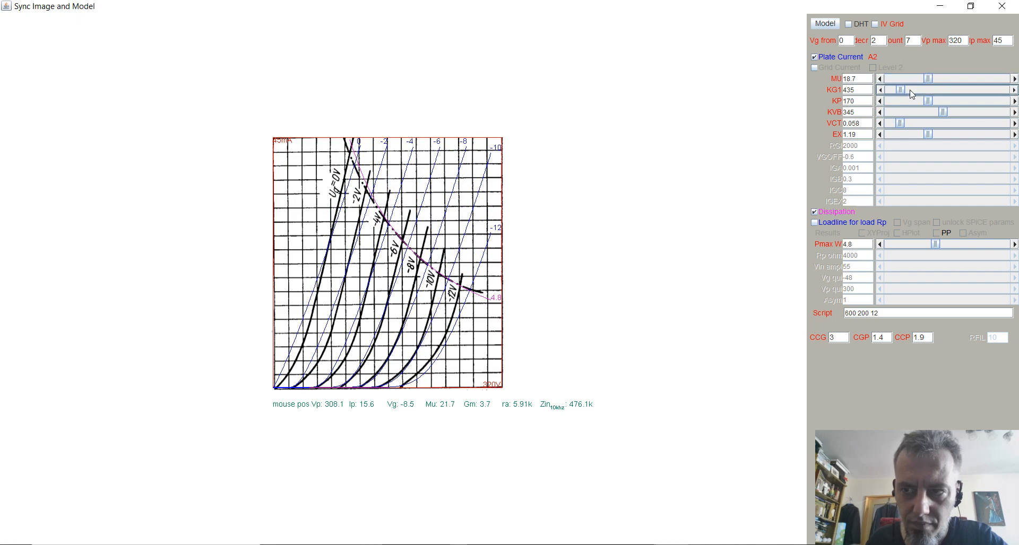
pyautogui.moveTo(910, 89); pyautogui.dragTo(899, 89)
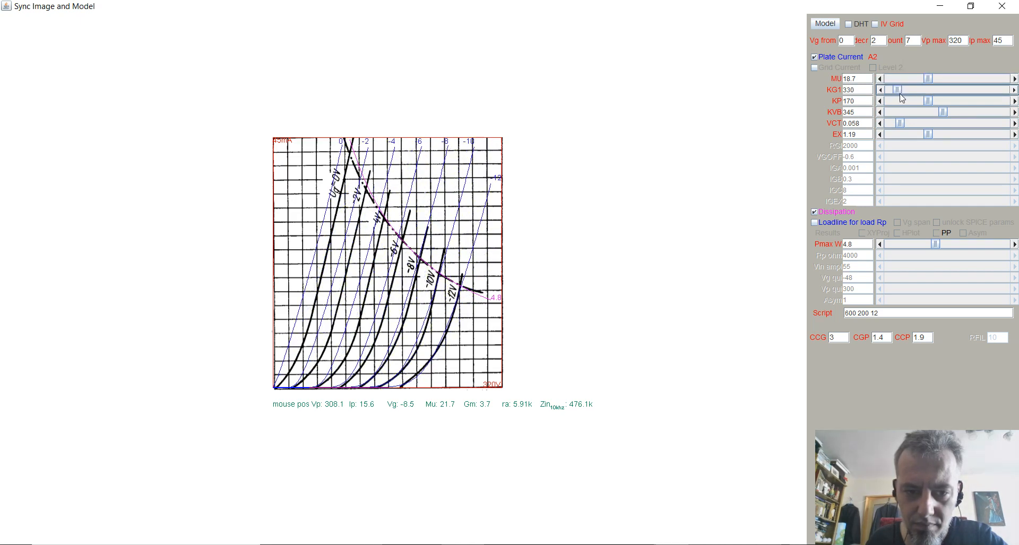
pyautogui.moveTo(895, 90); pyautogui.dragTo(903, 89)
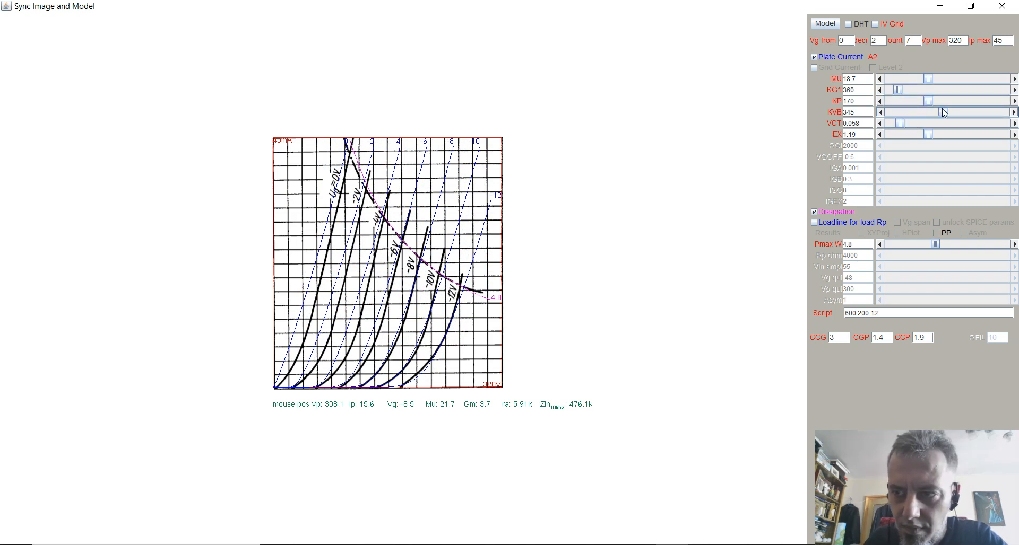
# Bring the model to KG1 360, KP 174, KVB 231, VCT 0.0025, EX 1.39 with MU 18.7.
pyautogui.moveTo(952, 111); pyautogui.dragTo(920, 111)
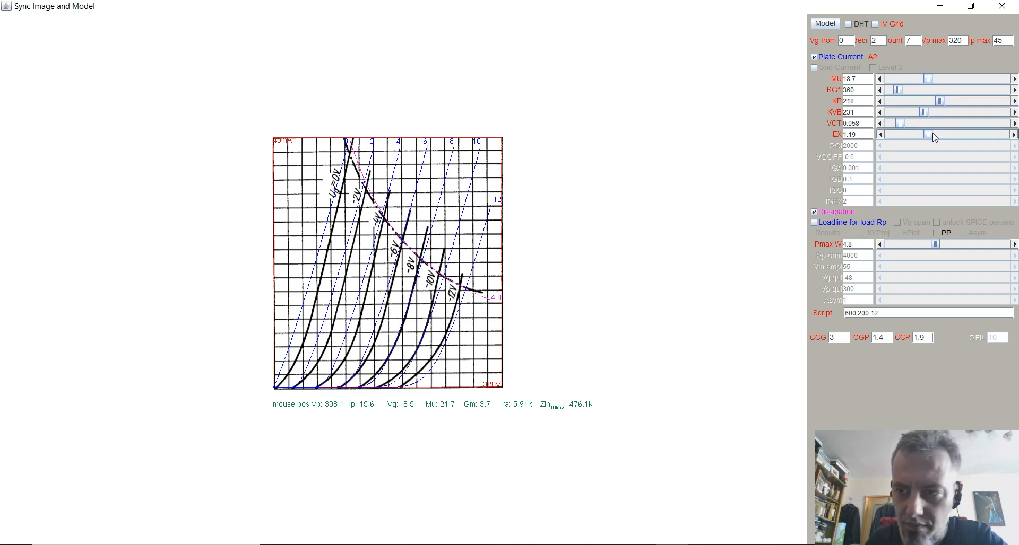
pyautogui.moveTo(920, 123); pyautogui.dragTo(887, 123)
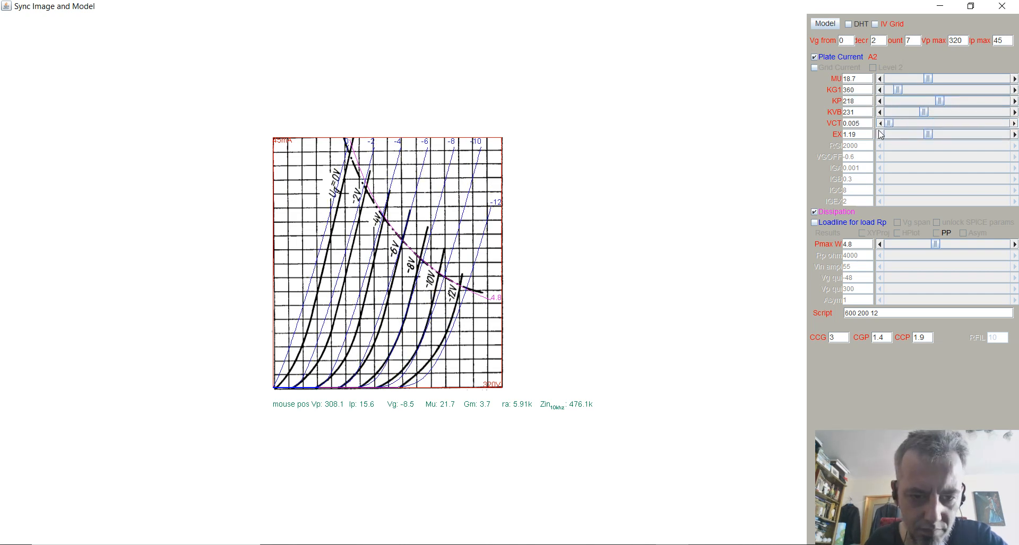
pyautogui.moveTo(930, 133); pyautogui.dragTo(922, 134)
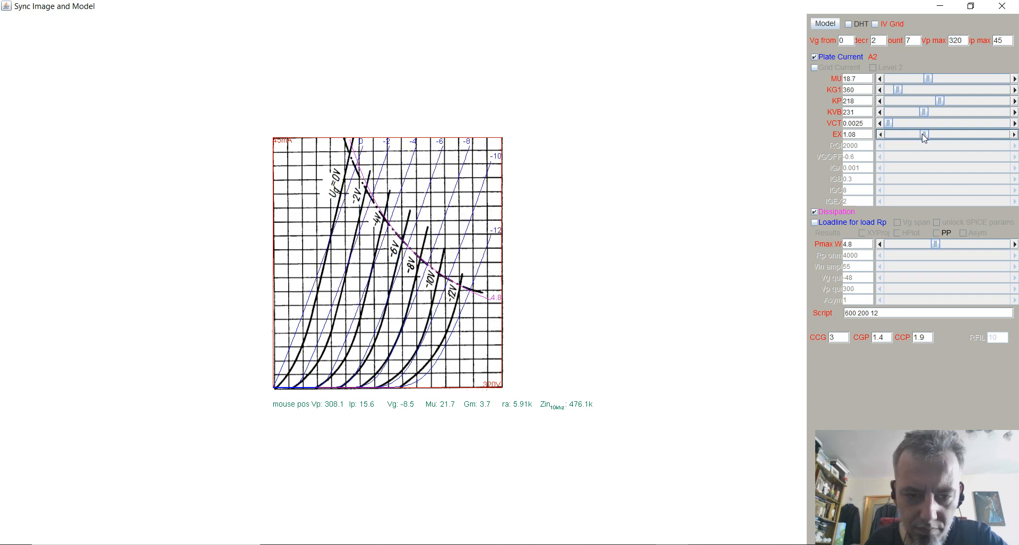
pyautogui.moveTo(922, 135); pyautogui.dragTo(936, 134)
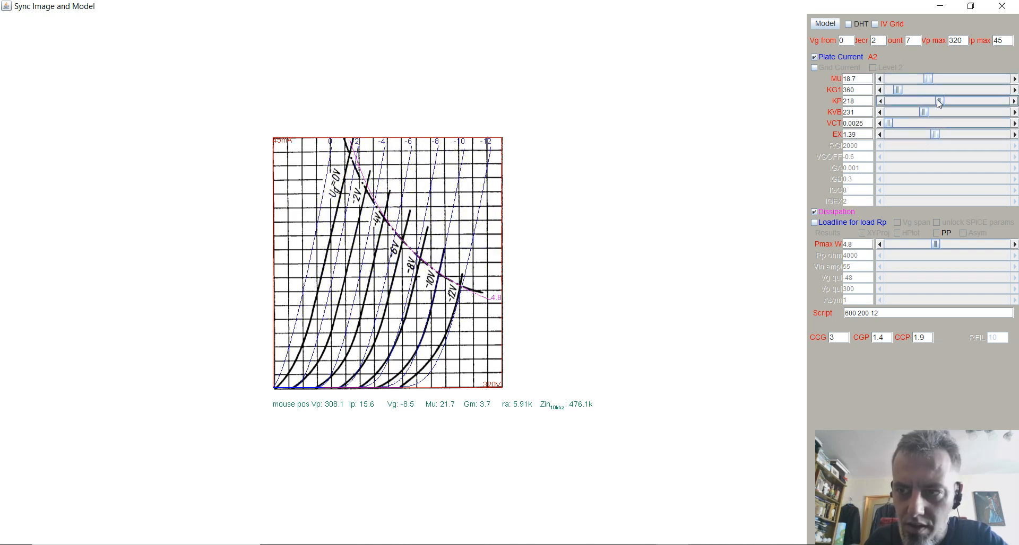
pyautogui.moveTo(939, 101); pyautogui.dragTo(968, 101)
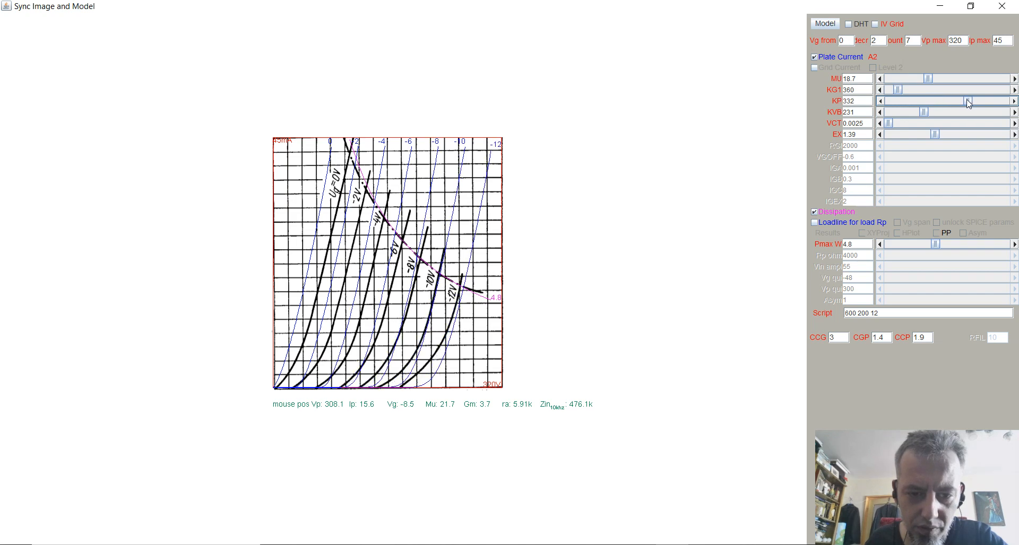
pyautogui.moveTo(968, 101); pyautogui.dragTo(925, 101)
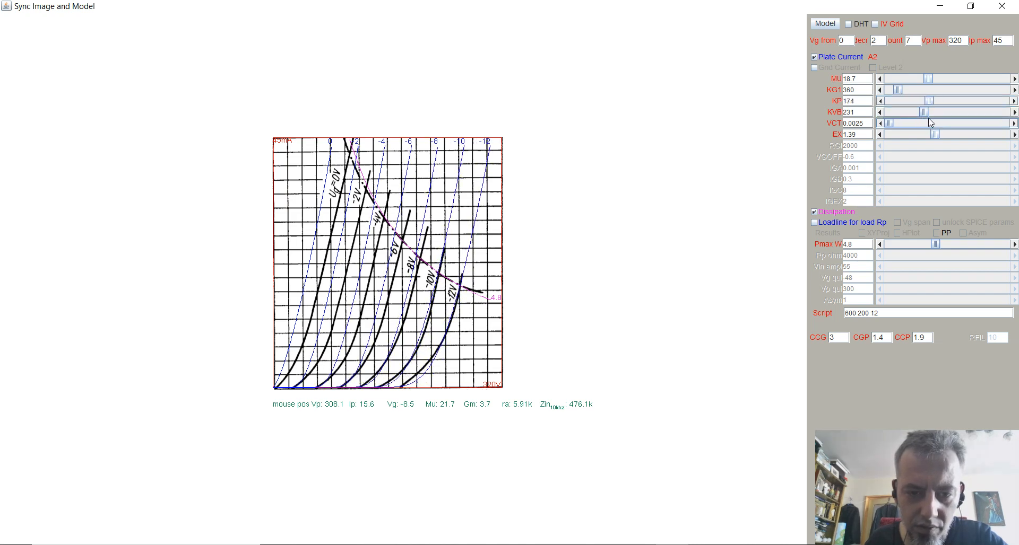
pyautogui.moveTo(896, 89); pyautogui.dragTo(903, 89)
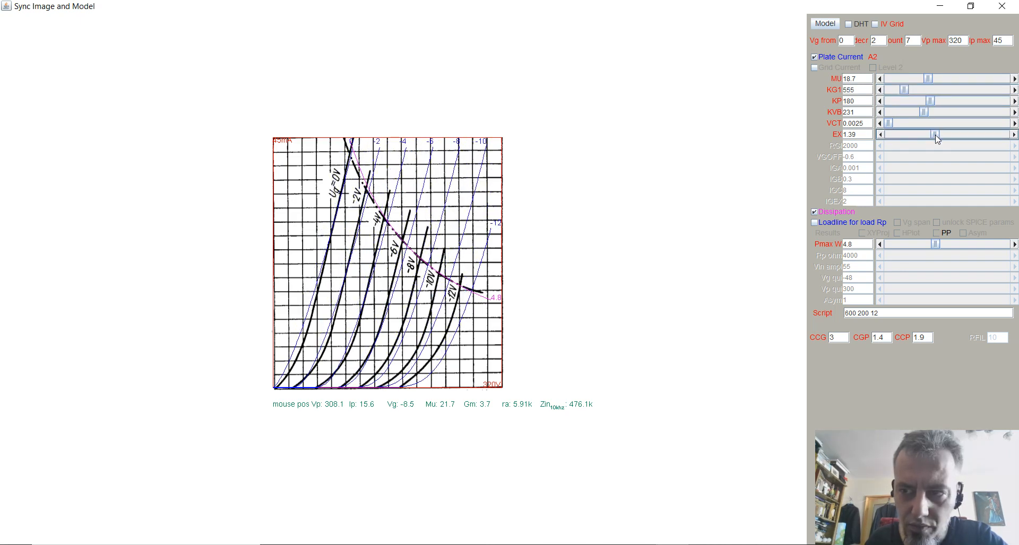
# Steepen the curves with EX, lower KP and KVB, and adjust KG1 spacing.
pyautogui.moveTo(933, 134); pyautogui.dragTo(946, 135)
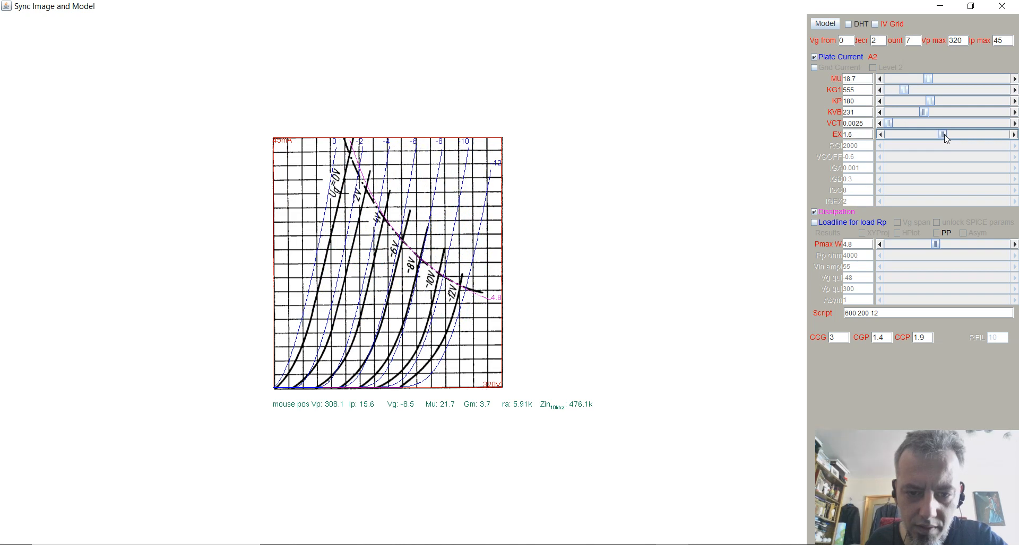
pyautogui.moveTo(945, 135); pyautogui.dragTo(939, 135)
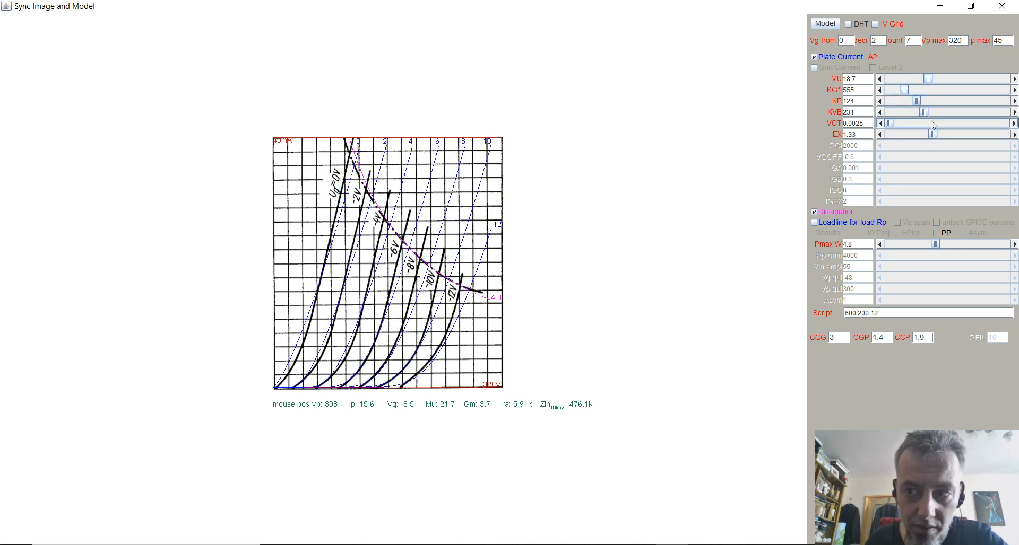
pyautogui.moveTo(922, 111); pyautogui.dragTo(939, 111)
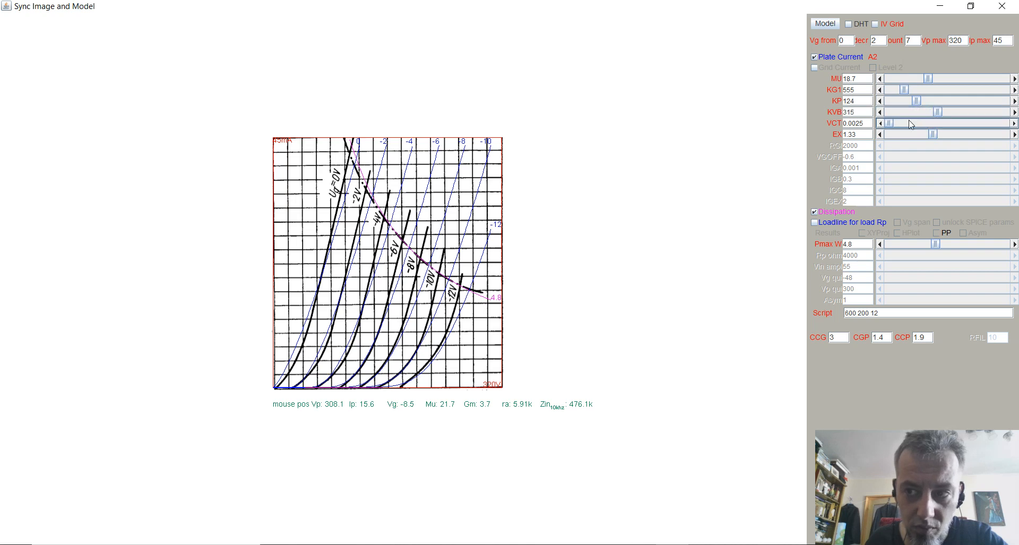
pyautogui.moveTo(919, 101); pyautogui.dragTo(903, 101)
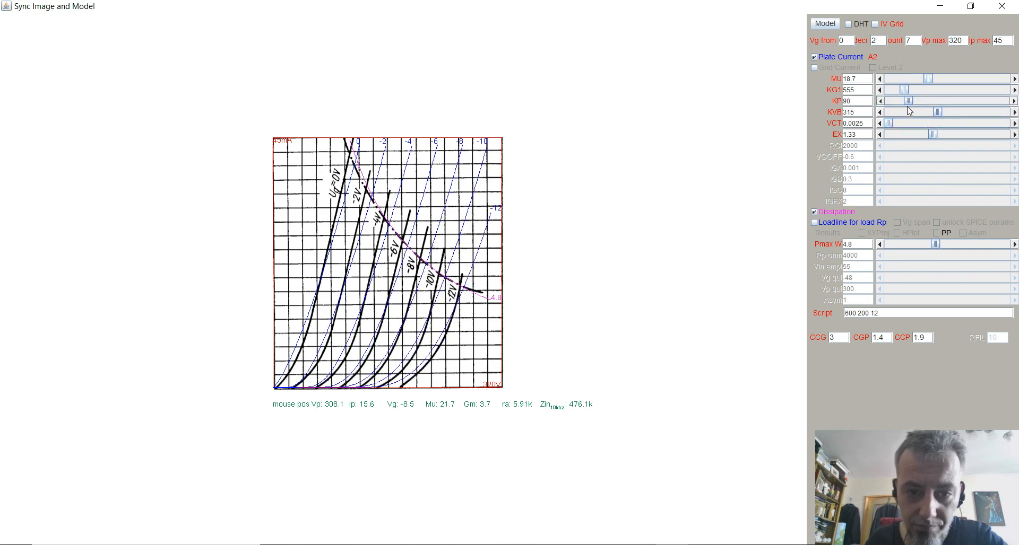
pyautogui.moveTo(905, 101); pyautogui.dragTo(906, 101)
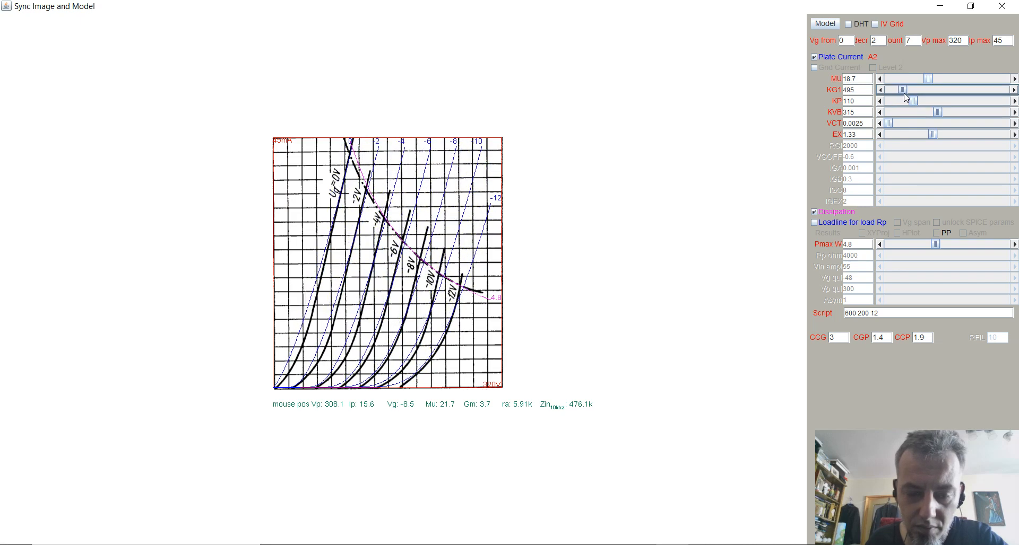
pyautogui.moveTo(900, 89); pyautogui.dragTo(907, 89)
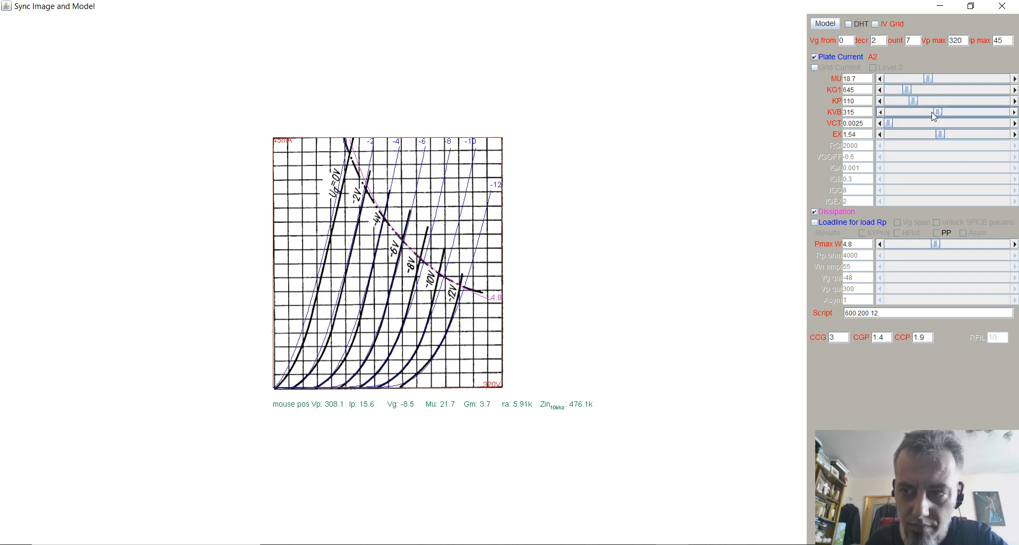
pyautogui.moveTo(936, 111); pyautogui.dragTo(887, 111)
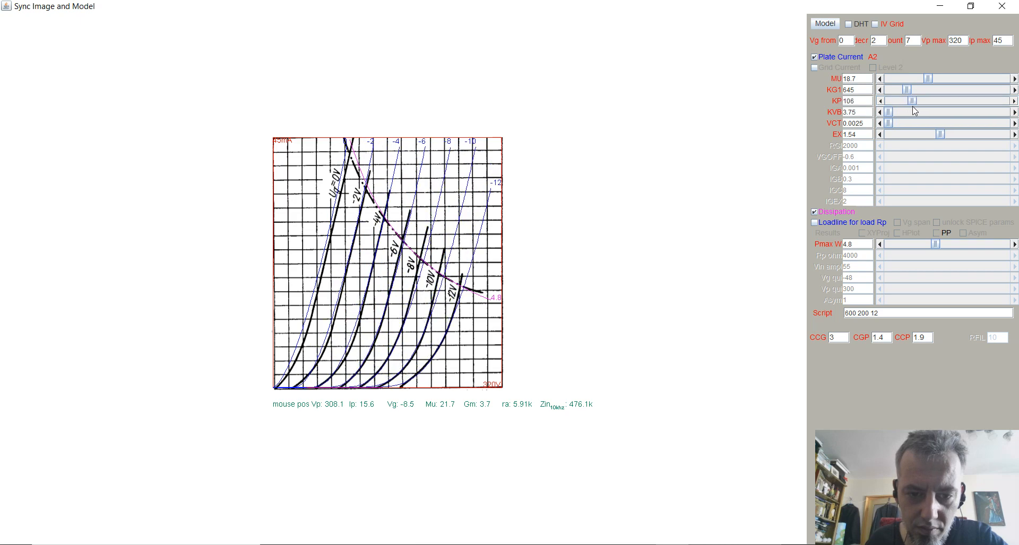
# Fine-tune KG1 to 735 and EX around 1.71 for a closer curve match.
pyautogui.moveTo(912, 89); pyautogui.dragTo(908, 89)
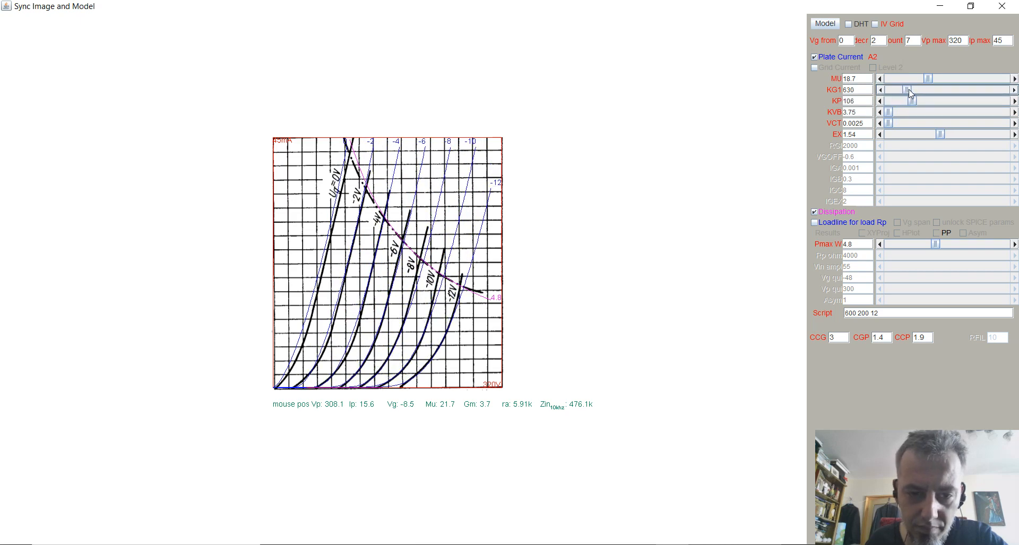
pyautogui.moveTo(909, 89); pyautogui.dragTo(912, 89)
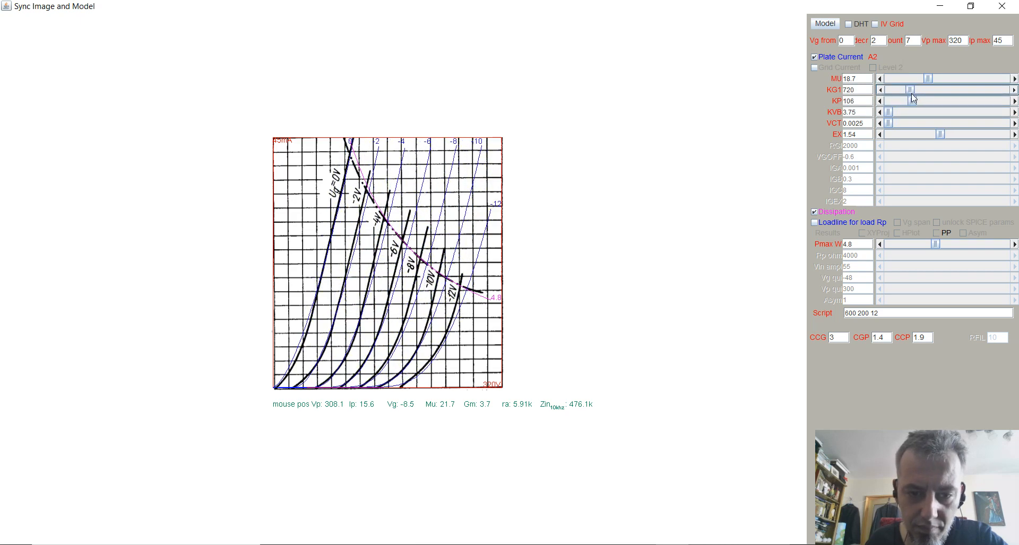
pyautogui.moveTo(942, 134); pyautogui.dragTo(937, 134)
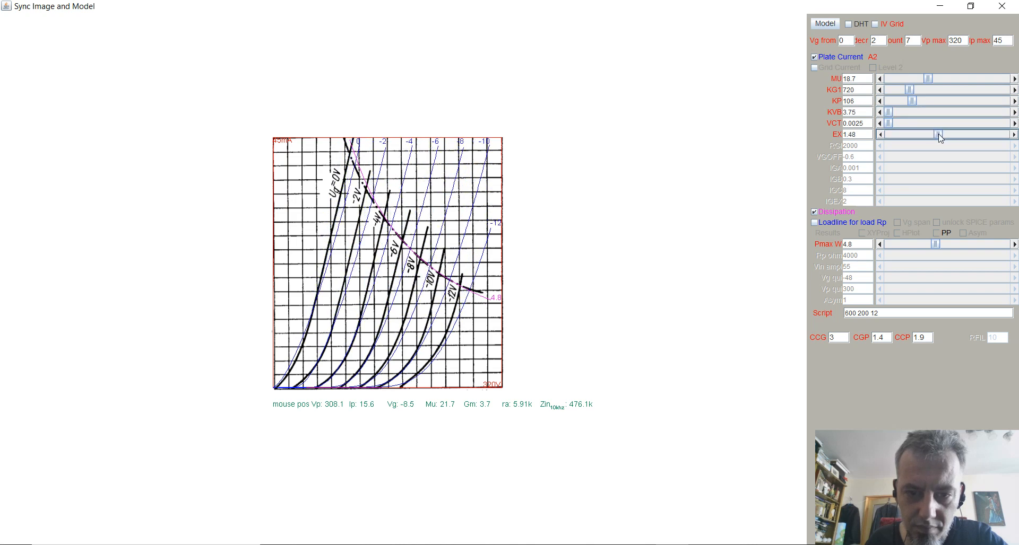
pyautogui.moveTo(939, 135); pyautogui.dragTo(948, 135)
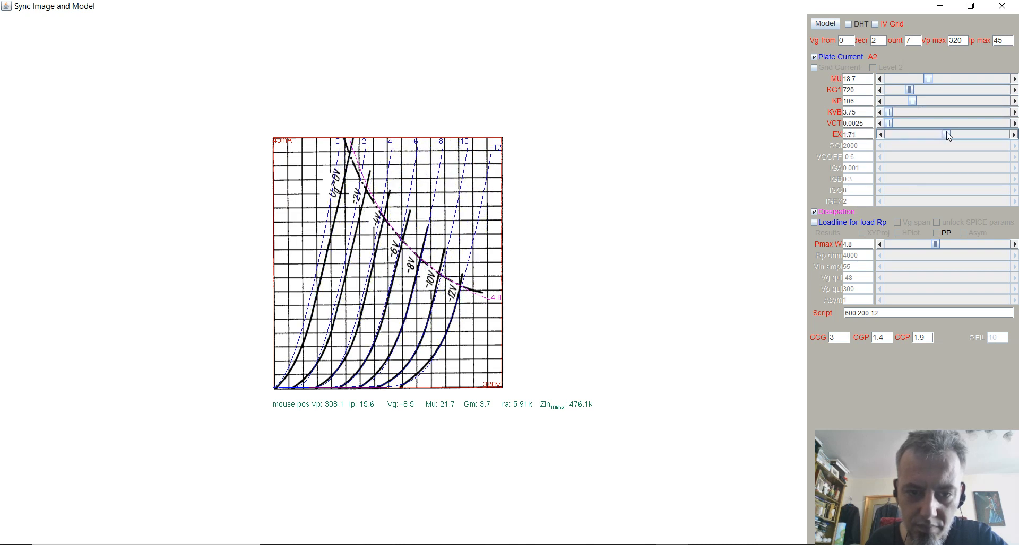
pyautogui.moveTo(909, 101); pyautogui.dragTo(916, 101)
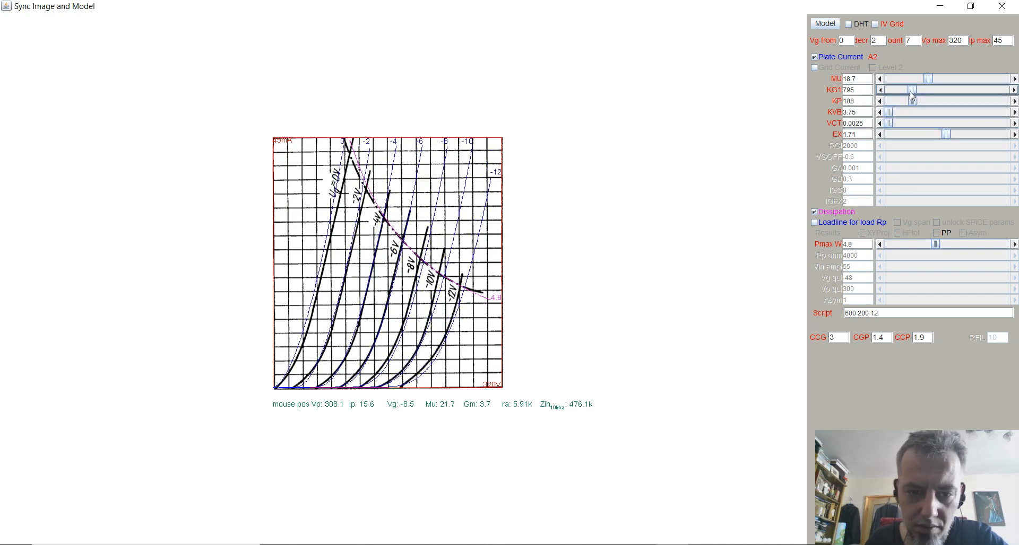
pyautogui.moveTo(913, 89); pyautogui.dragTo(909, 89)
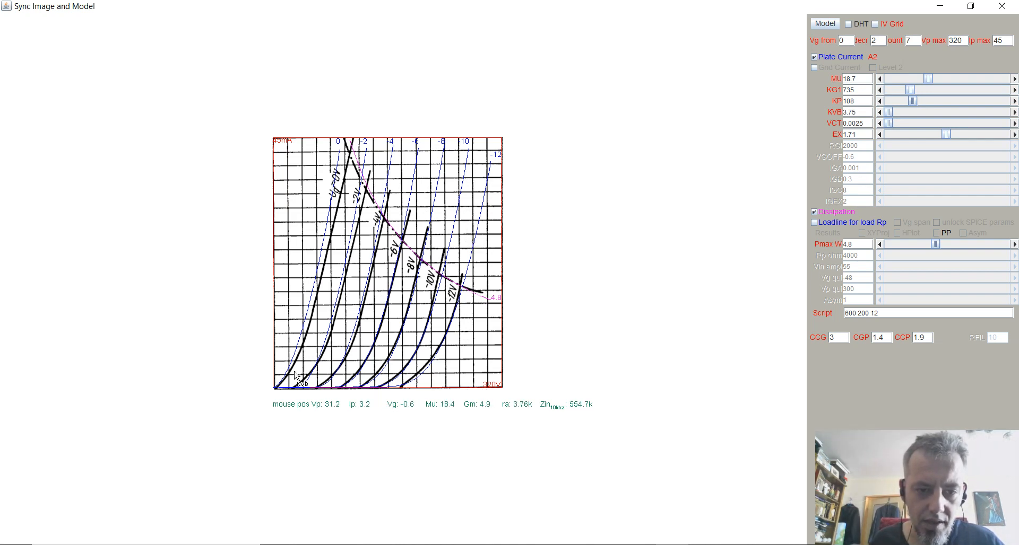
pyautogui.moveTo(507, 349)
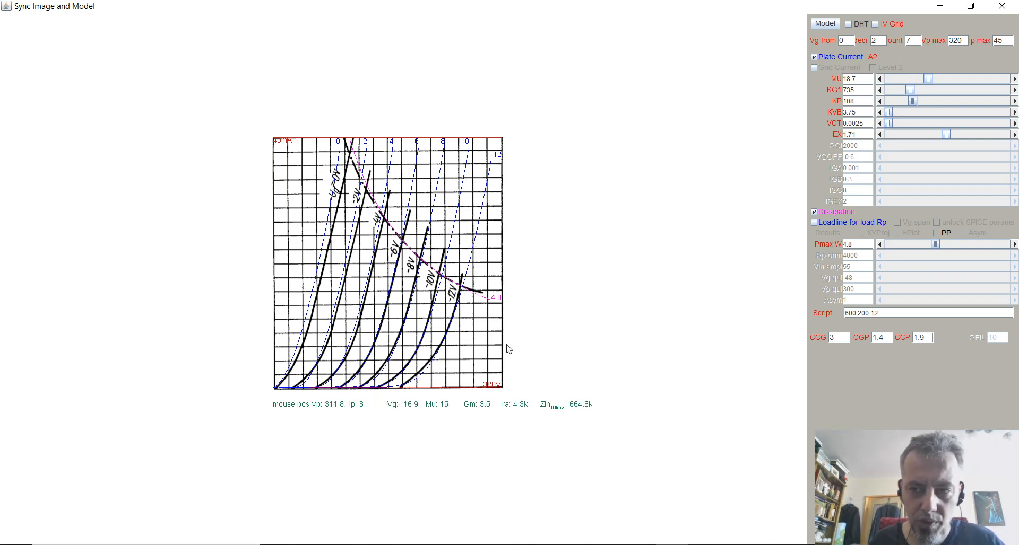
pyautogui.moveTo(674, 190)
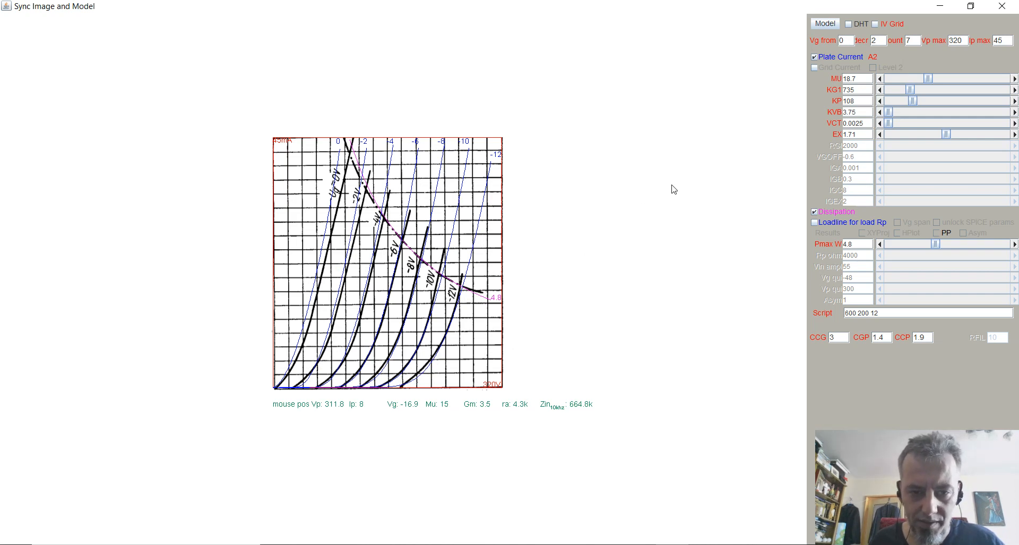
# Finalise the fit at MU 18.7, KP 106, KVB 52.5, VCT 0.0185, EX 1.68.
pyautogui.moveTo(939, 78); pyautogui.dragTo(930, 79)
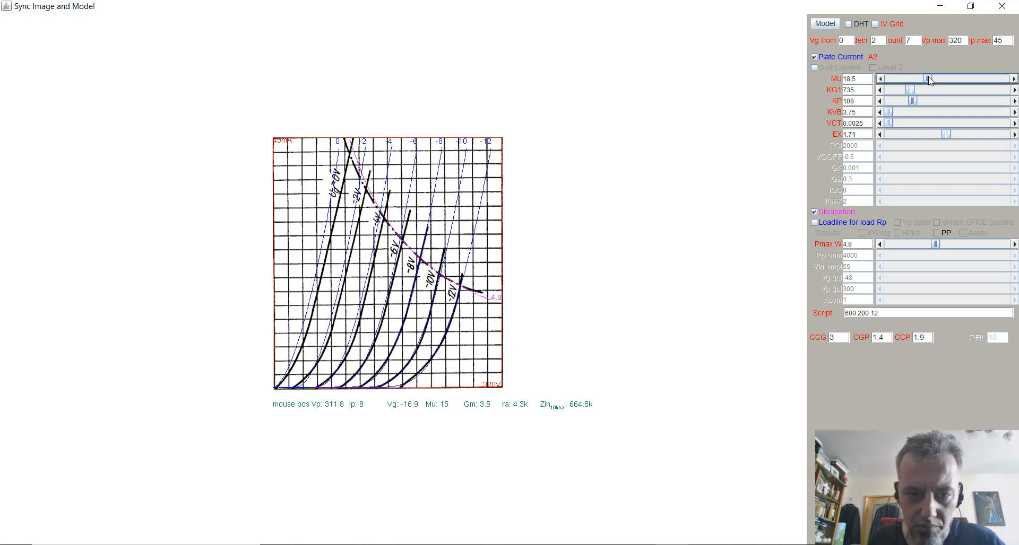
pyautogui.moveTo(931, 78); pyautogui.dragTo(926, 78)
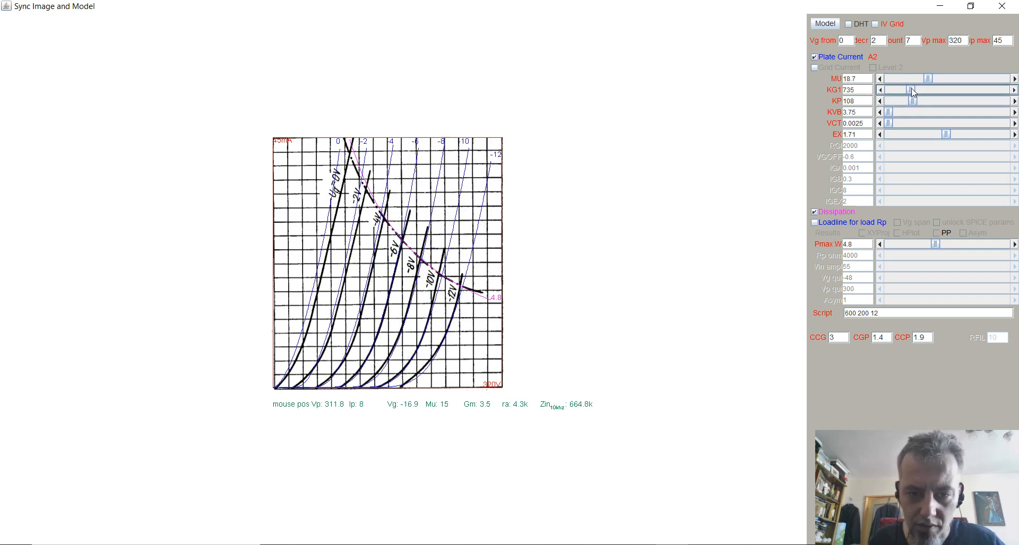
pyautogui.moveTo(909, 101); pyautogui.dragTo(922, 101)
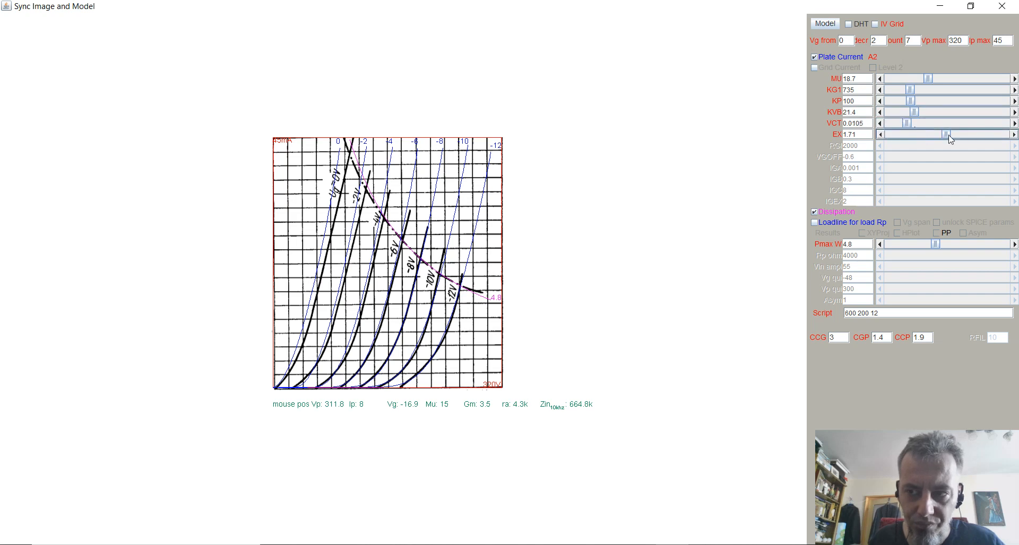
pyautogui.moveTo(950, 134); pyautogui.dragTo(945, 134)
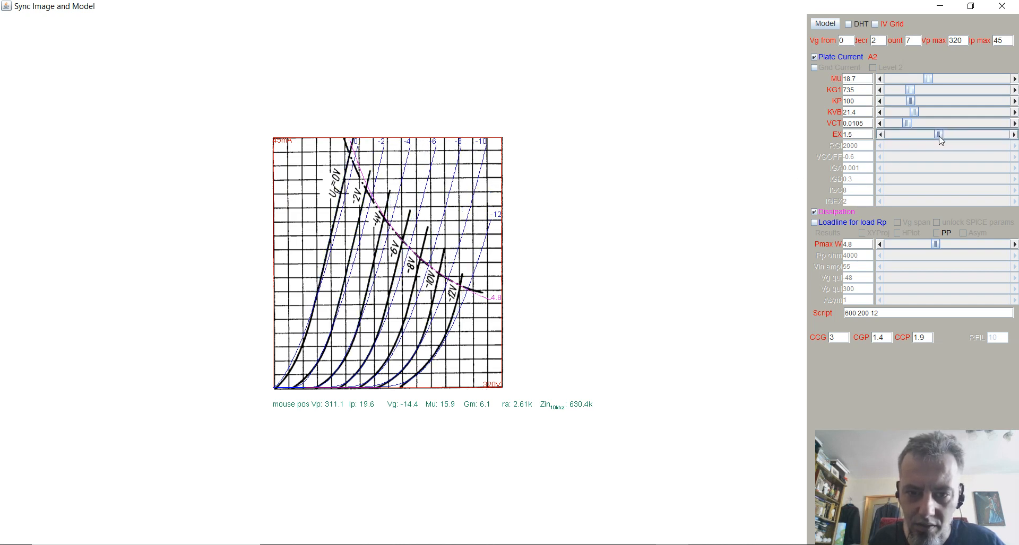
pyautogui.moveTo(939, 134); pyautogui.dragTo(948, 134)
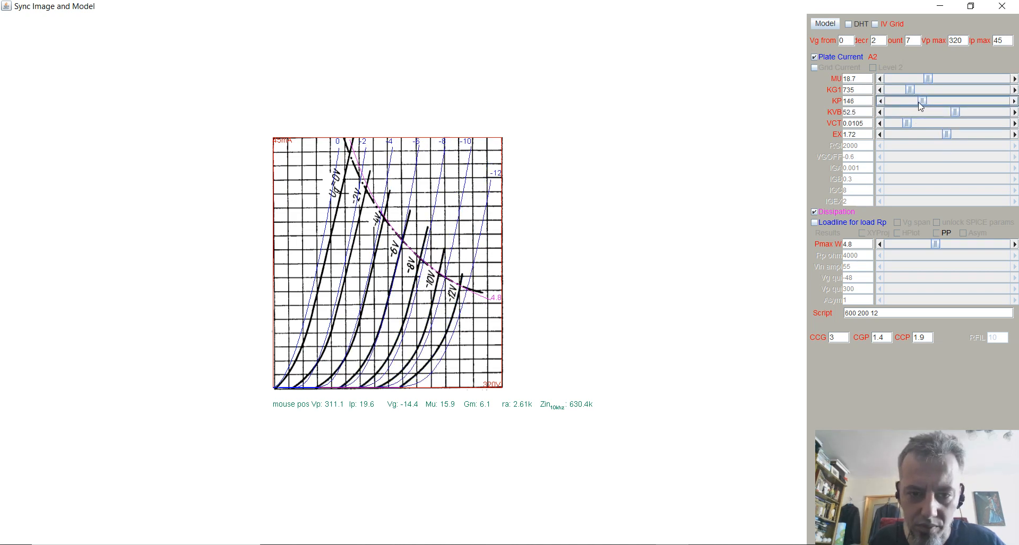
pyautogui.moveTo(916, 101); pyautogui.dragTo(909, 101)
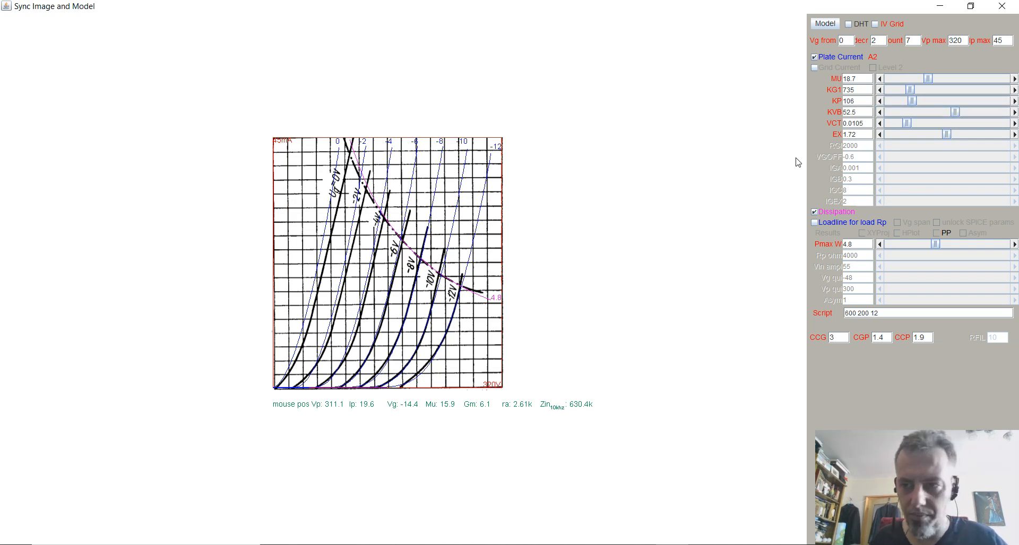
pyautogui.moveTo(903, 123); pyautogui.dragTo(922, 123)
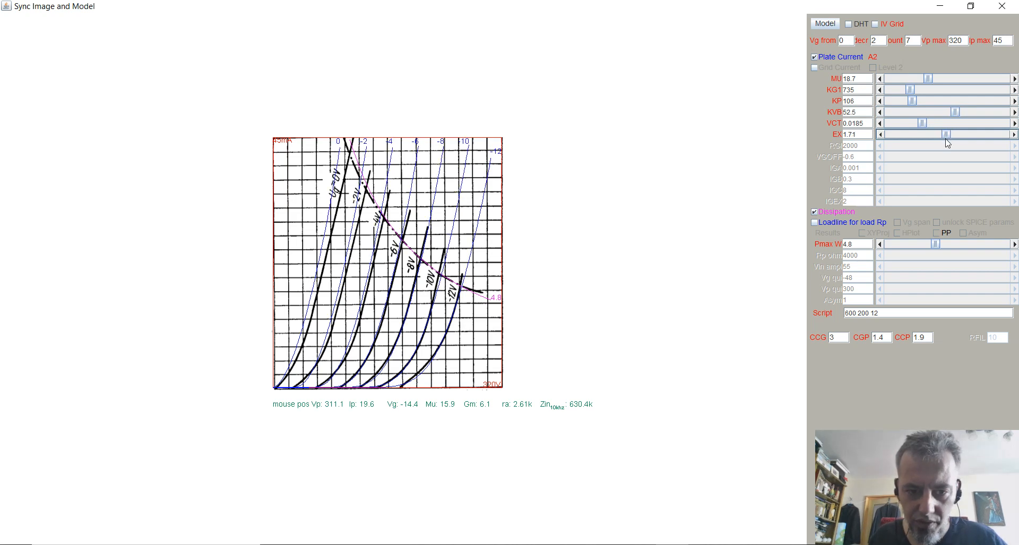
pyautogui.moveTo(948, 135); pyautogui.dragTo(945, 135)
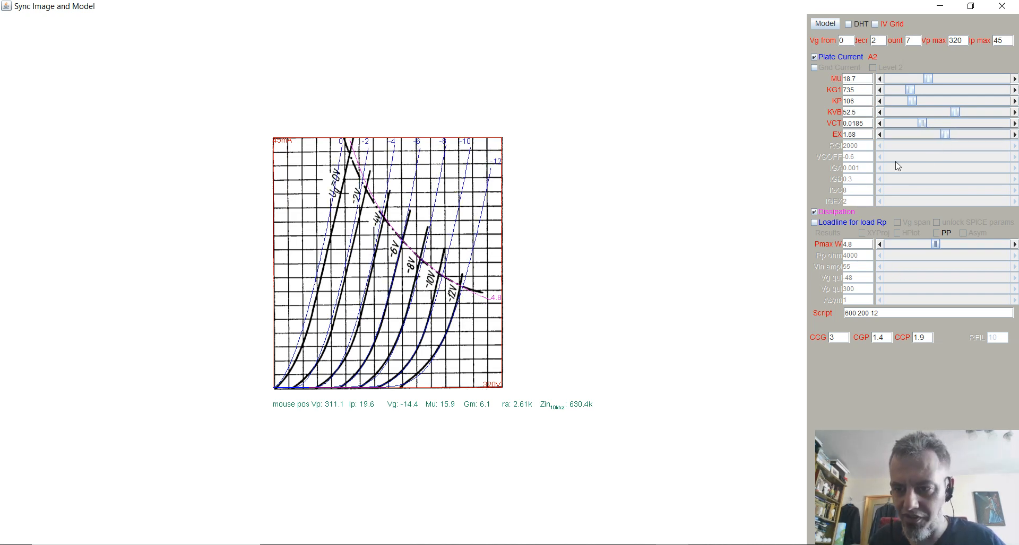
pyautogui.moveTo(300, 385)
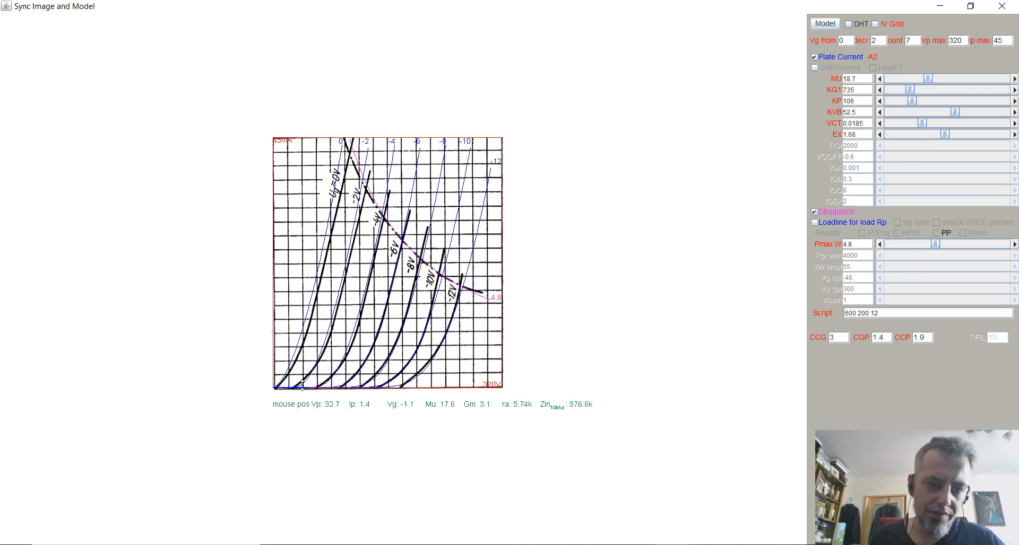
pyautogui.moveTo(477, 323)
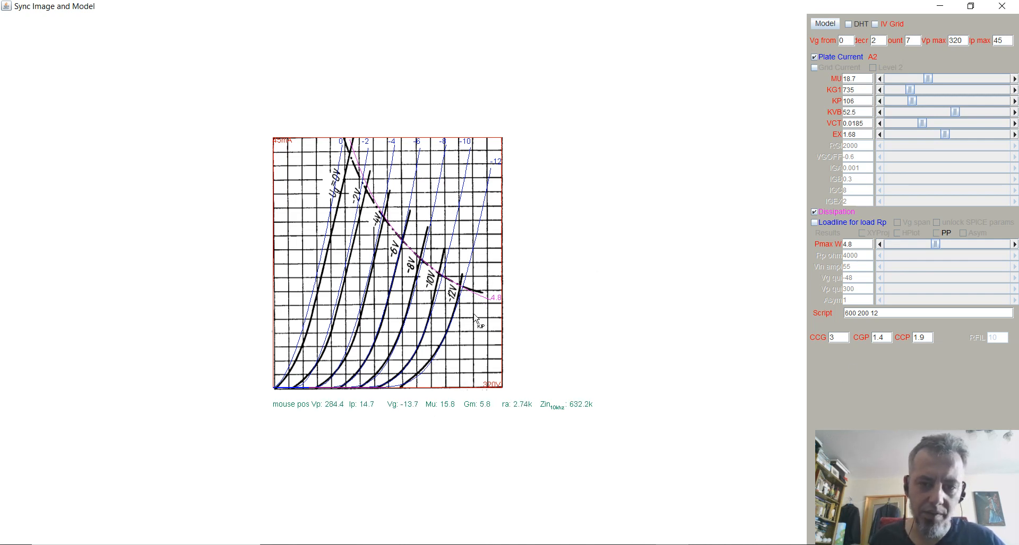
pyautogui.moveTo(386, 318)
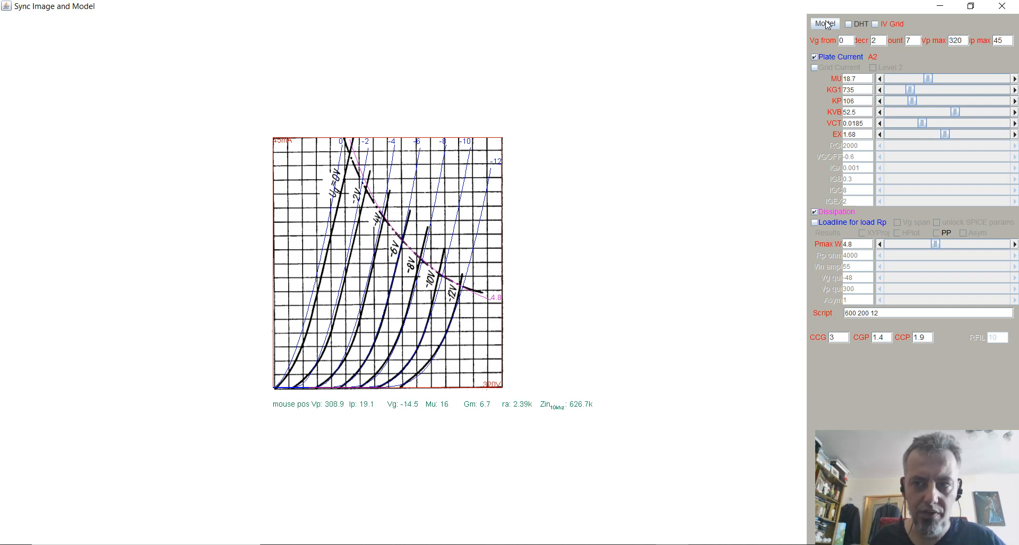
# Show the generated TRIODE_6N6P_1 SPICE subcircuit text and select it all for copying.
pyautogui.click(823, 23)
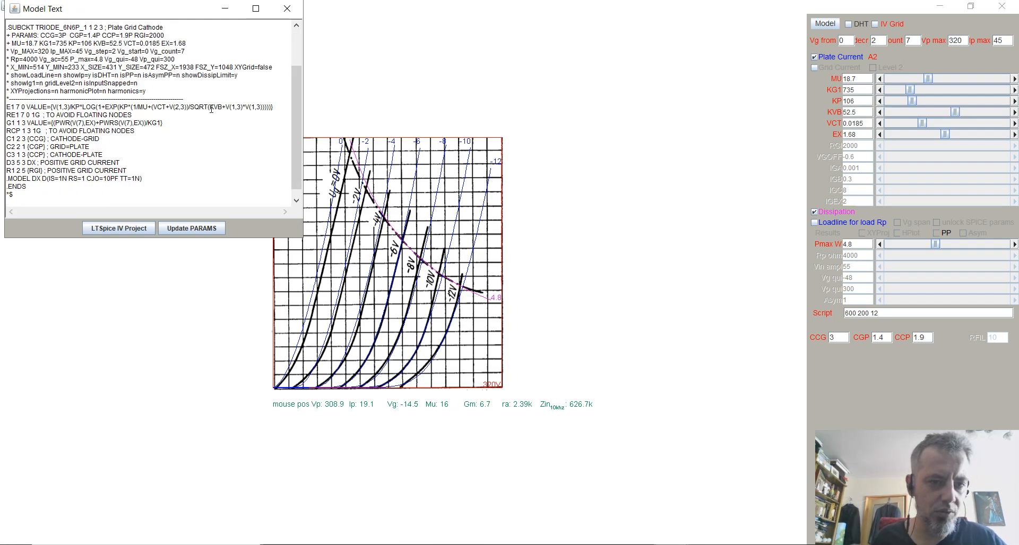
pyautogui.moveTo(422, 210)
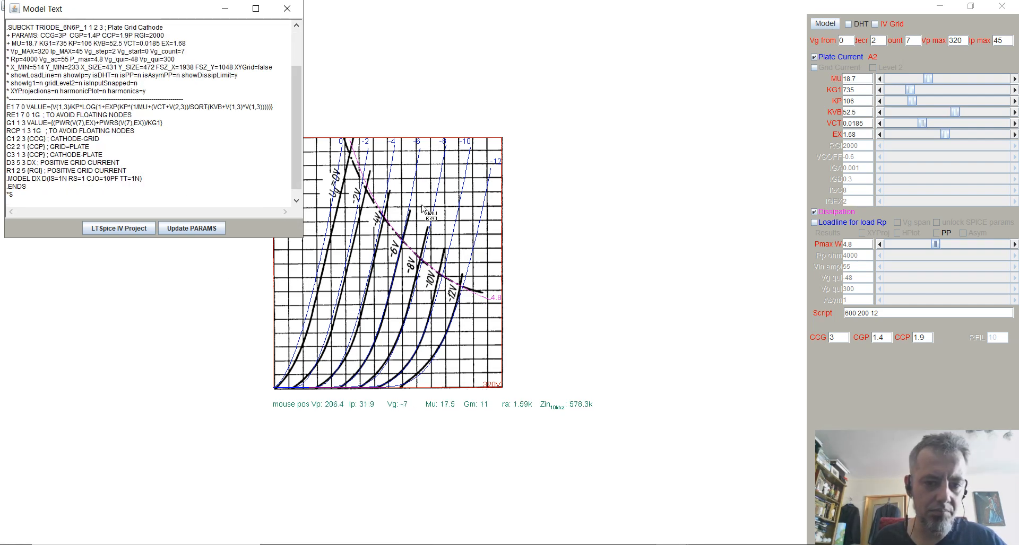
pyautogui.moveTo(456, 310)
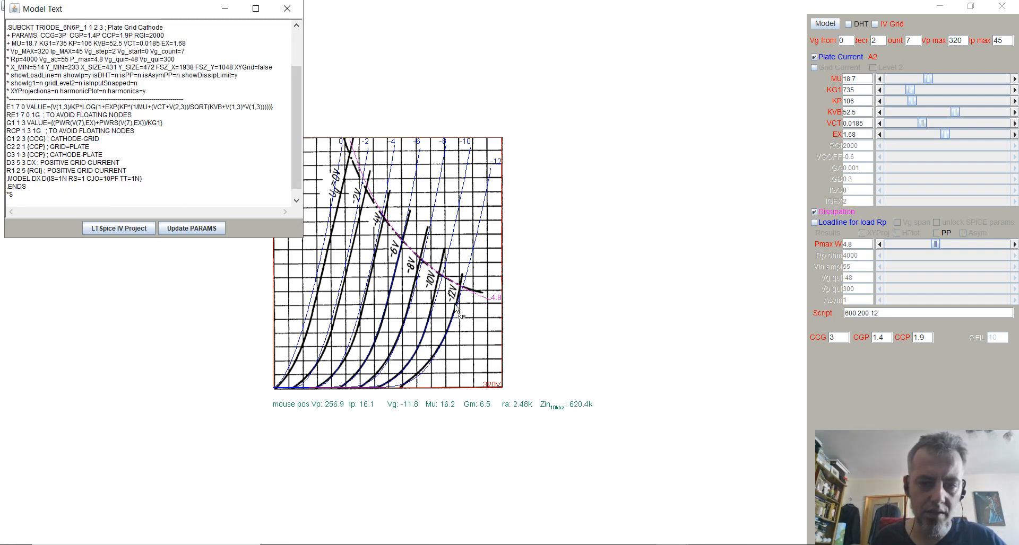
pyautogui.moveTo(419, 341)
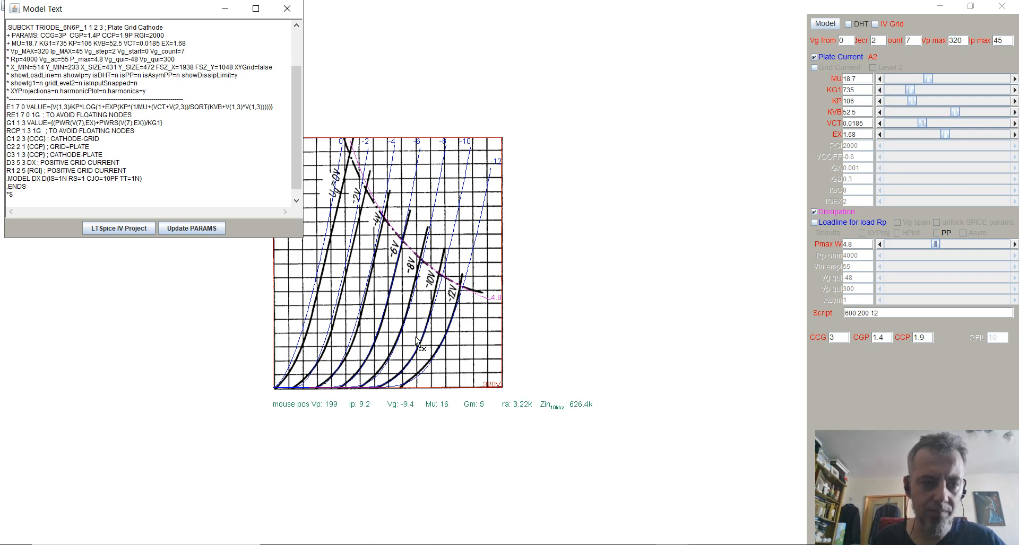
pyautogui.moveTo(452, 376)
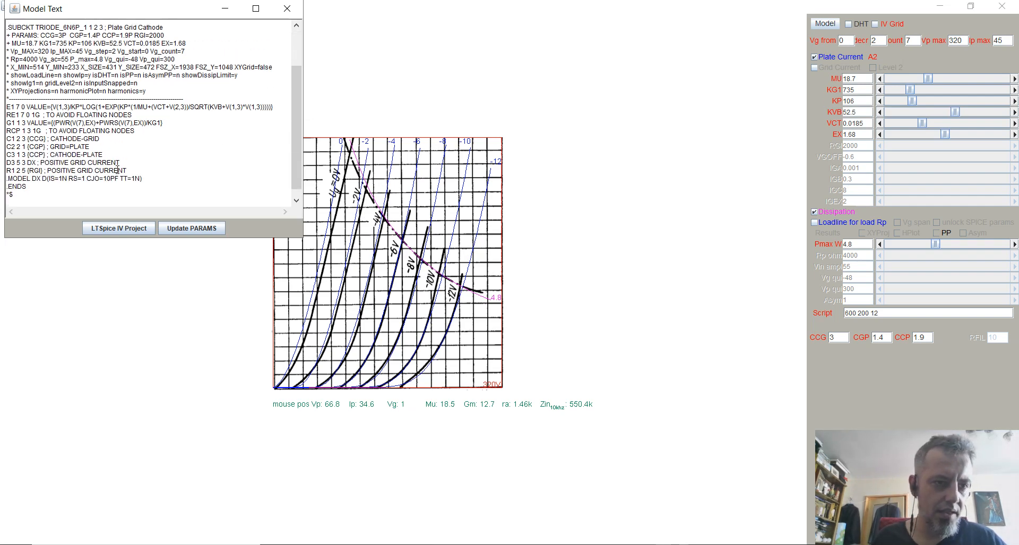
pyautogui.press('ctrl+a')
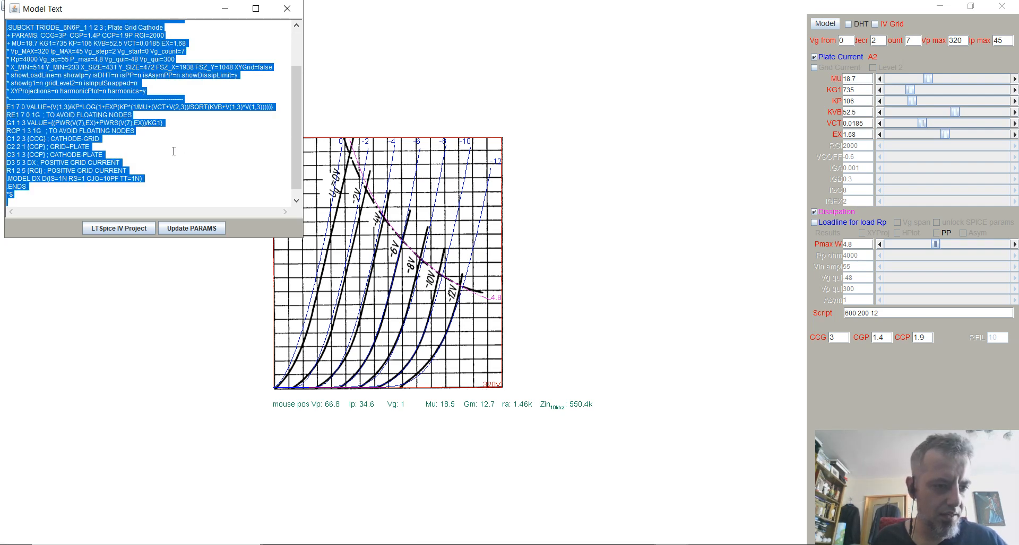
pyautogui.rightClick(173, 152)
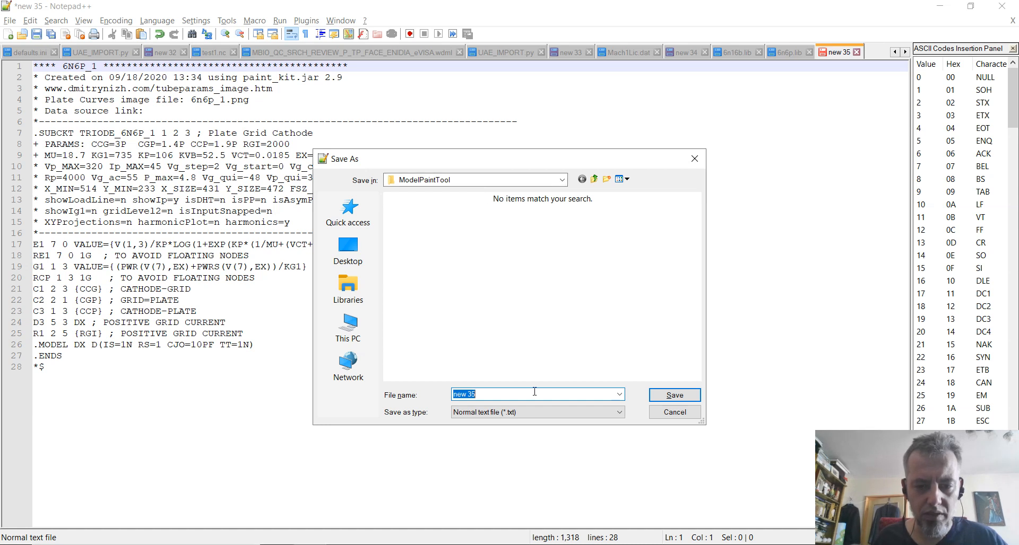
# Save the subcircuit model as 6n6p_1.lib in the ModelPaintTool folder.
pyautogui.press('Delete')
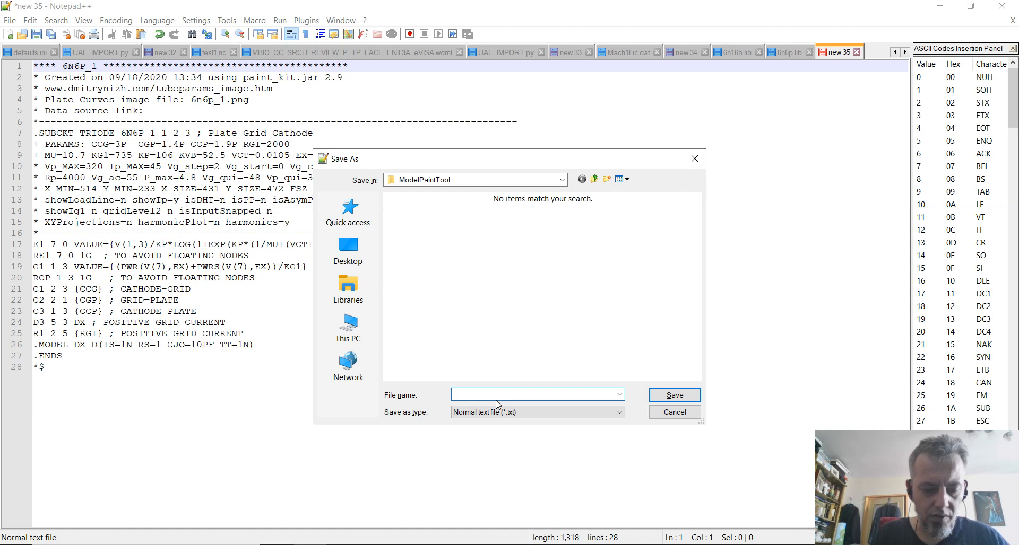
pyautogui.write('6n')
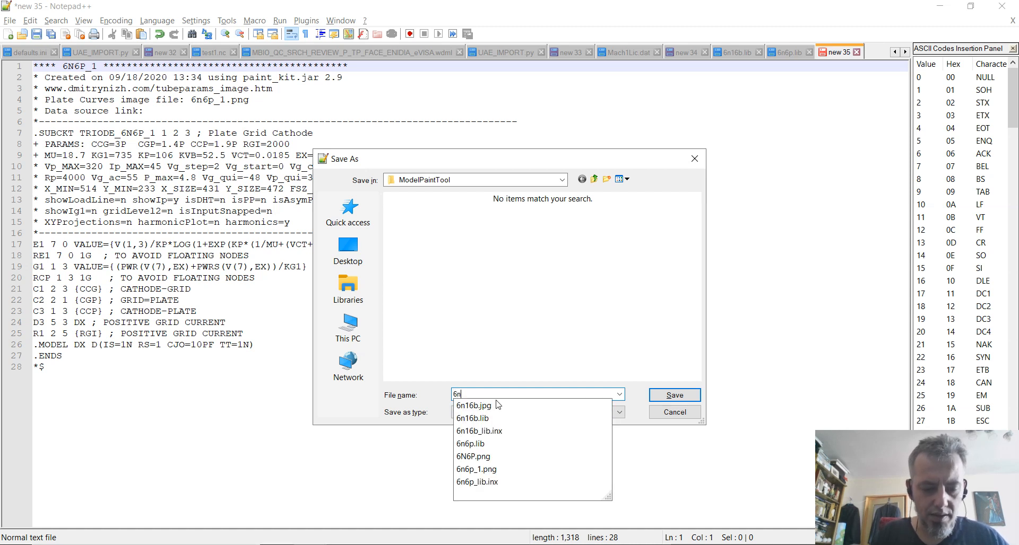
pyautogui.write('6p_1.lib')
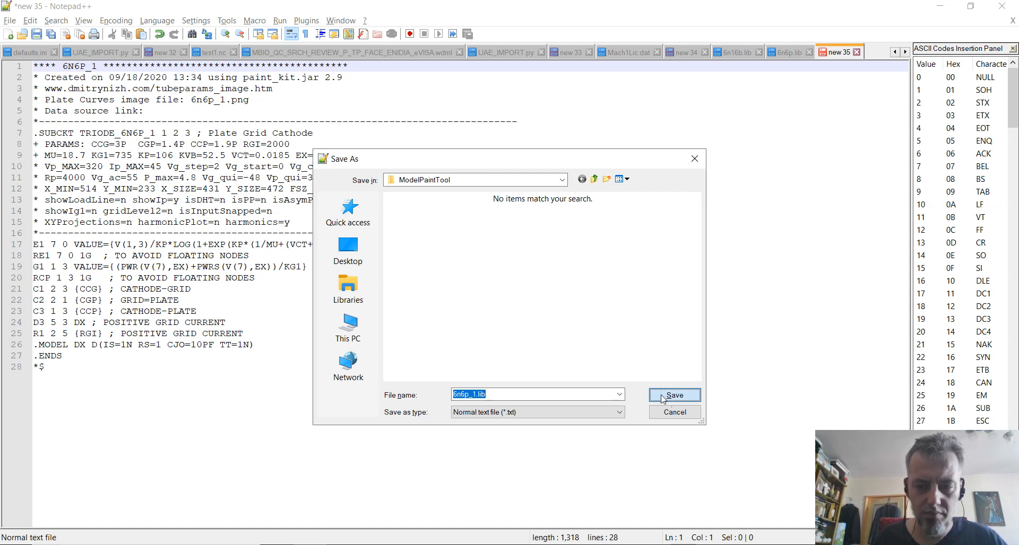
pyautogui.click(674, 396)
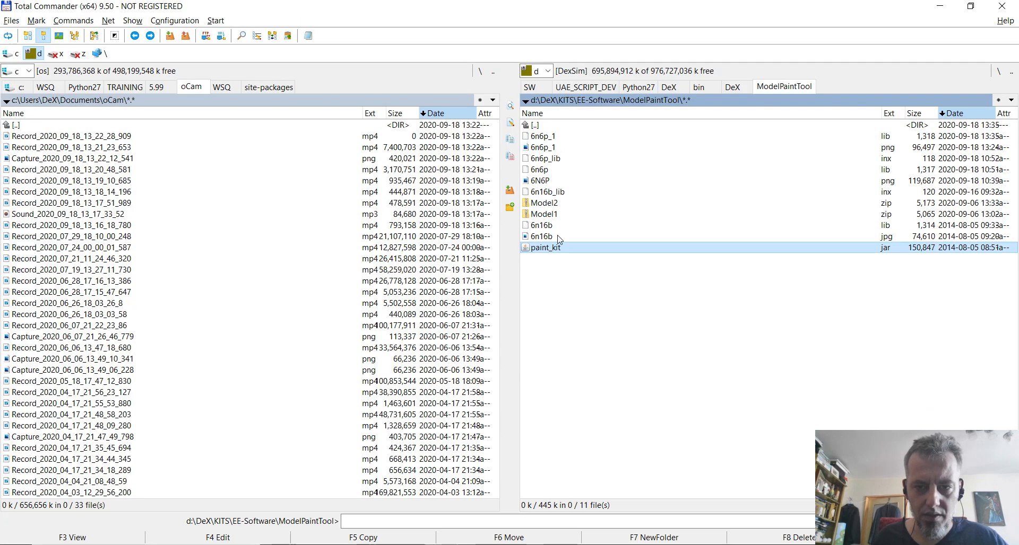
# Check the new 6n6p_1.lib file in Total Commander's ModelPaintTool listing.
pyautogui.click(540, 136)
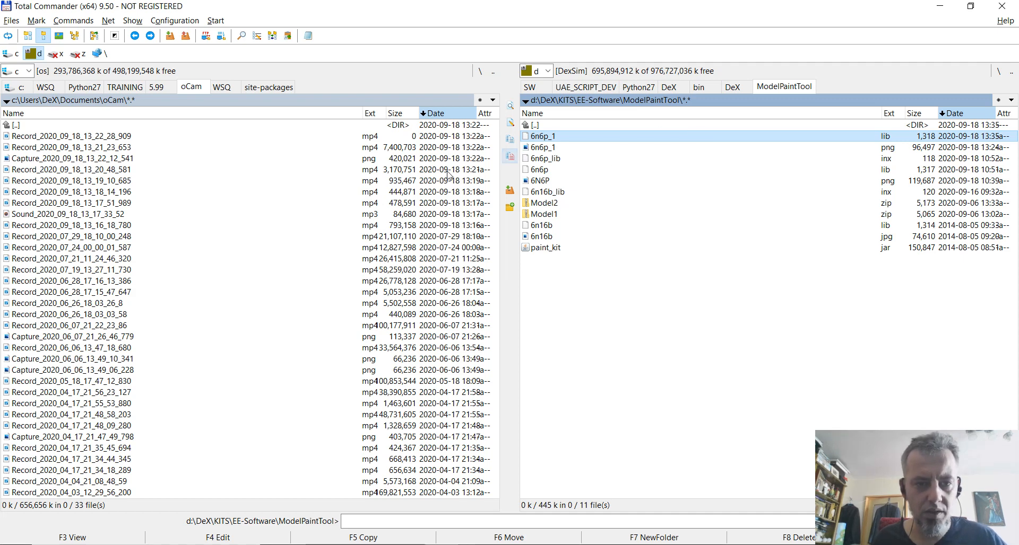
pyautogui.click(541, 135)
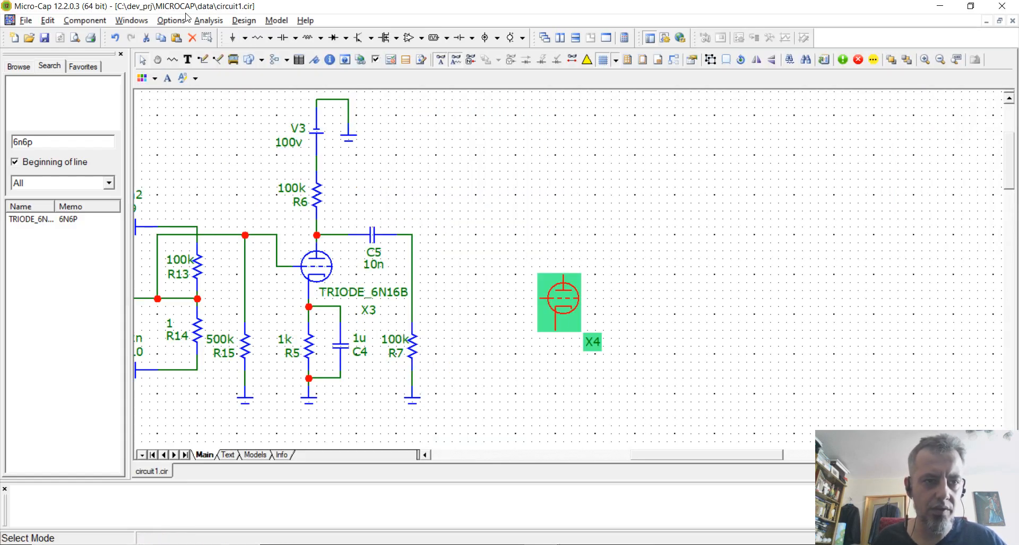
# Start the Add Part Wizard from Micro-Cap's Component Editor.
pyautogui.click(85, 20)
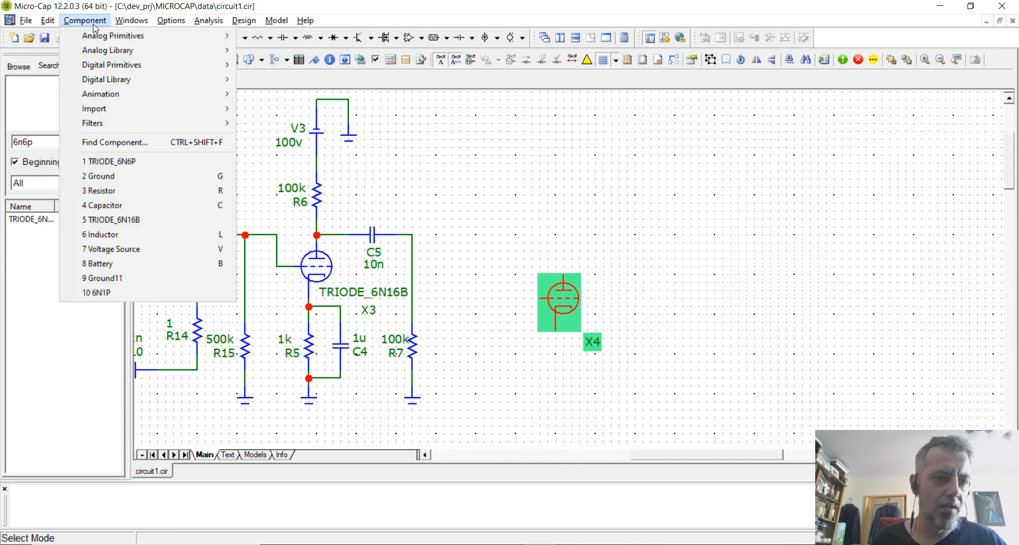
pyautogui.click(132, 20)
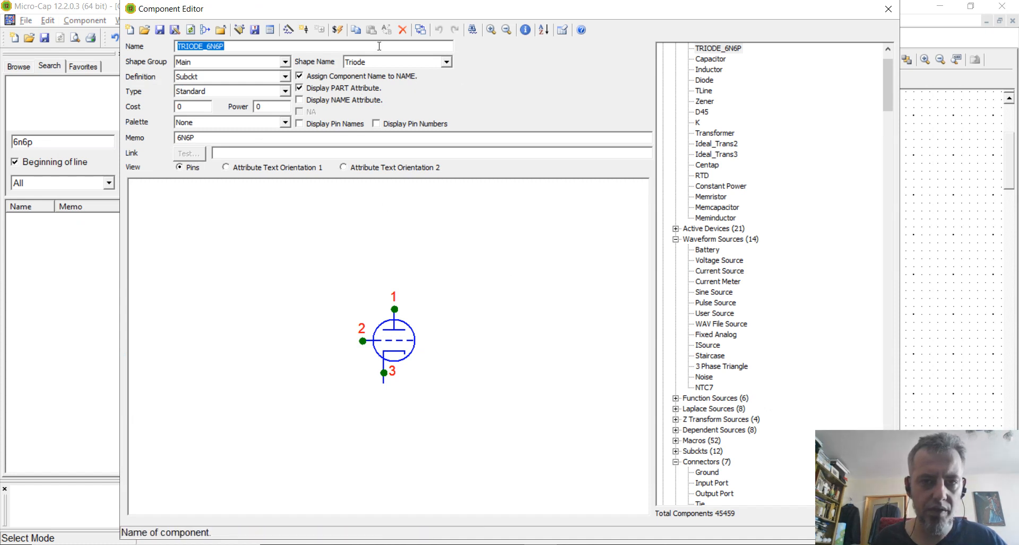
pyautogui.moveTo(289, 29)
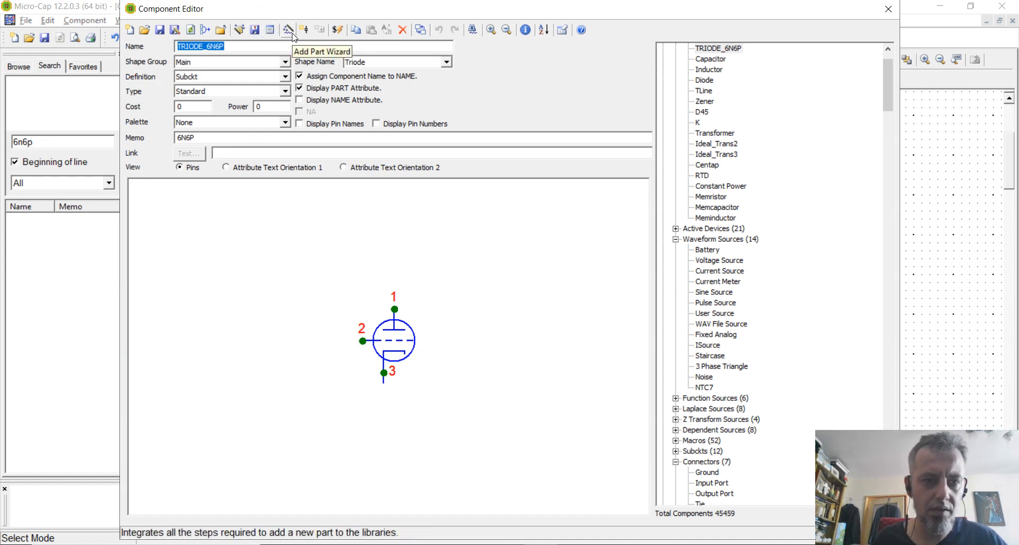
pyautogui.click(288, 29)
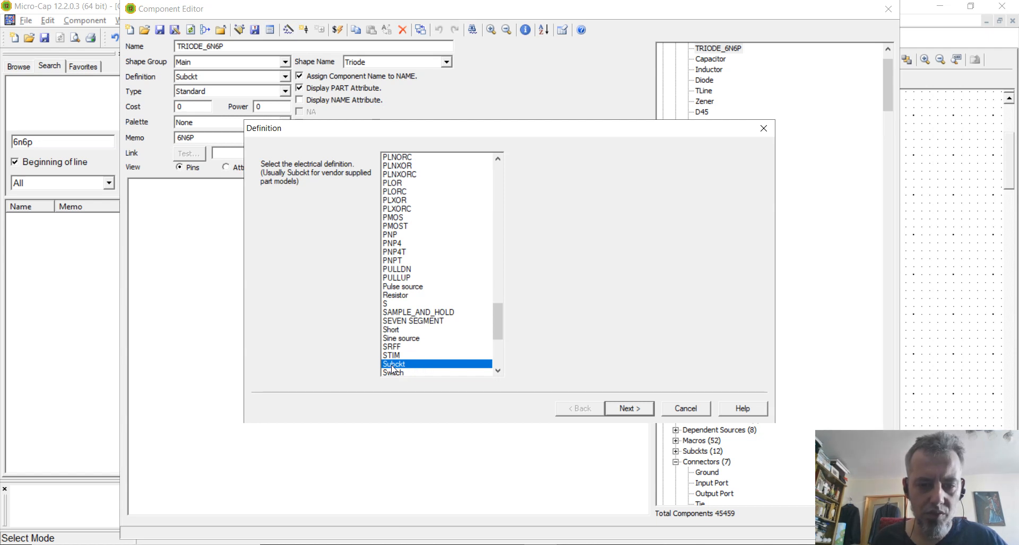
pyautogui.moveTo(416, 372)
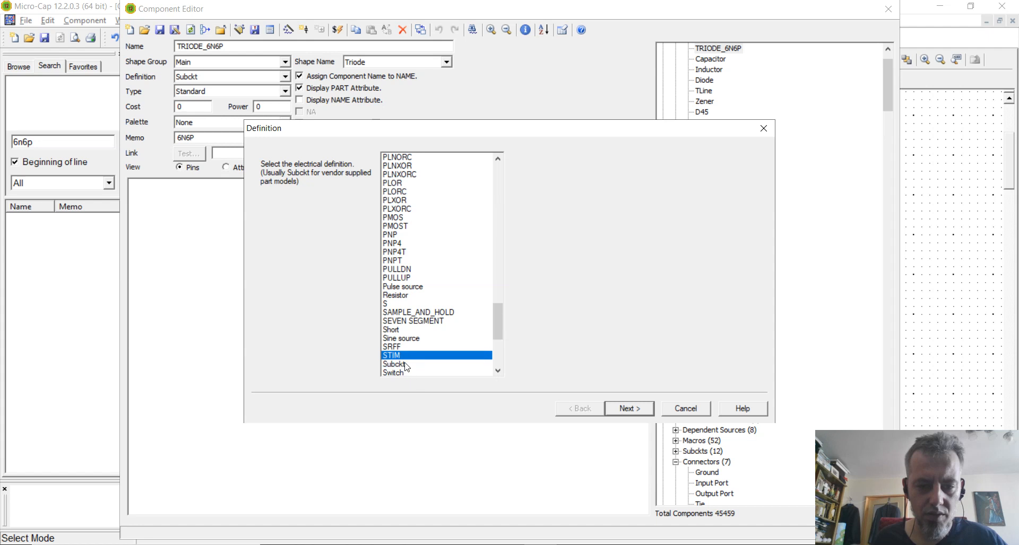
# Keep Subckt and load 6n6p_1.lib as the subcircuit file, proposing part TRIODE_6N6P_1.
pyautogui.click(395, 364)
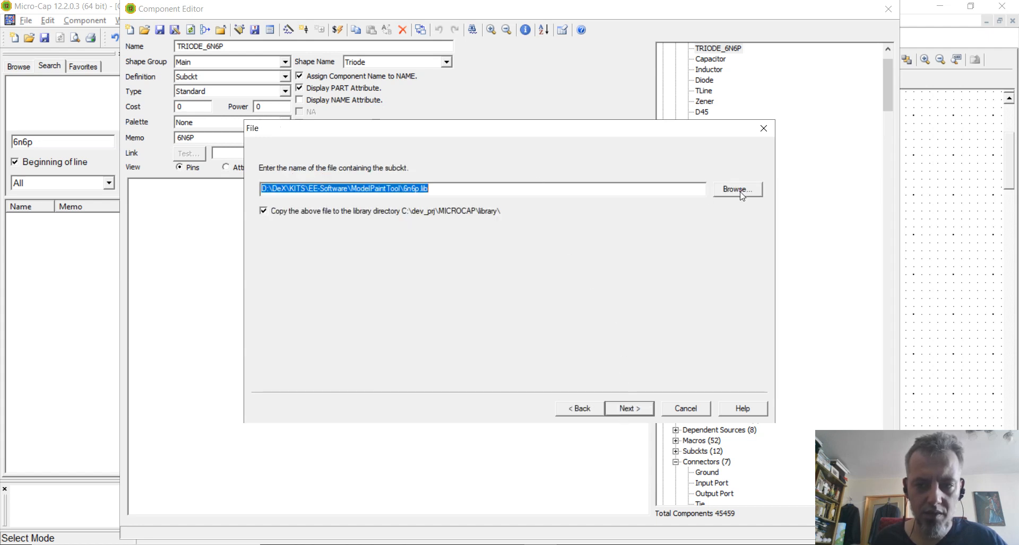
pyautogui.click(737, 189)
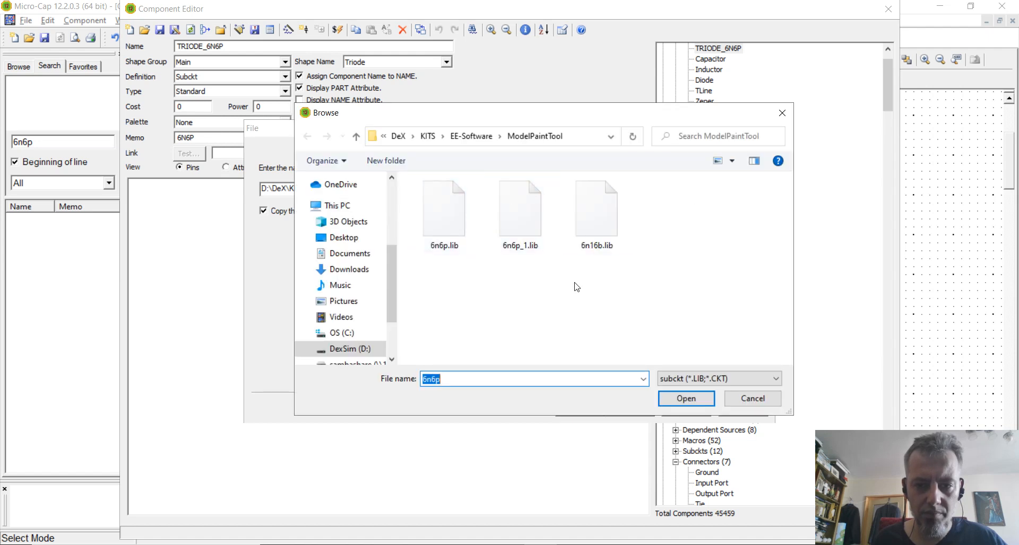
pyautogui.click(519, 208)
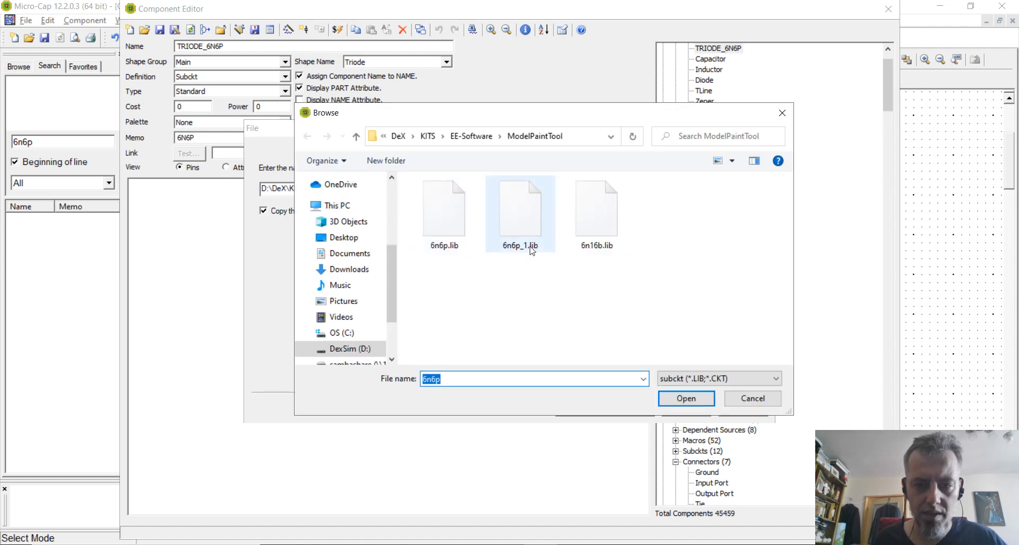
pyautogui.click(519, 208)
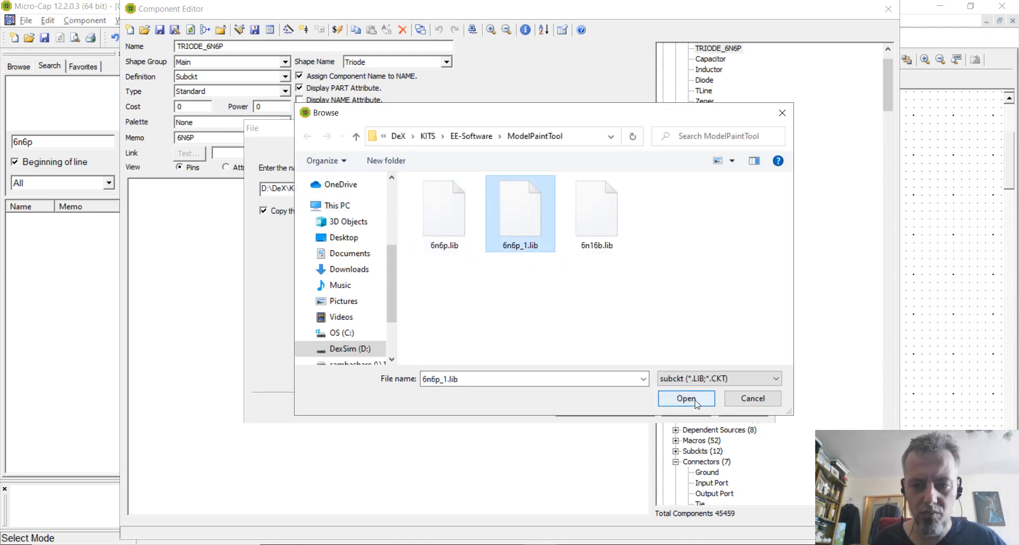
pyautogui.click(687, 399)
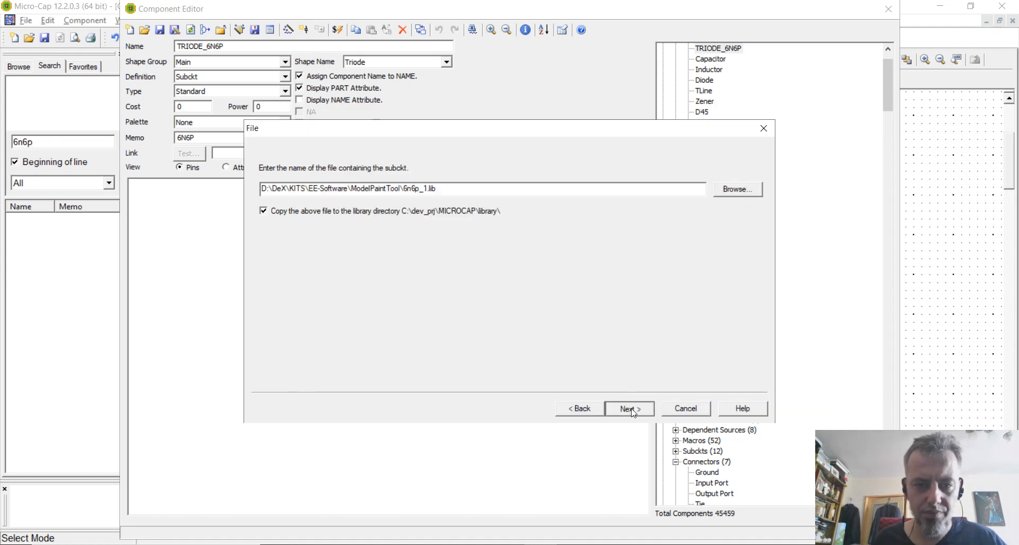
pyautogui.click(627, 408)
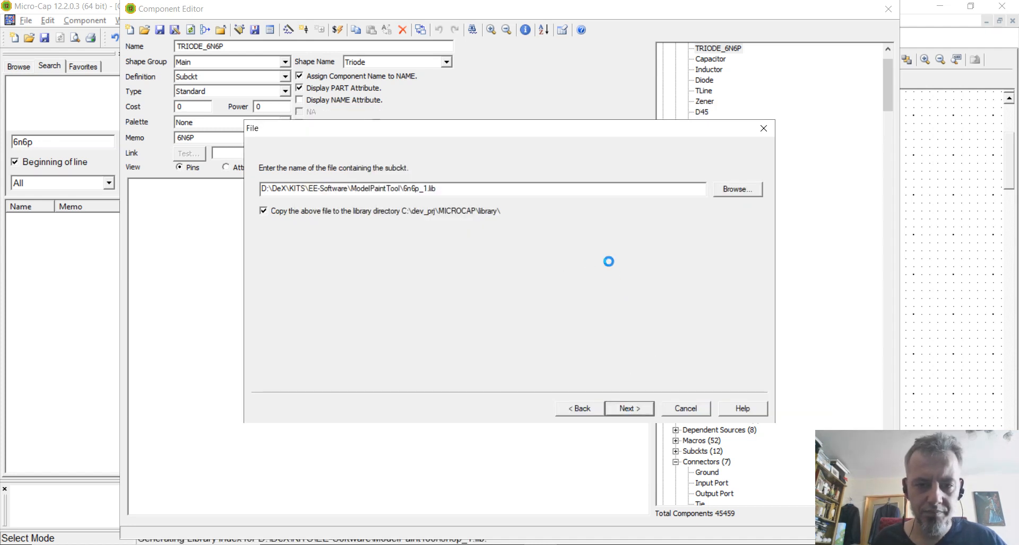
pyautogui.click(627, 408)
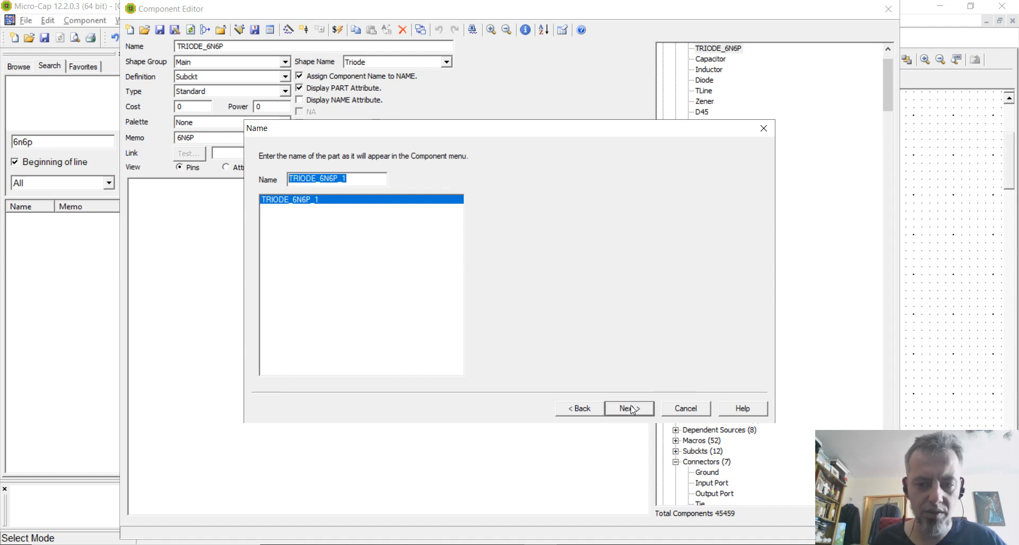
# Accept the TRIODE_6N6P_1 name and scroll the Shape list toward the Triode shape.
pyautogui.click(627, 409)
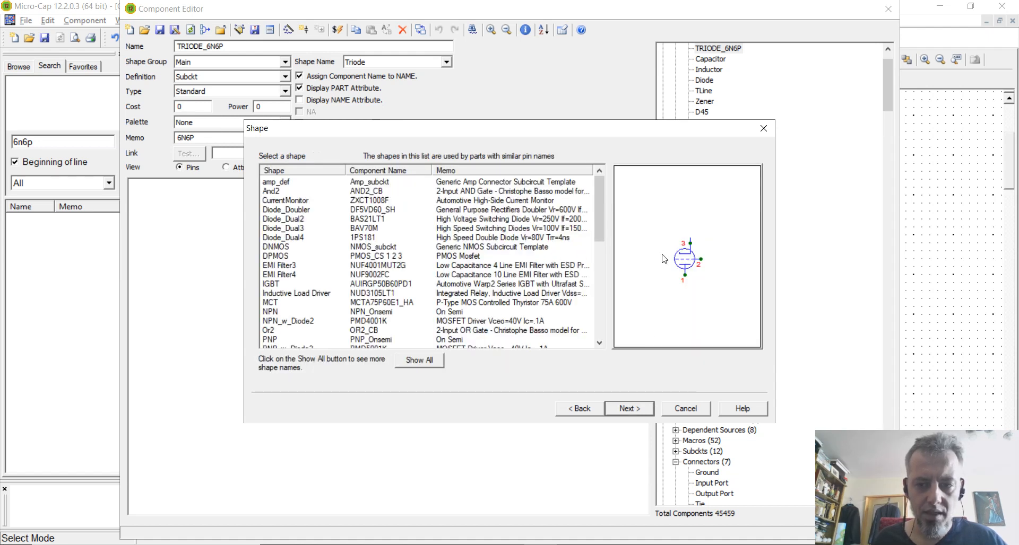
pyautogui.scroll(-3)
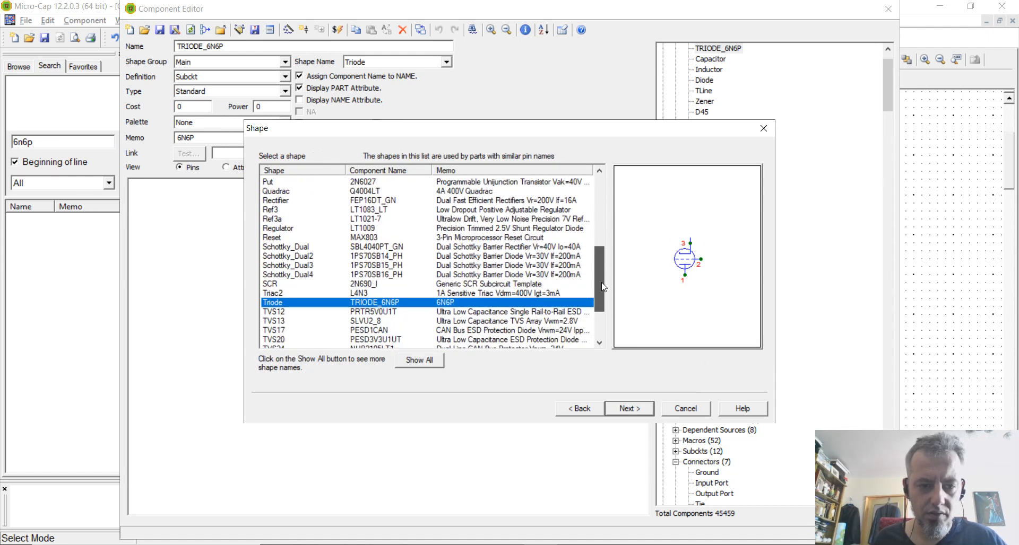
pyautogui.scroll(-3)
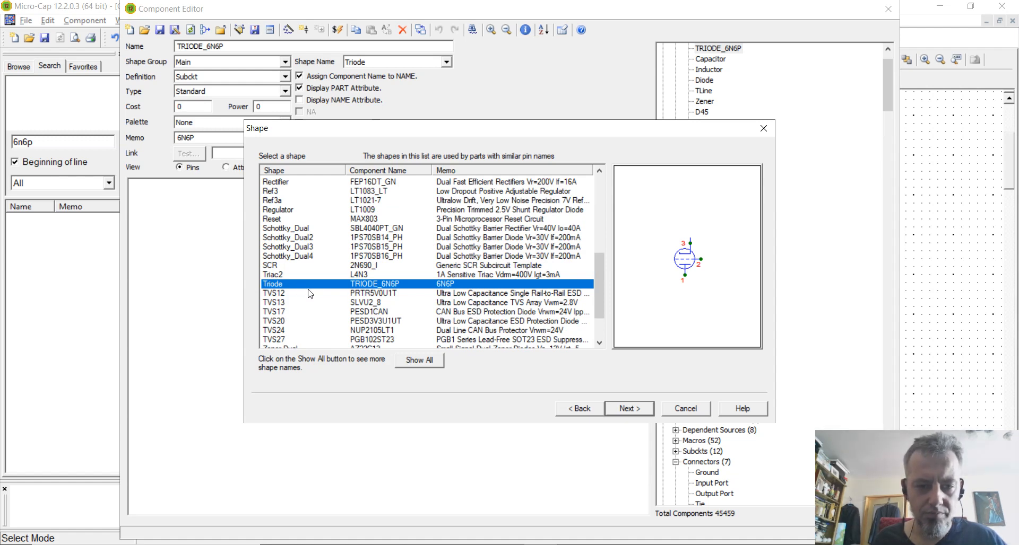
pyautogui.moveTo(636, 279)
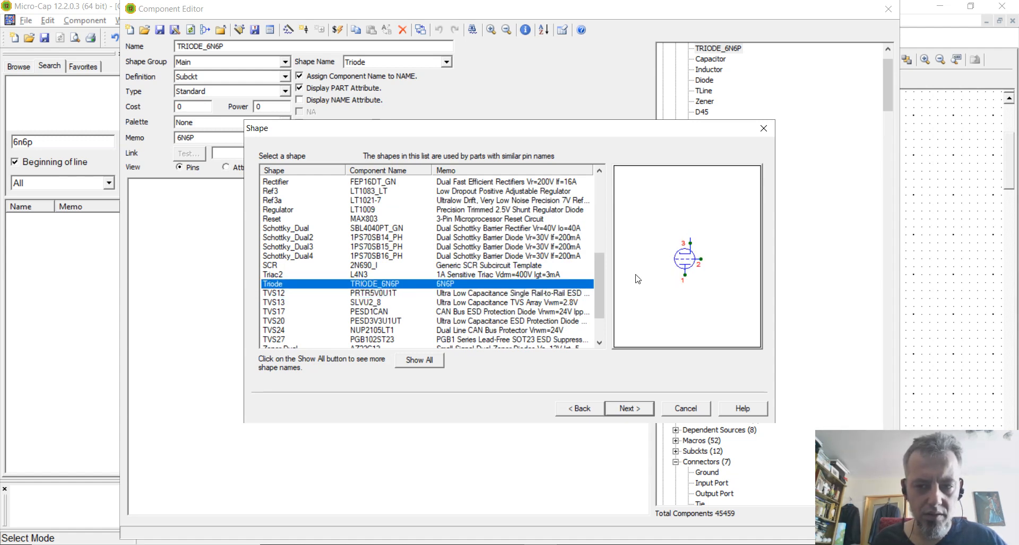
pyautogui.moveTo(686, 242)
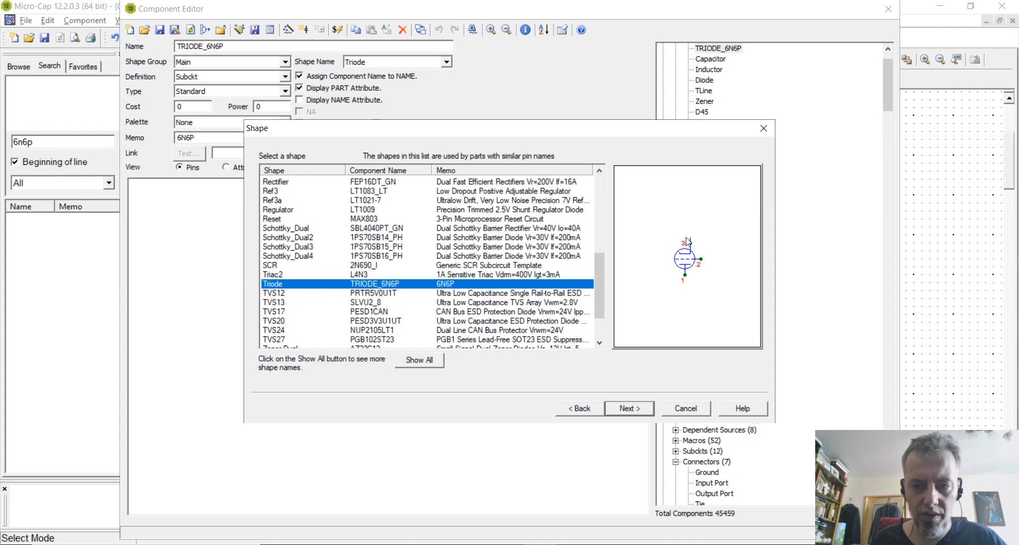
pyautogui.moveTo(669, 271)
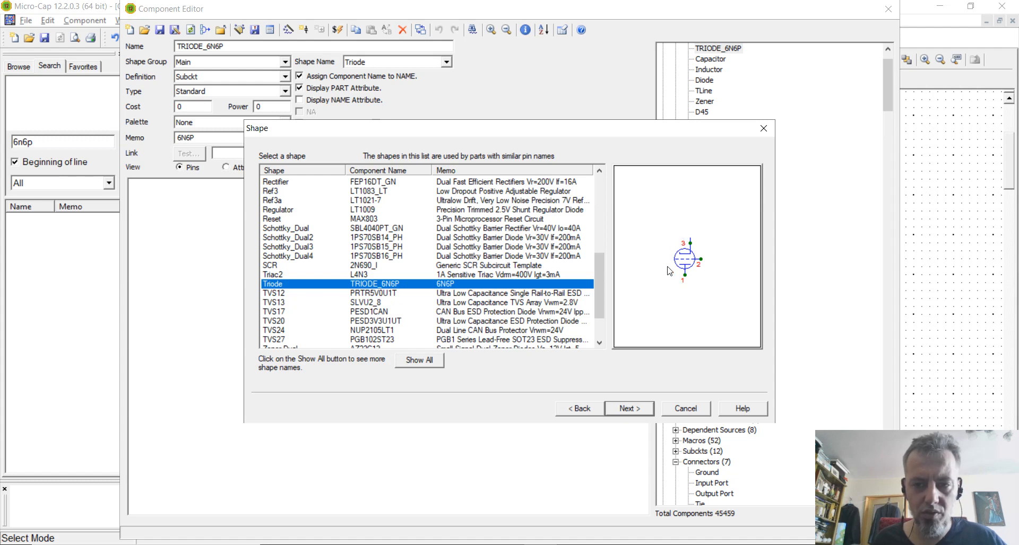
pyautogui.moveTo(673, 226)
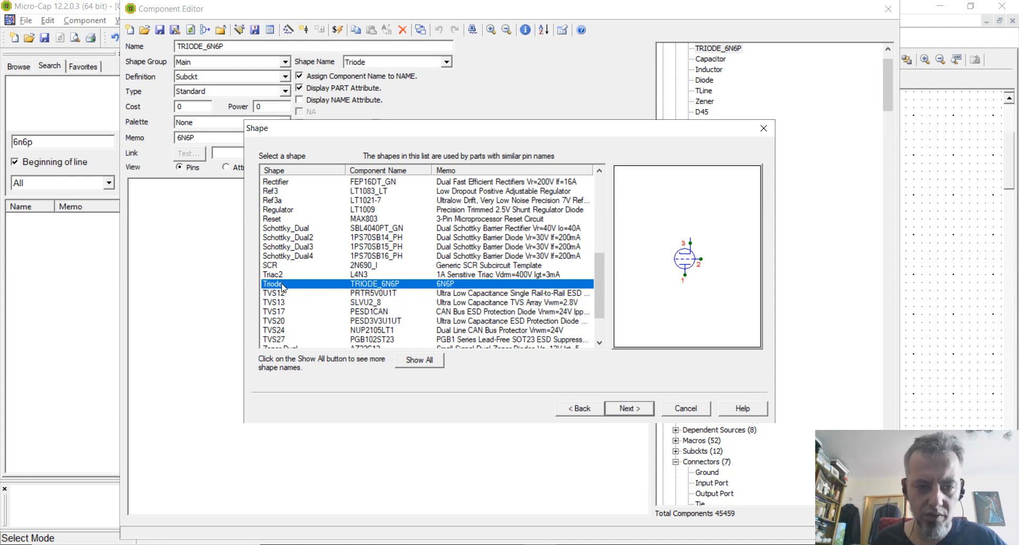
pyautogui.moveTo(376, 291)
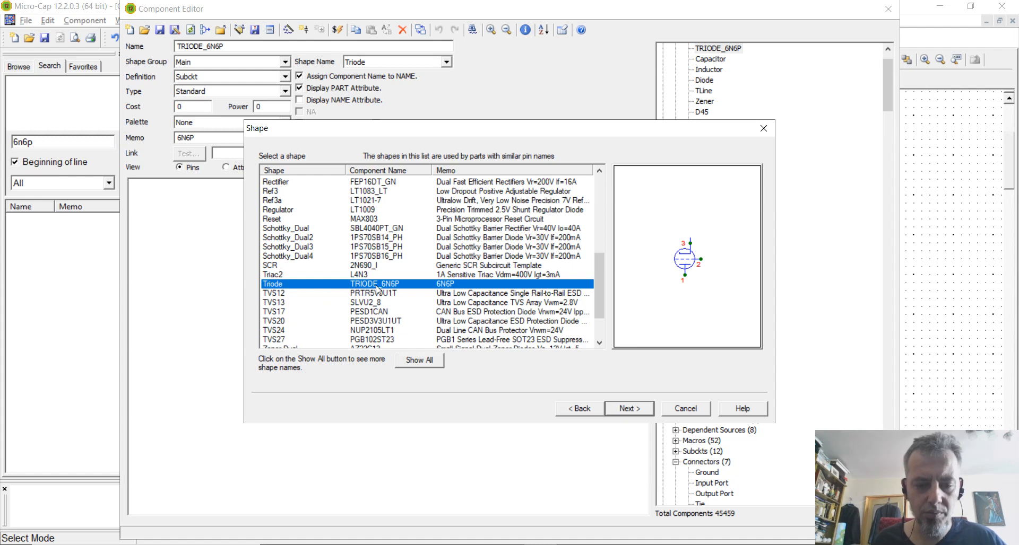
pyautogui.moveTo(640, 282)
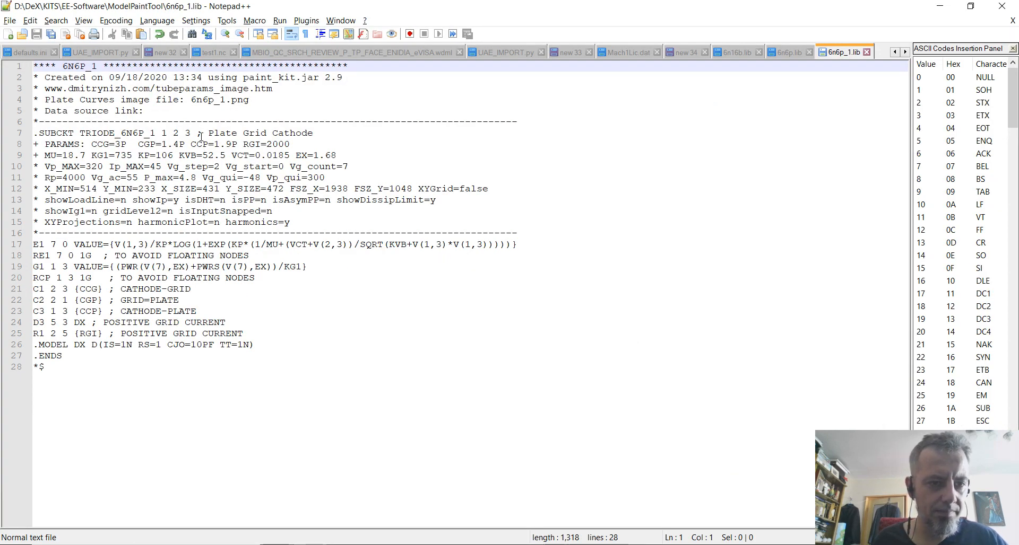
pyautogui.moveTo(160, 133); pyautogui.dragTo(252, 133)
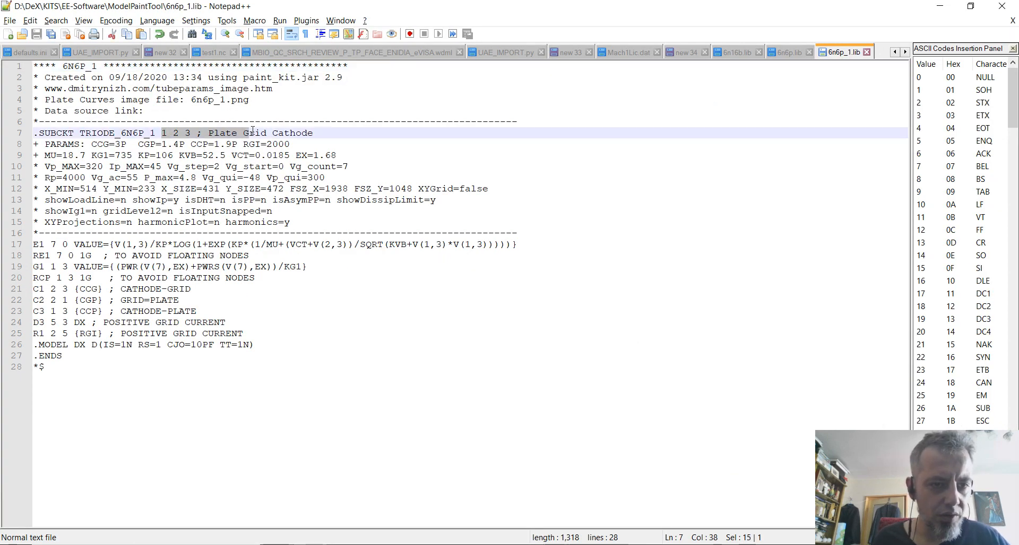
pyautogui.click(168, 133)
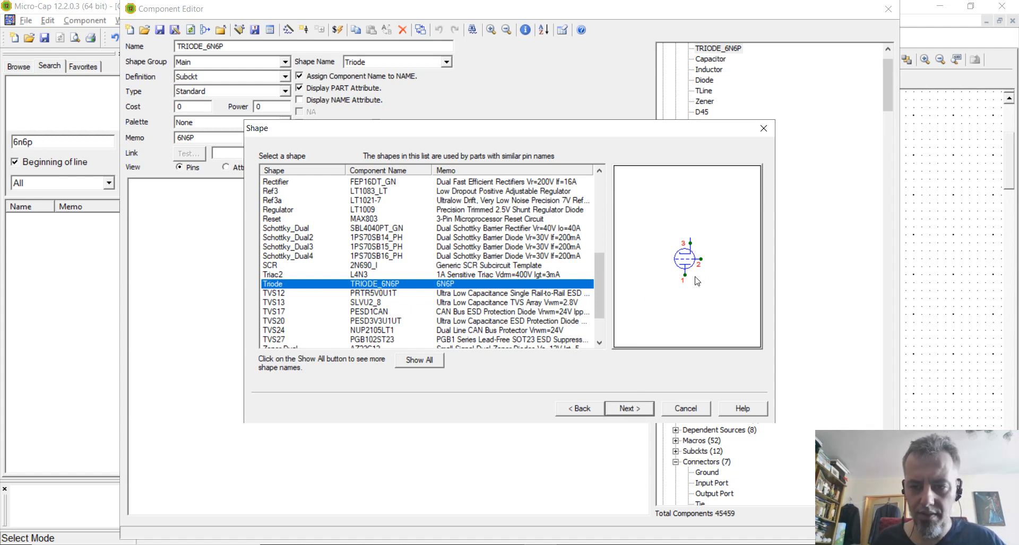
# Enter 6N6P_1 as the part's memo and continue to the Palette page.
pyautogui.click(627, 408)
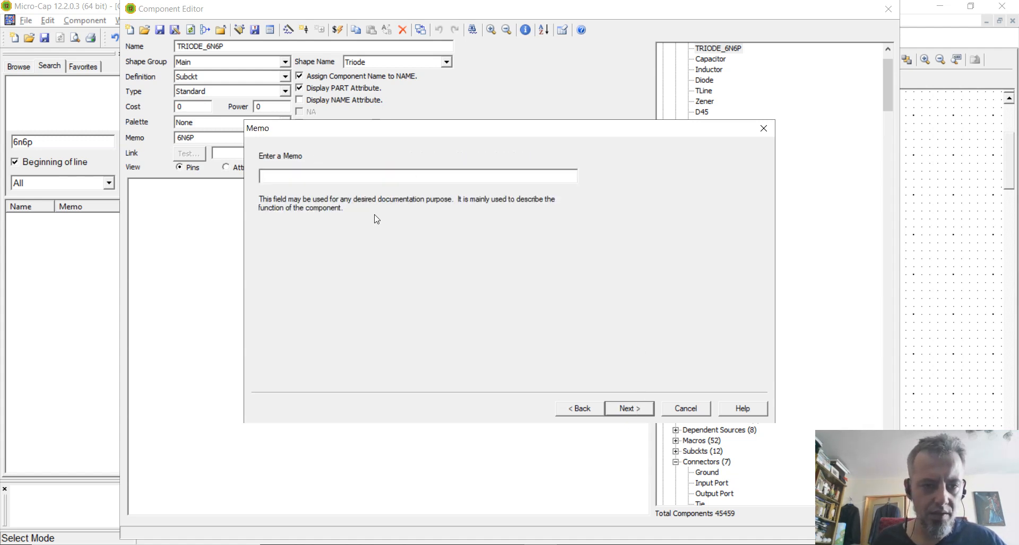
pyautogui.moveTo(620, 355)
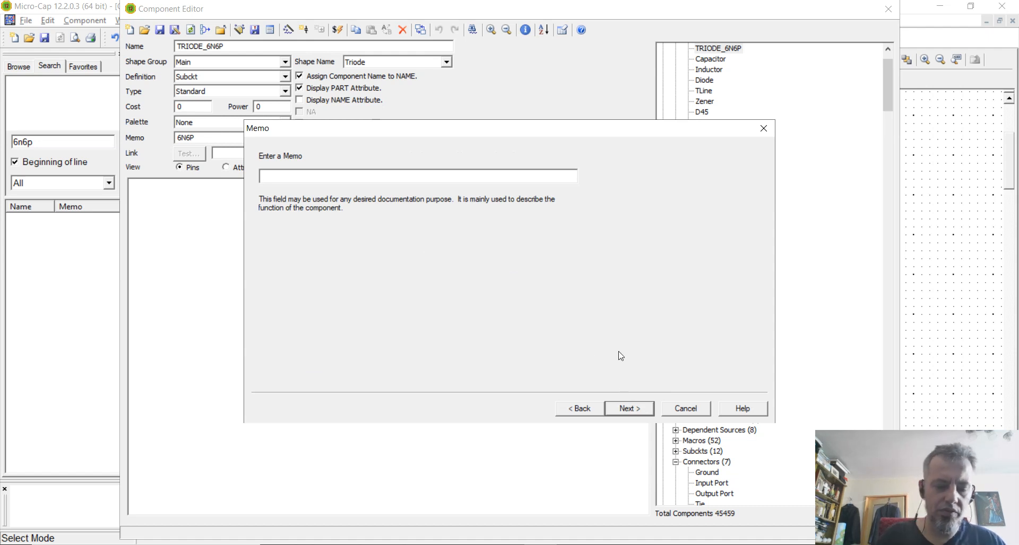
pyautogui.write('^n')
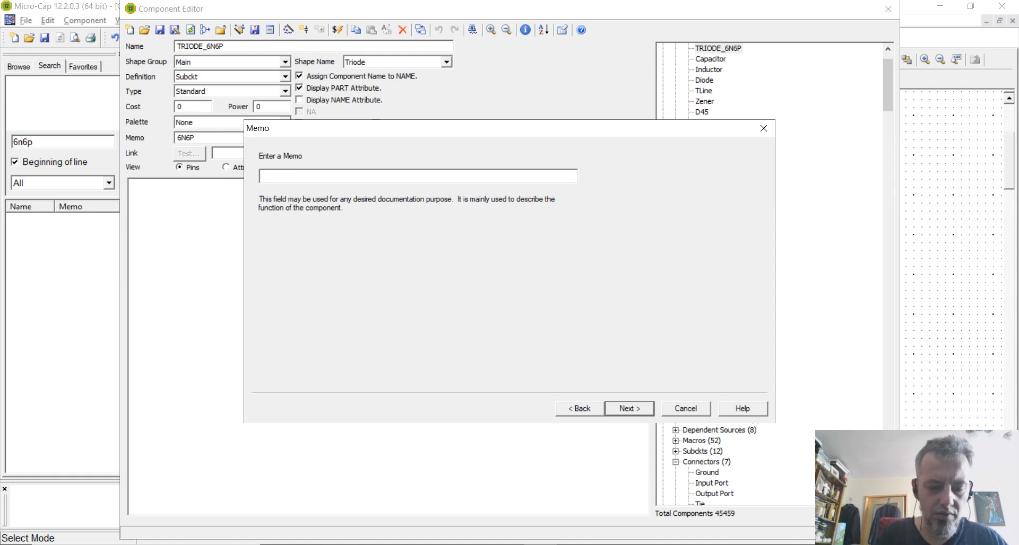
pyautogui.write('6N6P')
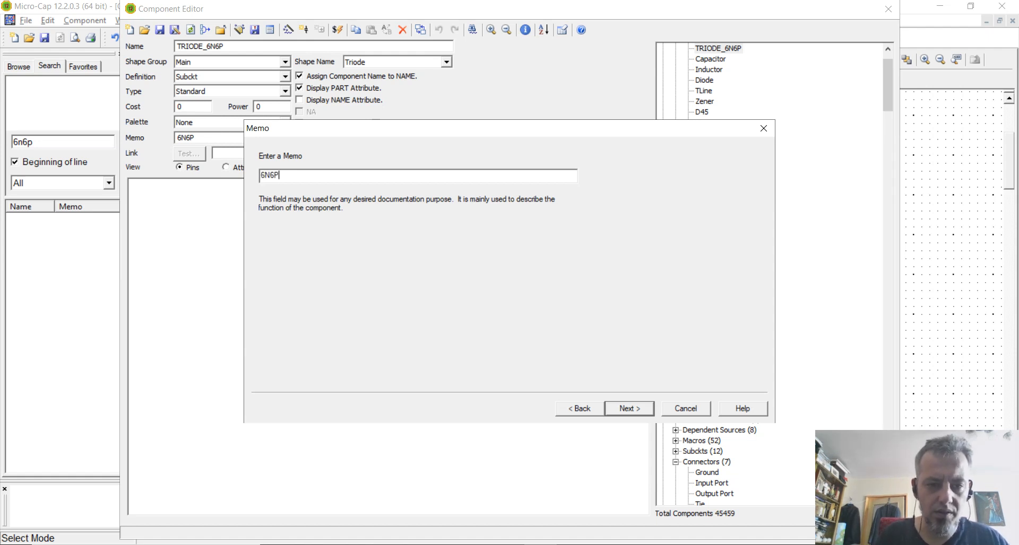
pyautogui.write('_')
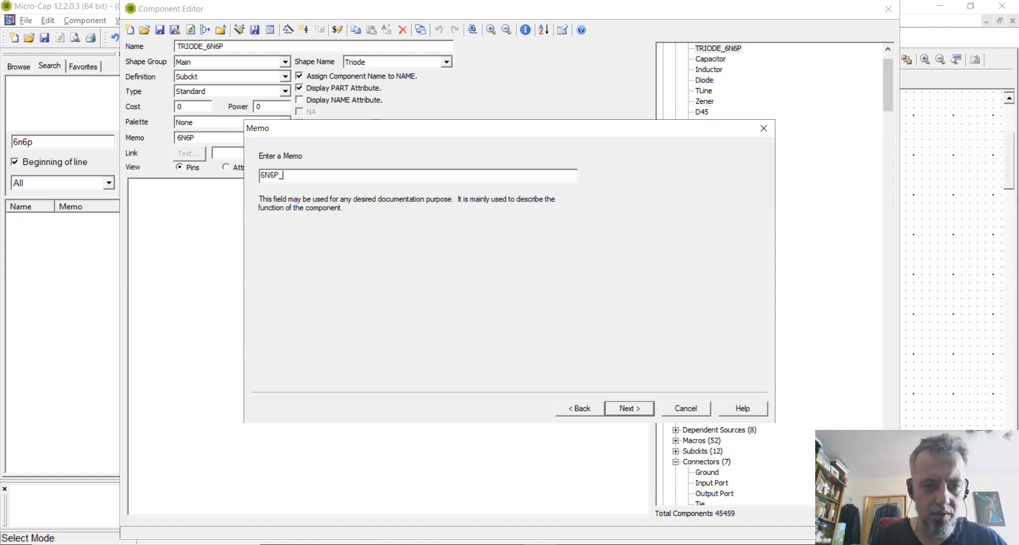
pyautogui.write('1')
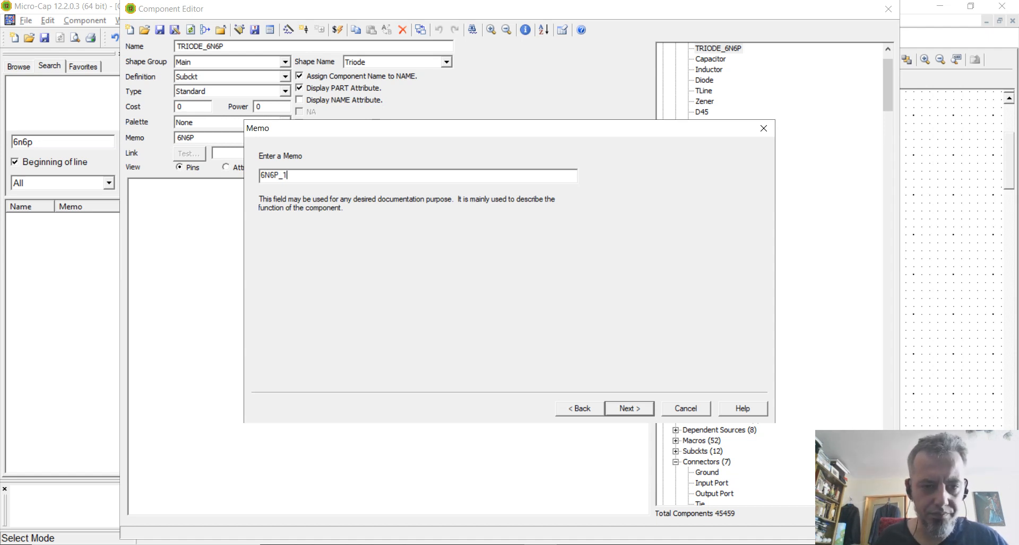
pyautogui.click(627, 408)
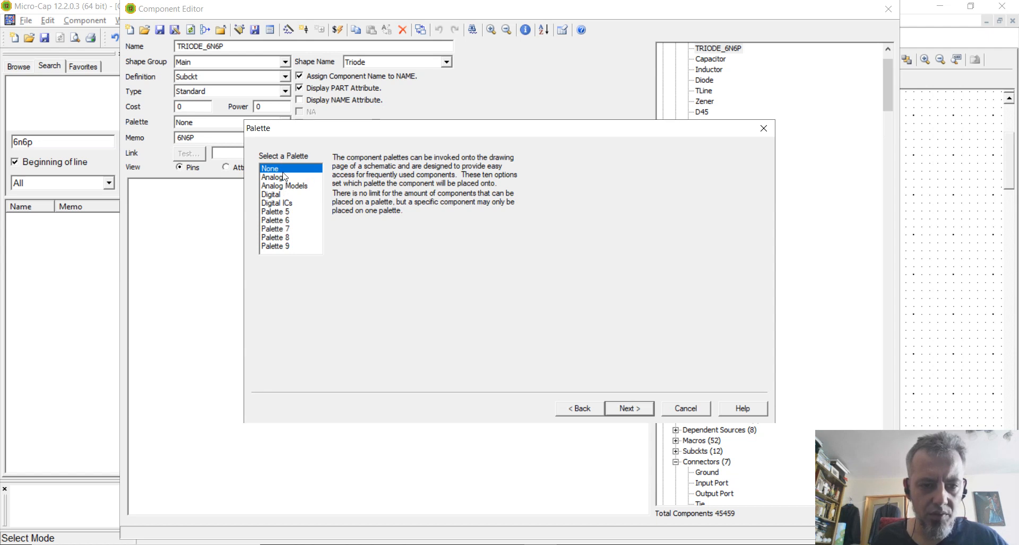
# Keep no palette and default display, assign the component name to NAME, and finish the part.
pyautogui.click(627, 409)
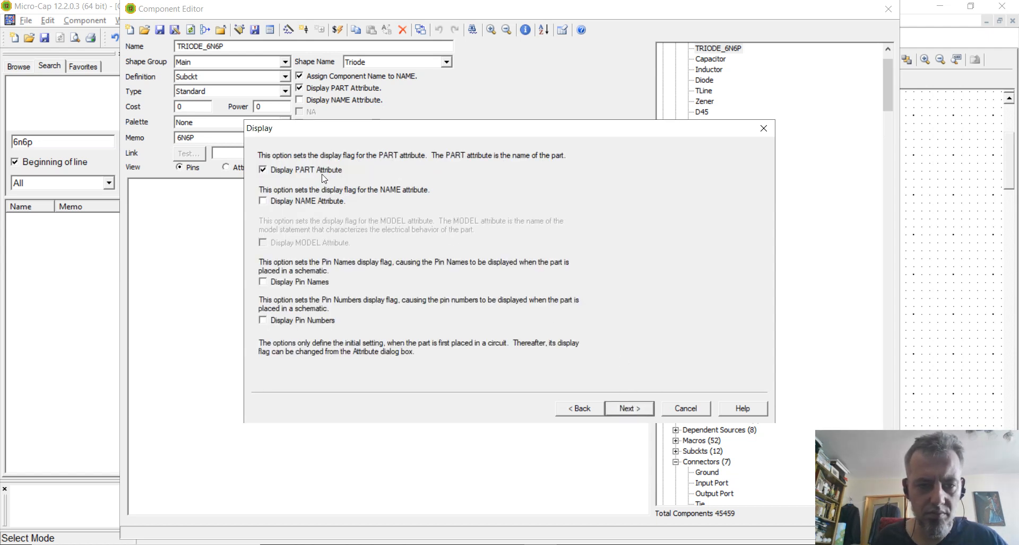
pyautogui.click(577, 409)
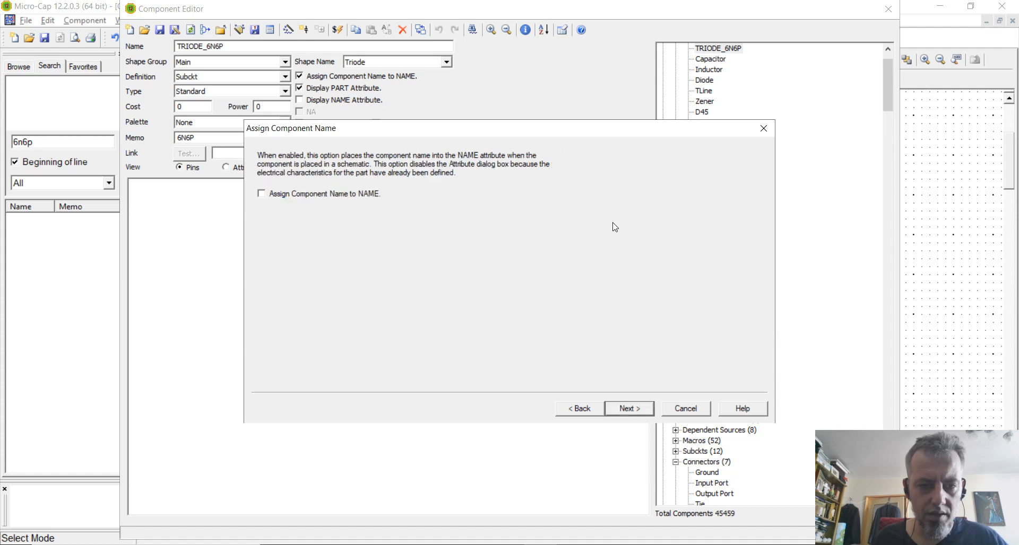
pyautogui.click(261, 193)
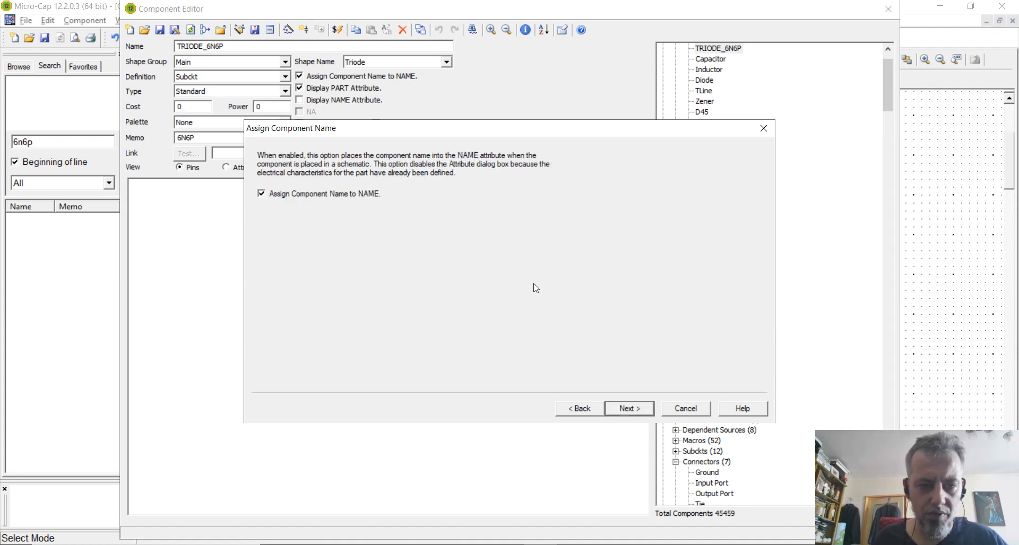
pyautogui.click(627, 408)
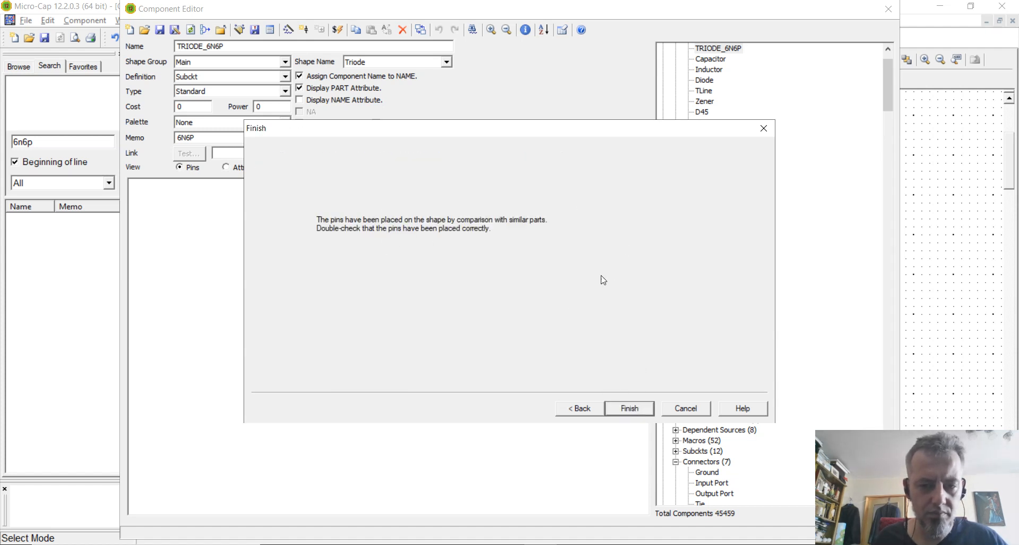
pyautogui.click(627, 408)
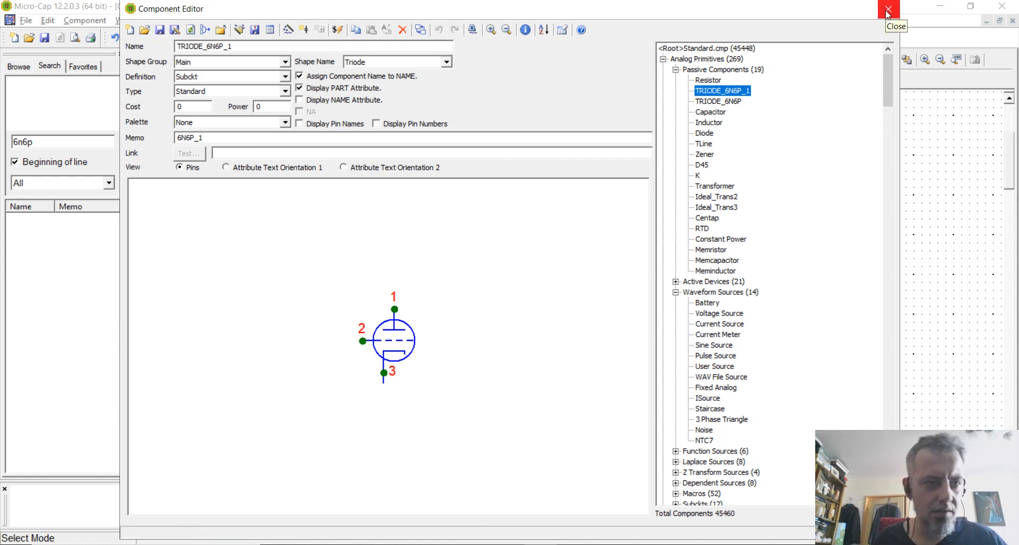
# Return to the schematic, find TRIODE_6N6P_1 via search, place it as X5 and show its attributes.
pyautogui.click(887, 7)
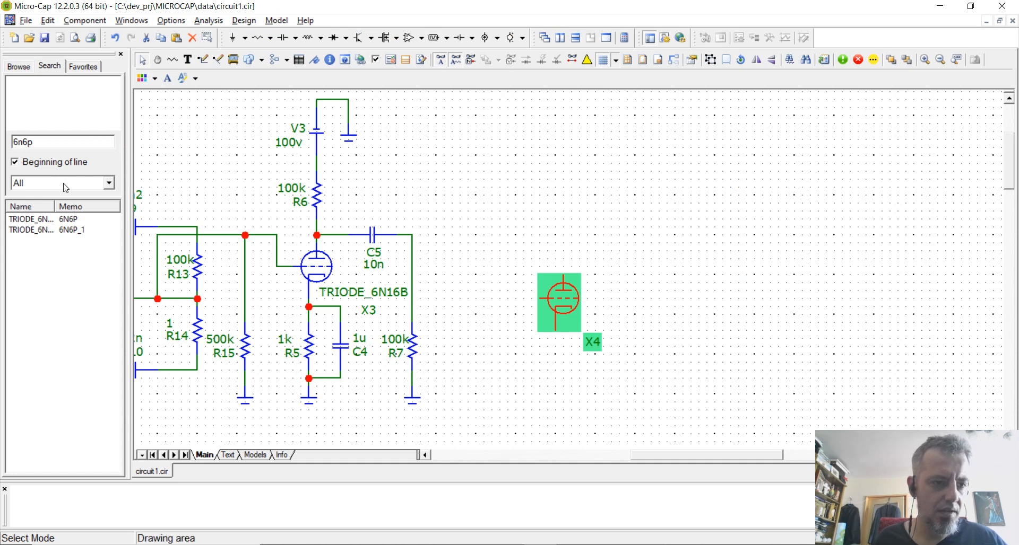
pyautogui.tripleClick(62, 141)
pyautogui.write('_1')
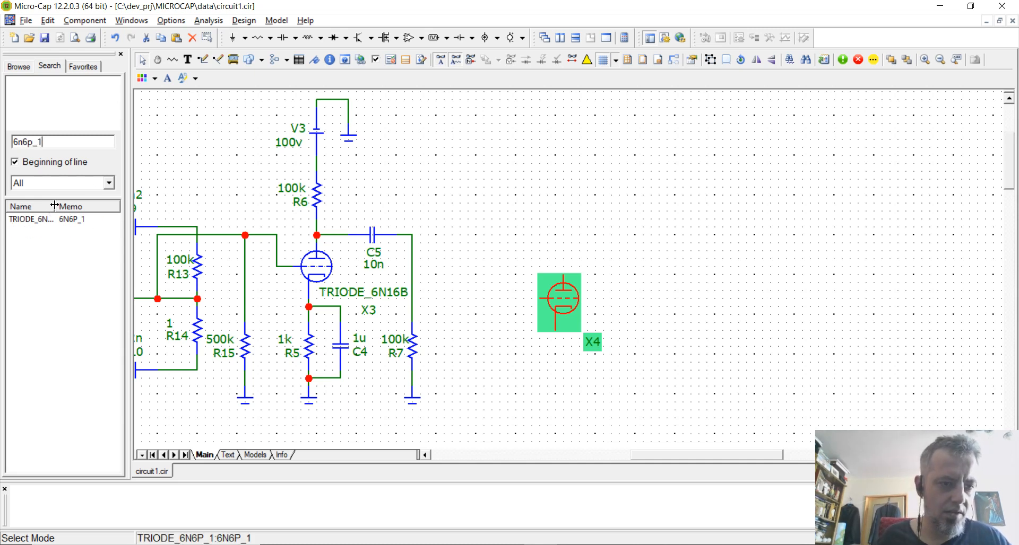
pyautogui.click(36, 219)
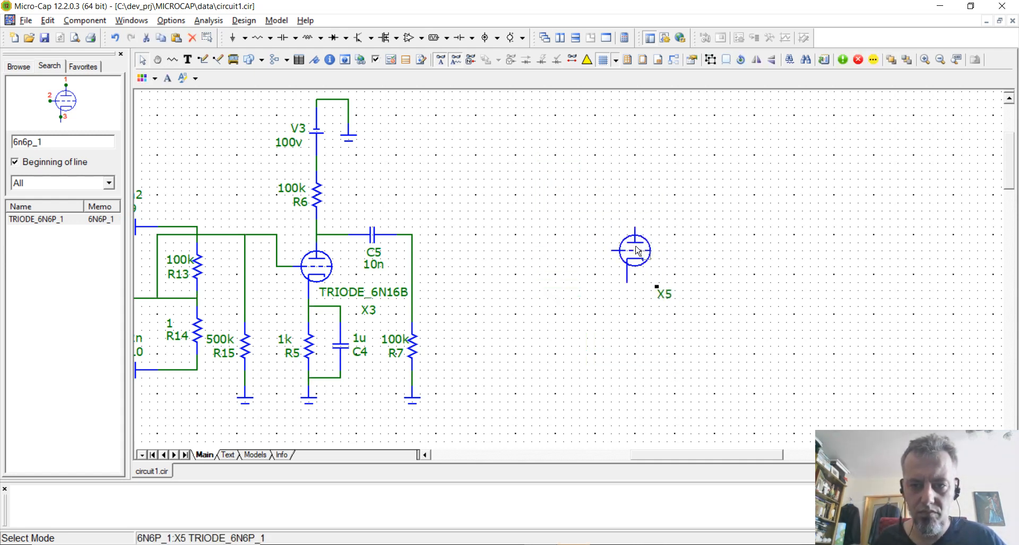
pyautogui.click(634, 252)
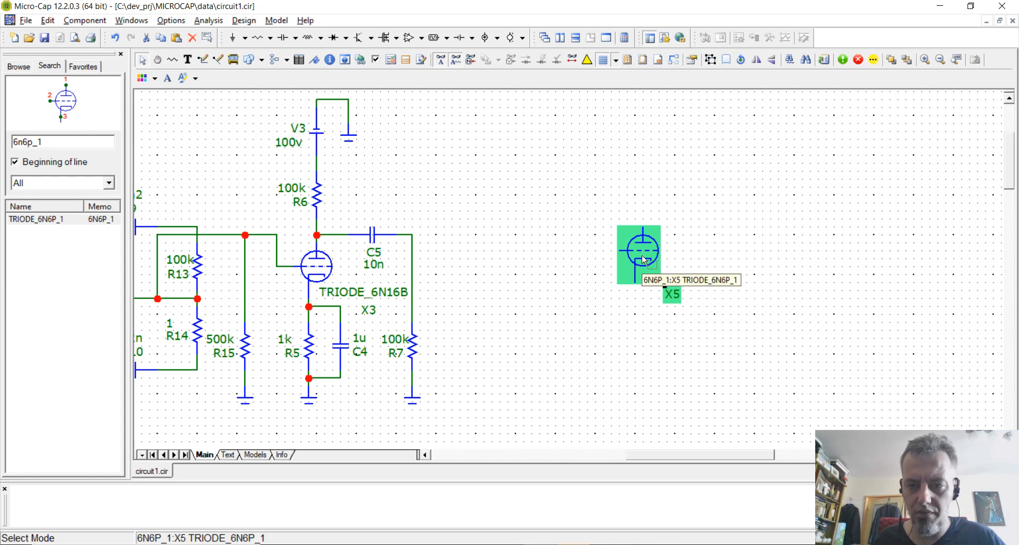
pyautogui.doubleClick(638, 251)
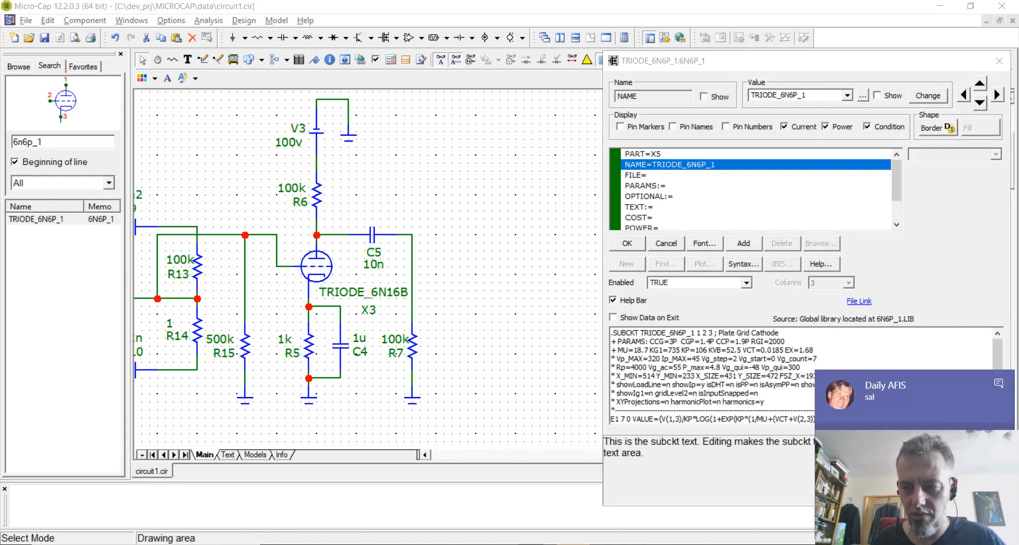
# Confirm X5's attribute dialog with OK, leaving the triode on the schematic.
pyautogui.click(636, 175)
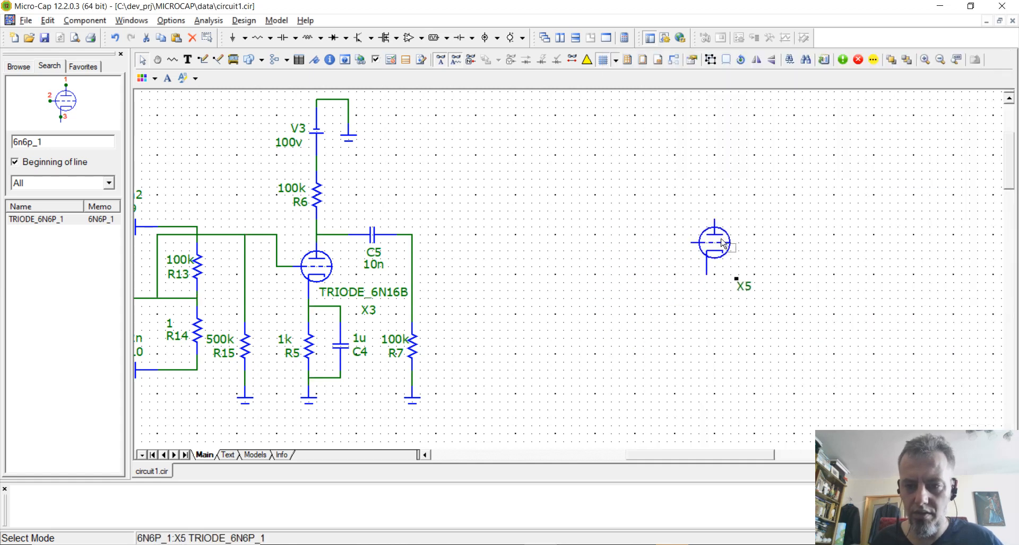
# Move triode X5 toward the circuit, then delete it and view the whole 6N16B amplifier.
pyautogui.moveTo(714, 243); pyautogui.dragTo(614, 260)
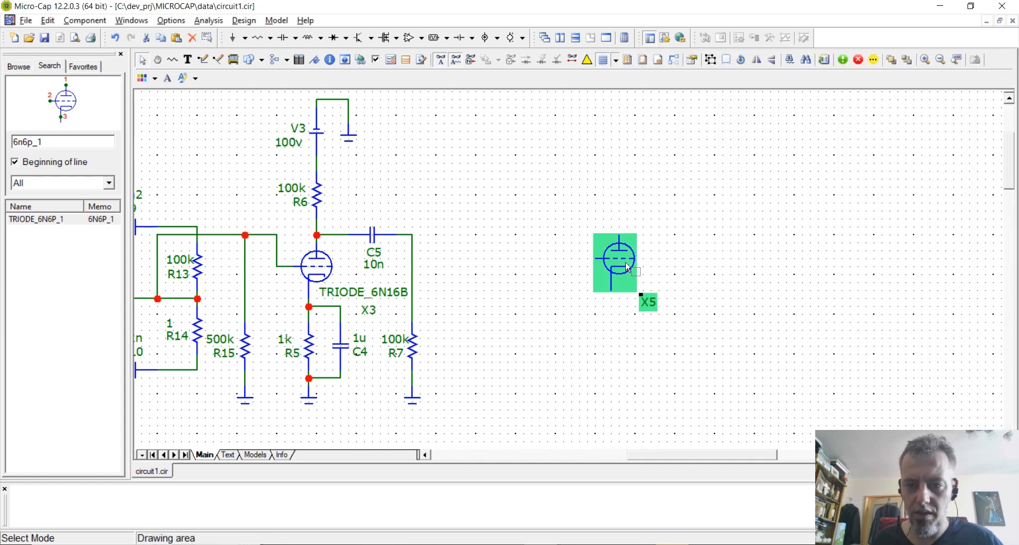
pyautogui.moveTo(490, 288)
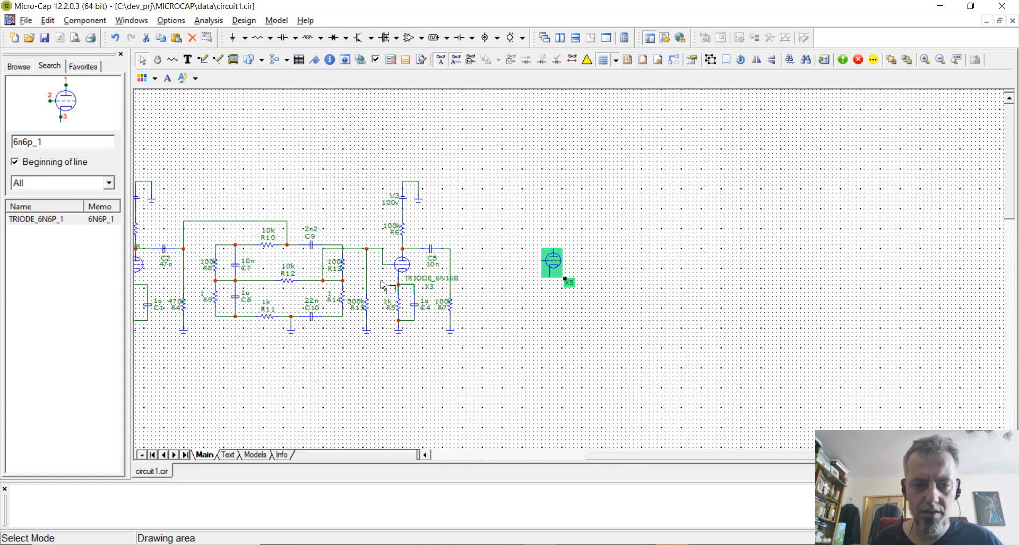
pyautogui.hscroll(-3)
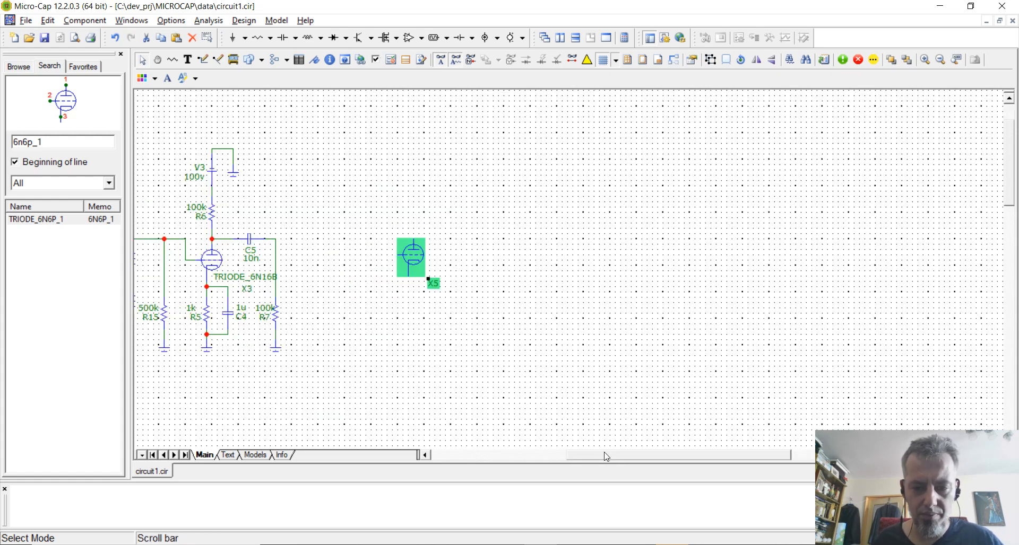
pyautogui.hscroll(3)
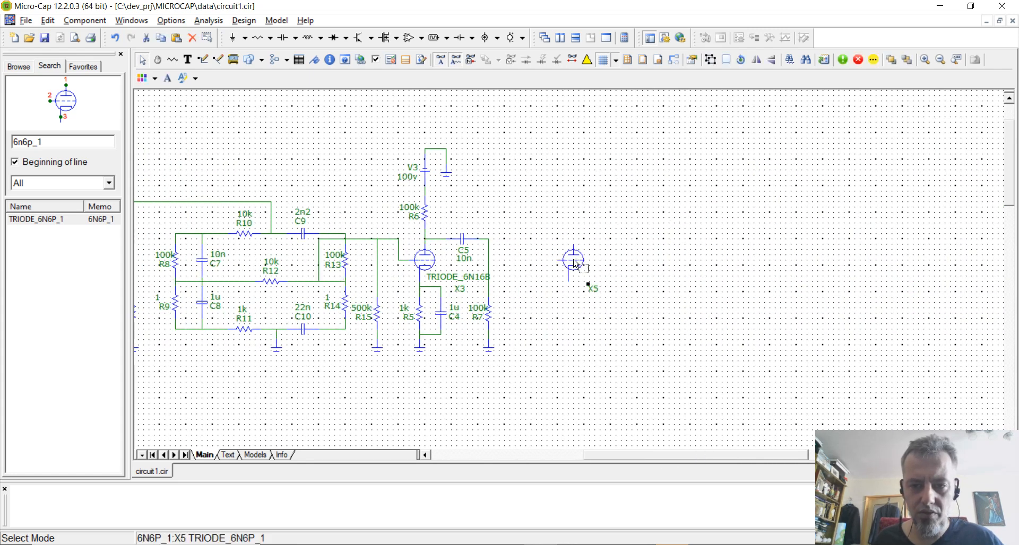
pyautogui.click(573, 260)
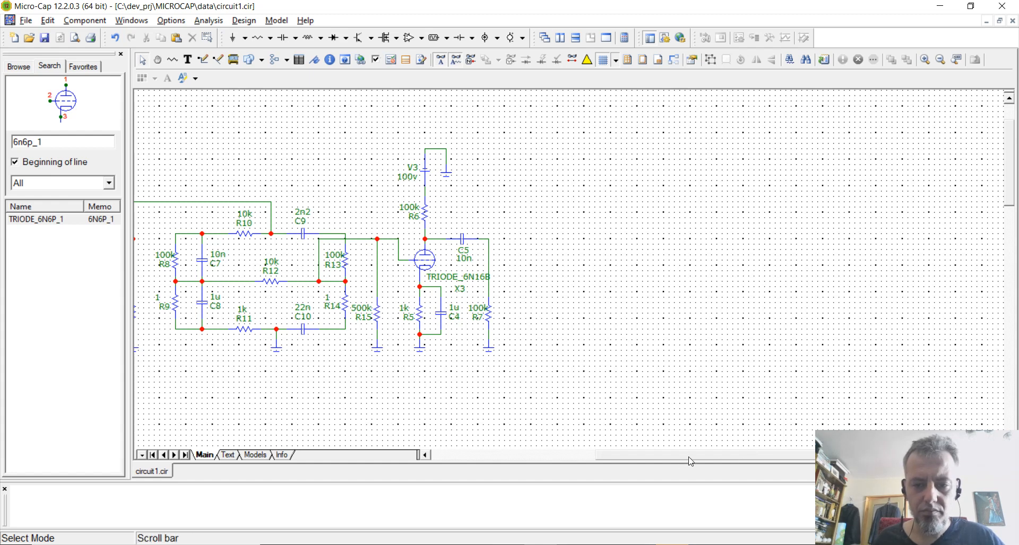
pyautogui.hscroll(-3)
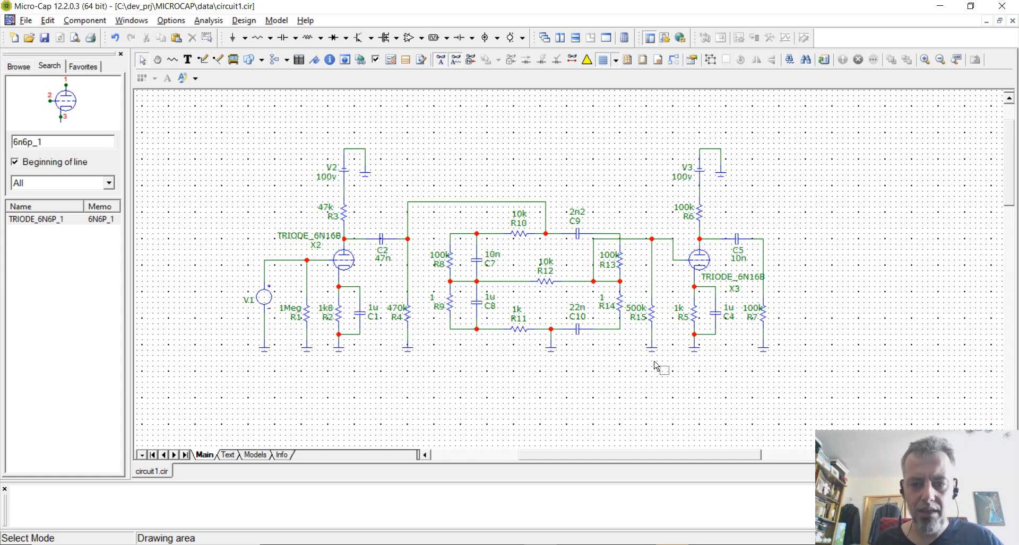
pyautogui.moveTo(678, 398)
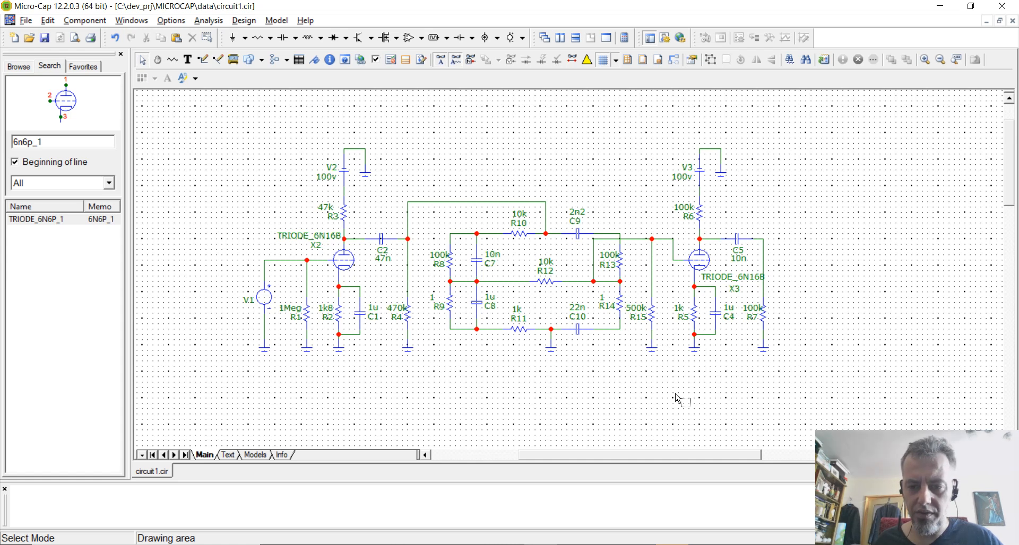